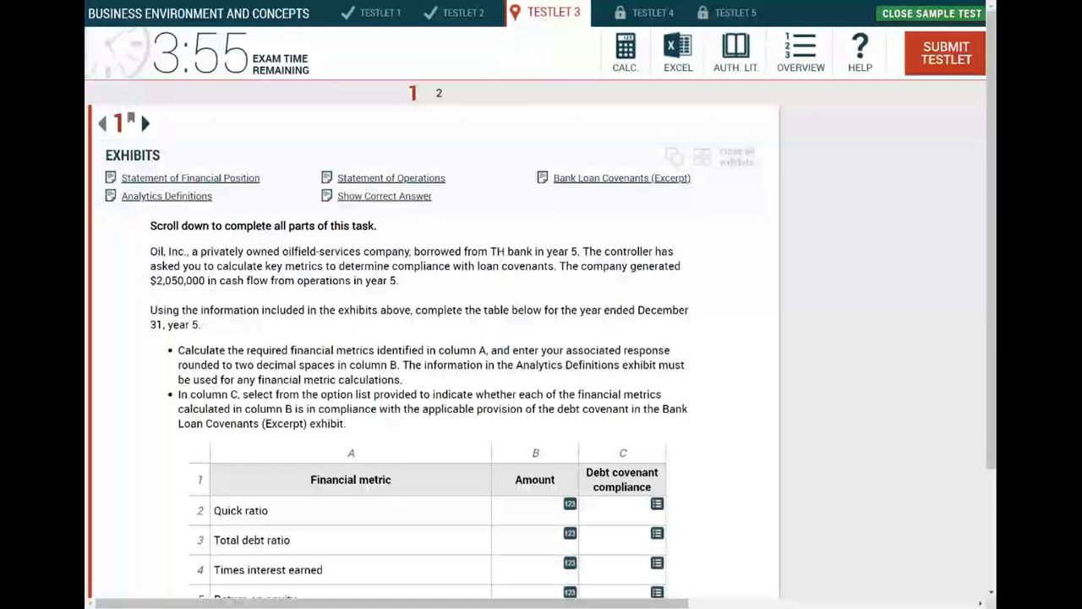
Step: Review the covenant task table, dismissing the compliance choice list without answering
{"action": "scroll", "scroll_direction": "down", "scroll_amount": 3}
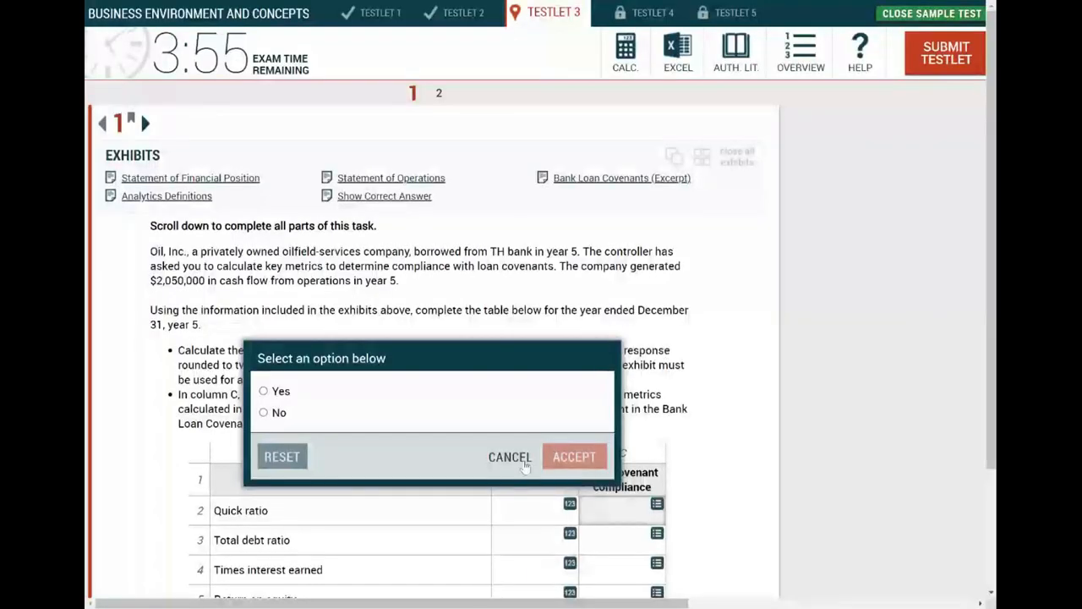
{"action": "left_click", "coordinate": [509, 456]}
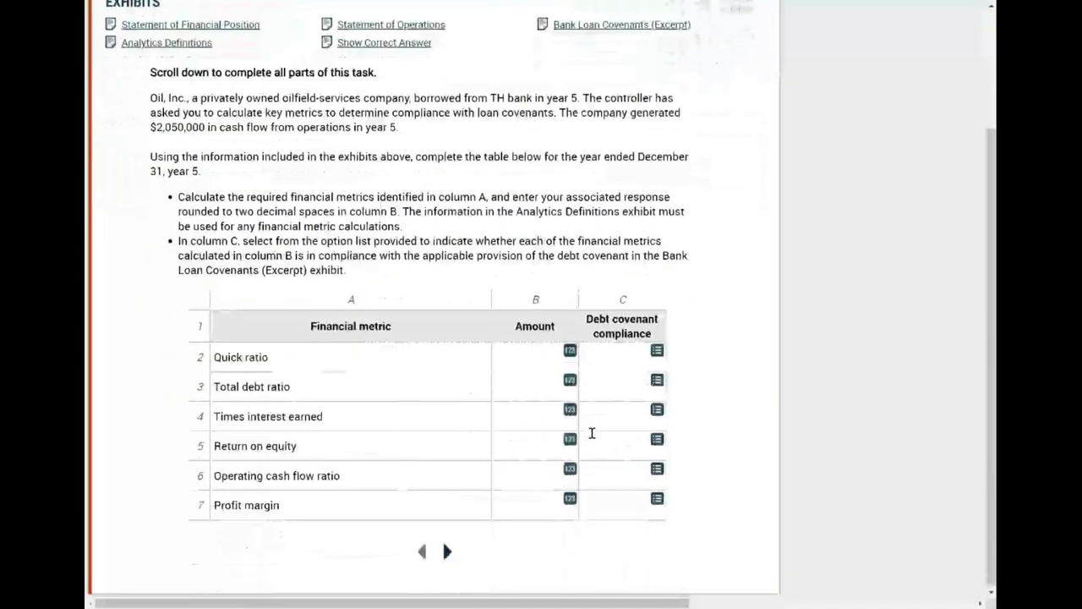
{"action": "scroll", "scroll_direction": "up", "scroll_amount": 3}
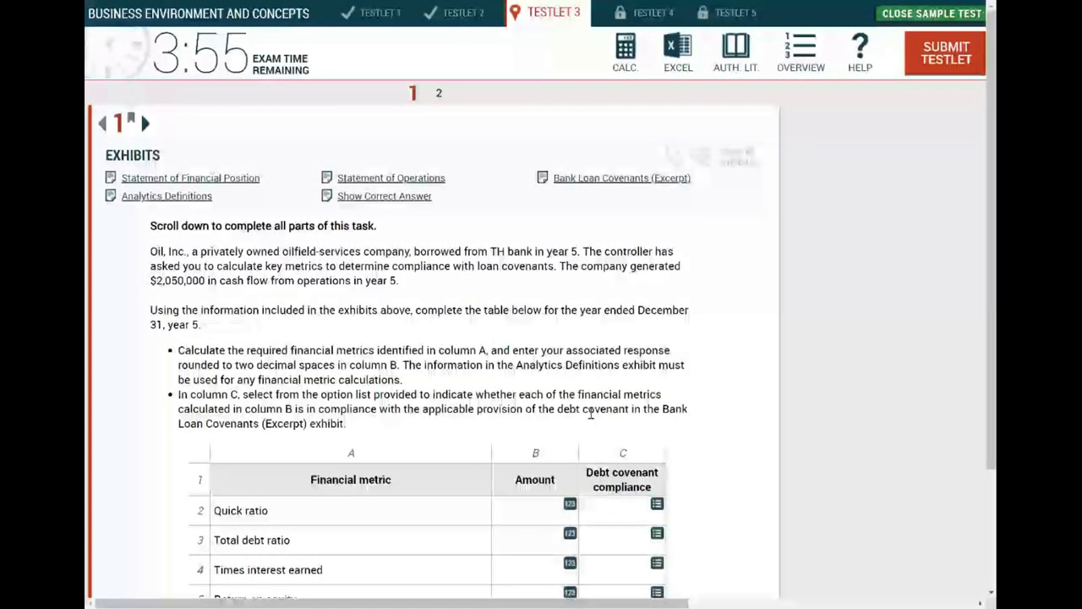
{"action": "scroll", "scroll_direction": "down", "scroll_amount": 3}
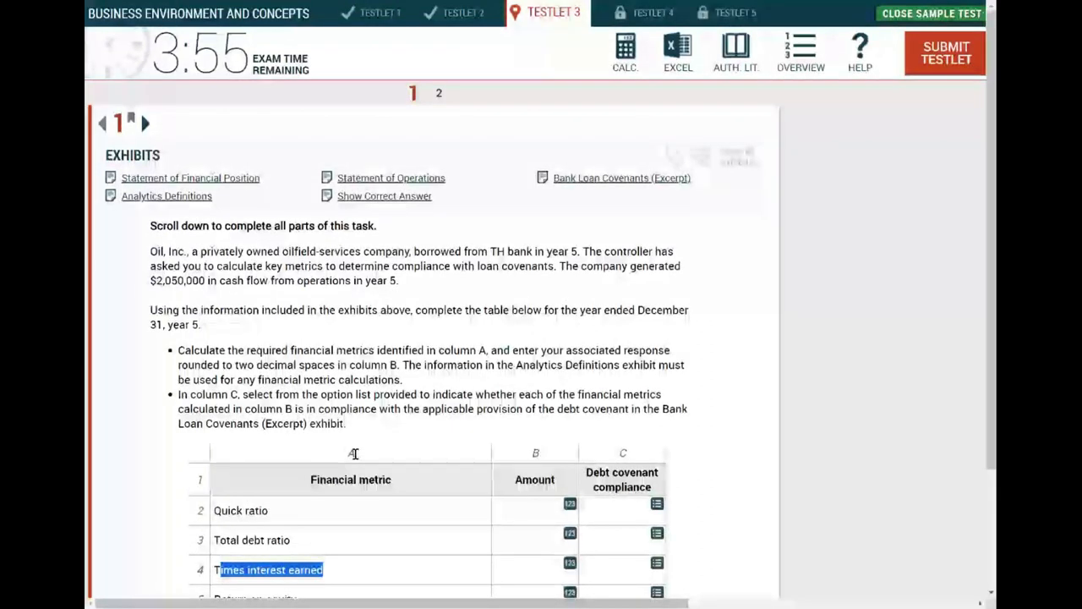
{"action": "mouse_move", "coordinate": [314, 345]}
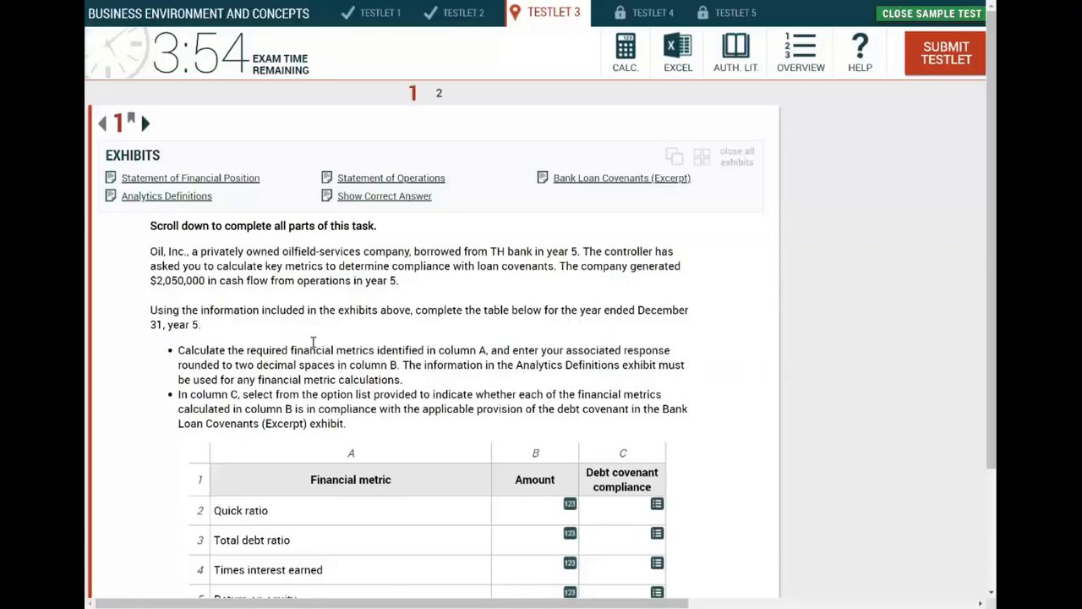
{"action": "mouse_move", "coordinate": [152, 273]}
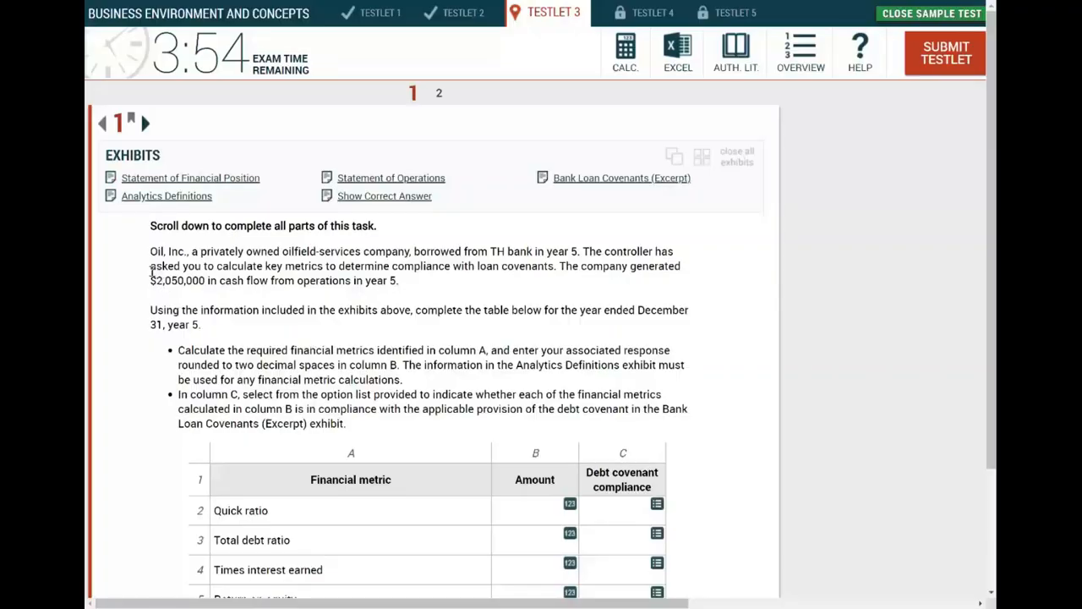
Step: Highlight the opening sentence about the TH bank loan, then clear the highlights
{"action": "left_click_drag", "start_coordinate": [149, 250], "coordinate": [399, 280]}
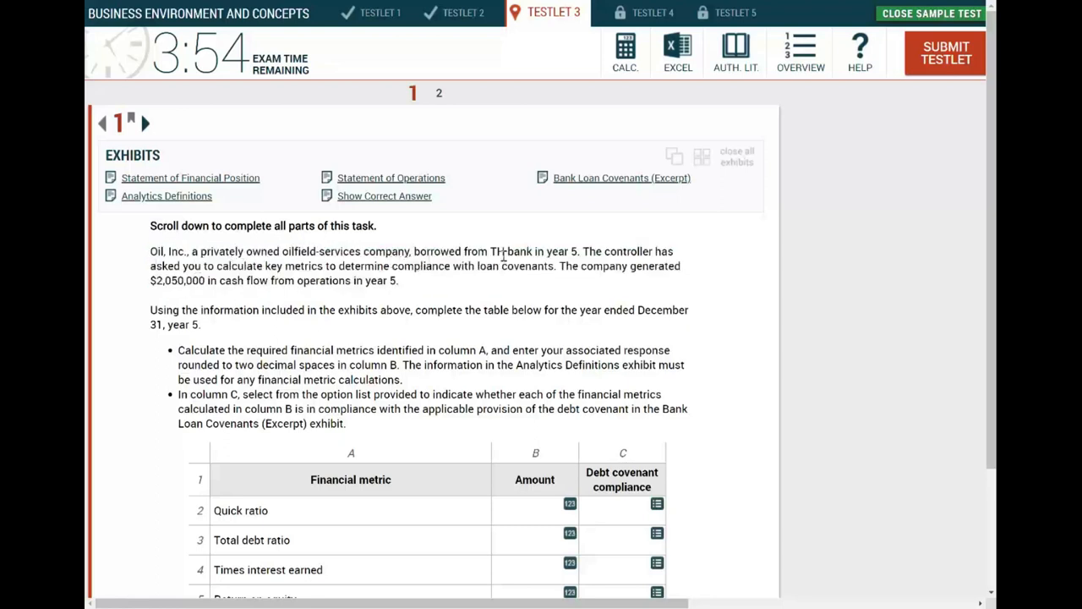
{"action": "left_click_drag", "start_coordinate": [149, 250], "coordinate": [578, 250]}
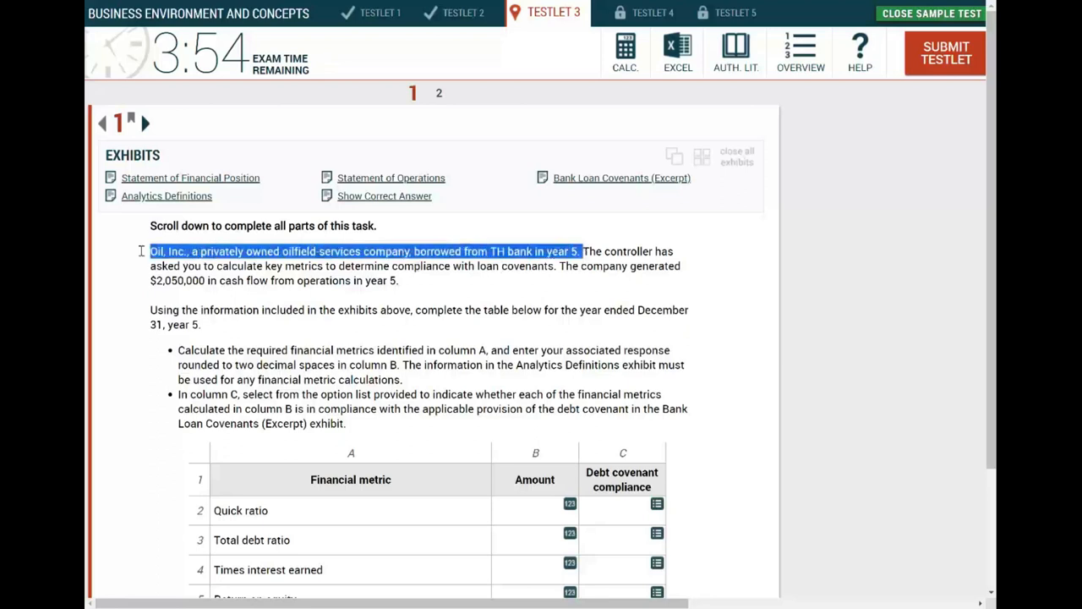
{"action": "left_click", "coordinate": [446, 274]}
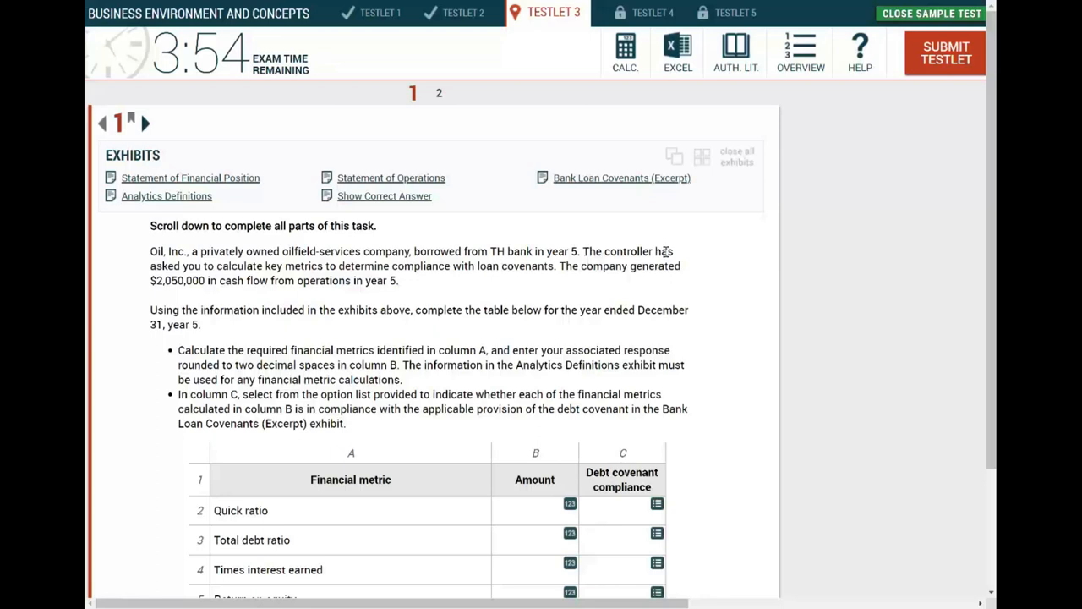
{"action": "mouse_move", "coordinate": [318, 274]}
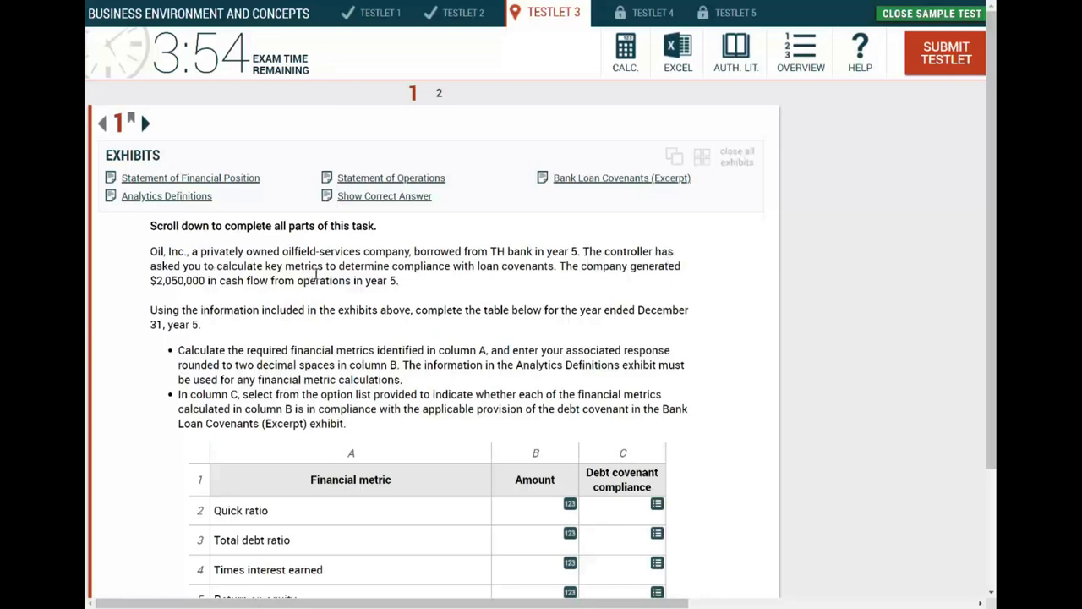
{"action": "mouse_move", "coordinate": [450, 274]}
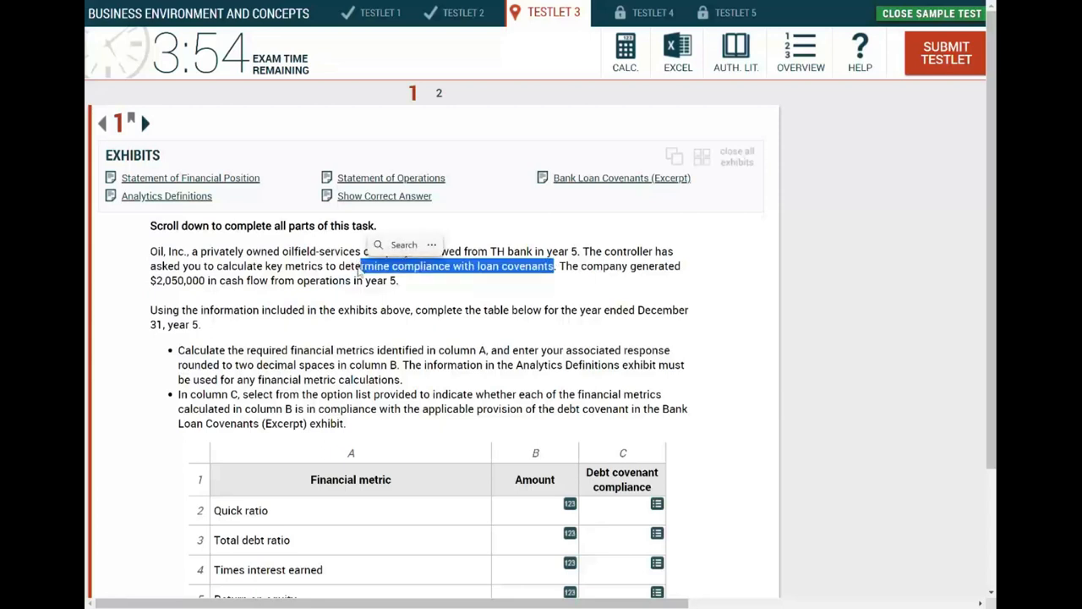
{"action": "left_click", "coordinate": [411, 301]}
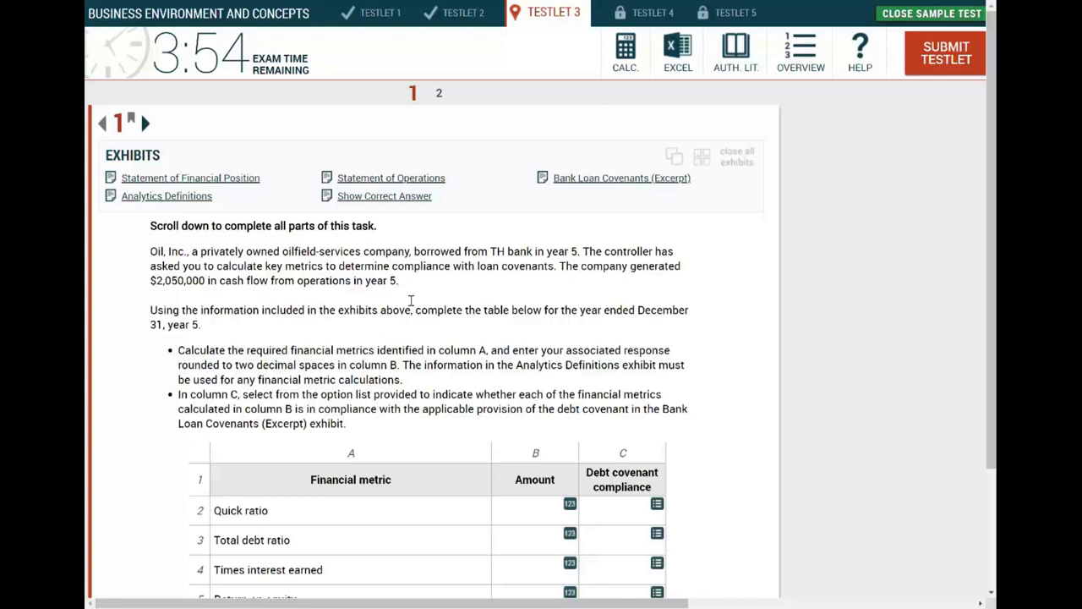
{"action": "mouse_move", "coordinate": [592, 269]}
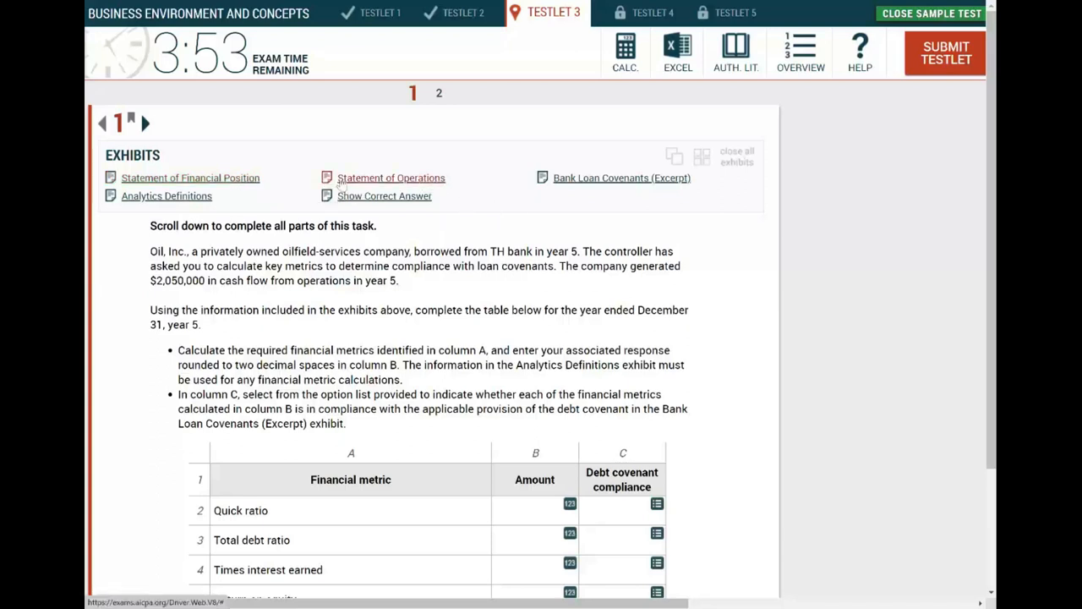
{"action": "mouse_move", "coordinate": [575, 189]}
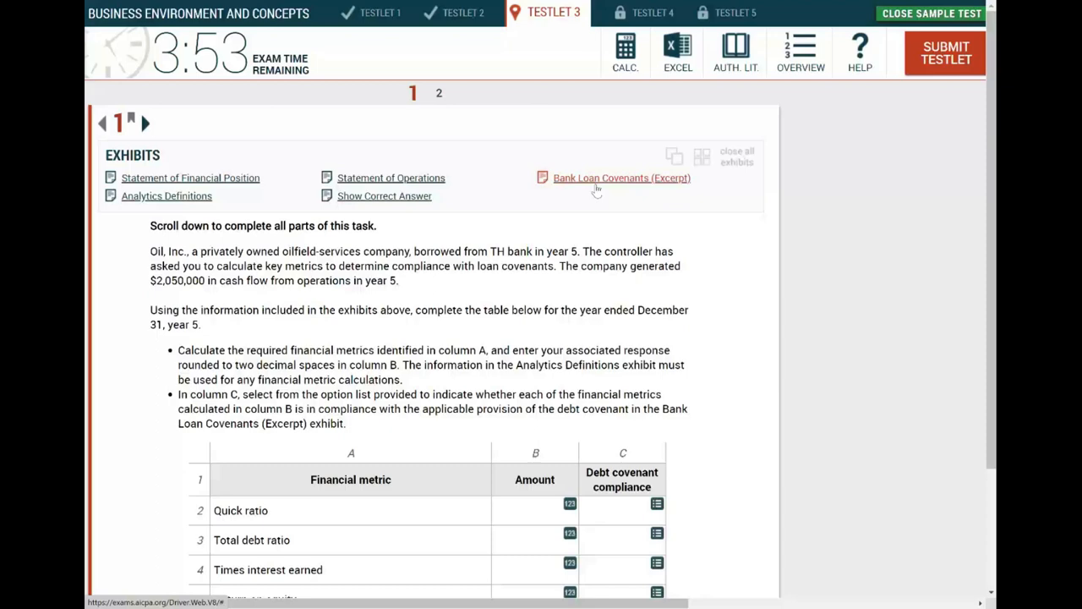
{"action": "mouse_move", "coordinate": [622, 177]}
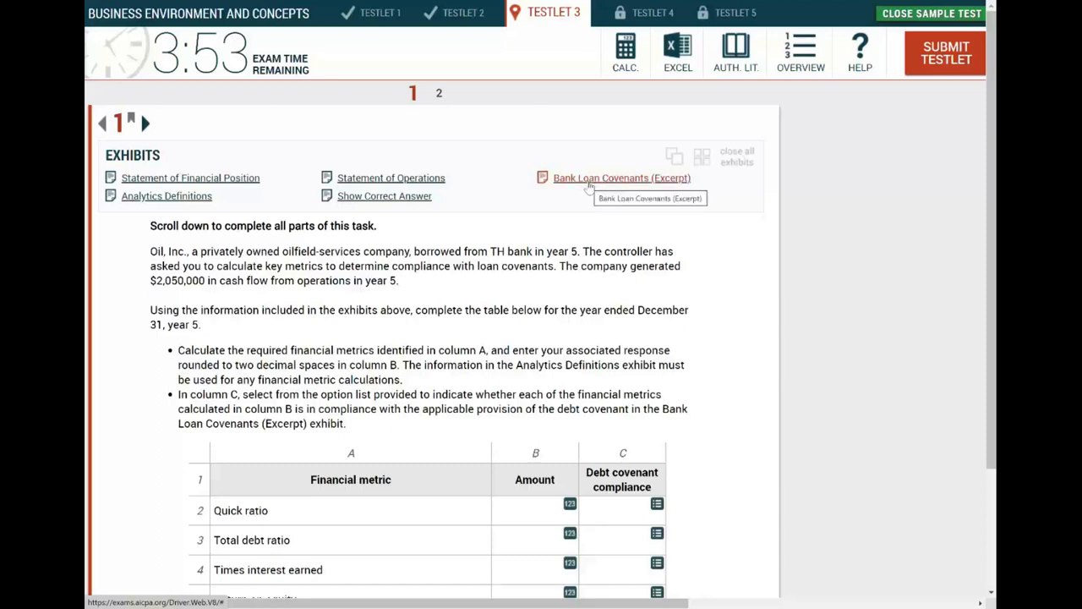
Step: Bring up the Bank Loan Covenants excerpt over the task and mark the clause 1.2 quick ratio wording
{"action": "left_click", "coordinate": [622, 178]}
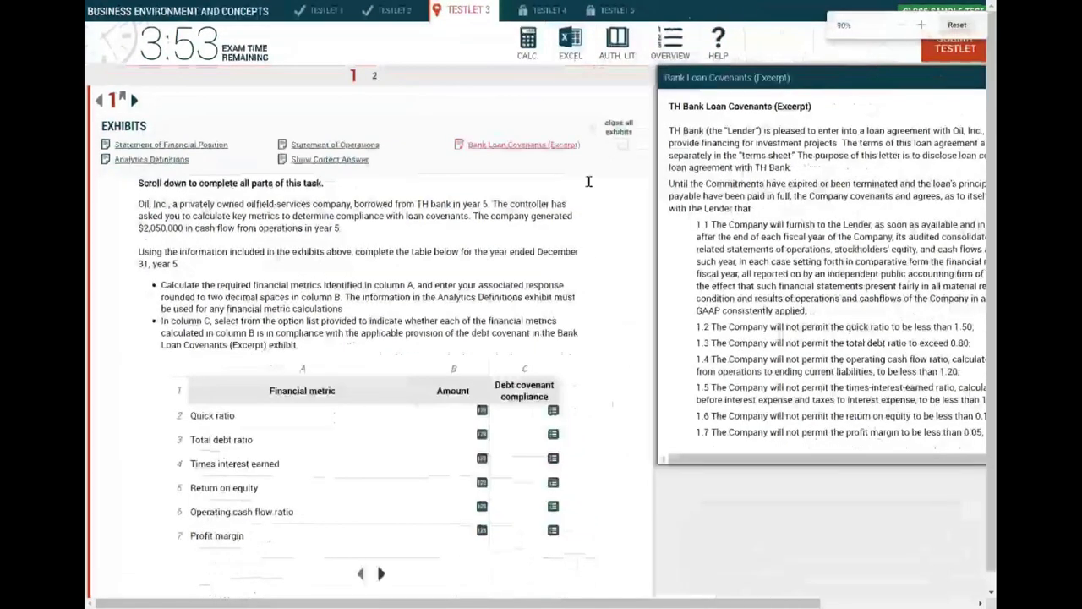
{"action": "left_click", "coordinate": [522, 145]}
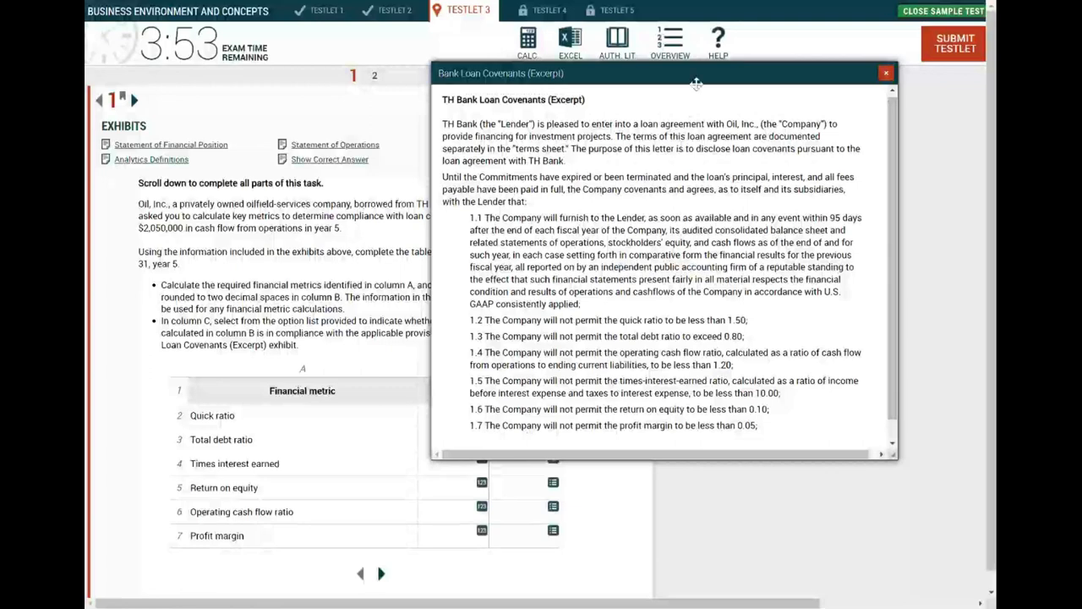
{"action": "left_click_drag", "start_coordinate": [693, 73], "coordinate": [549, 106]}
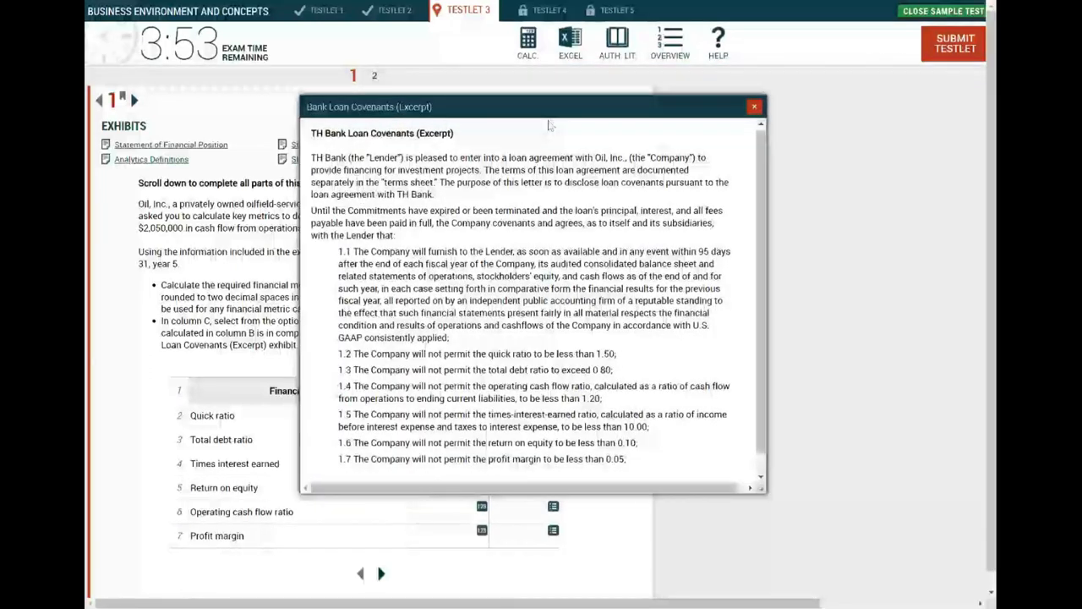
{"action": "right_click", "coordinate": [338, 169]}
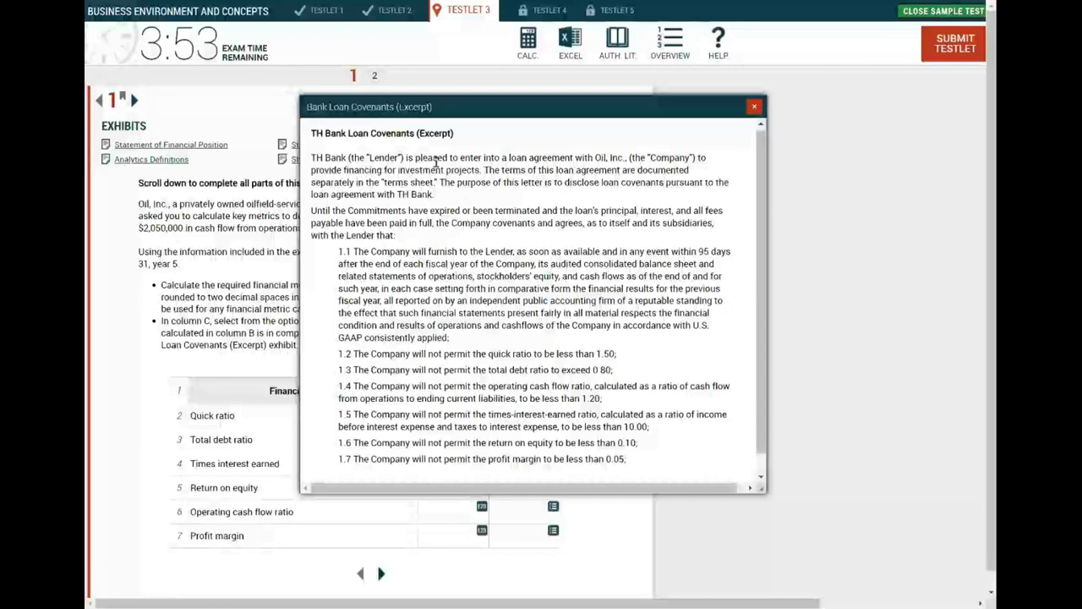
{"action": "mouse_move", "coordinate": [332, 204]}
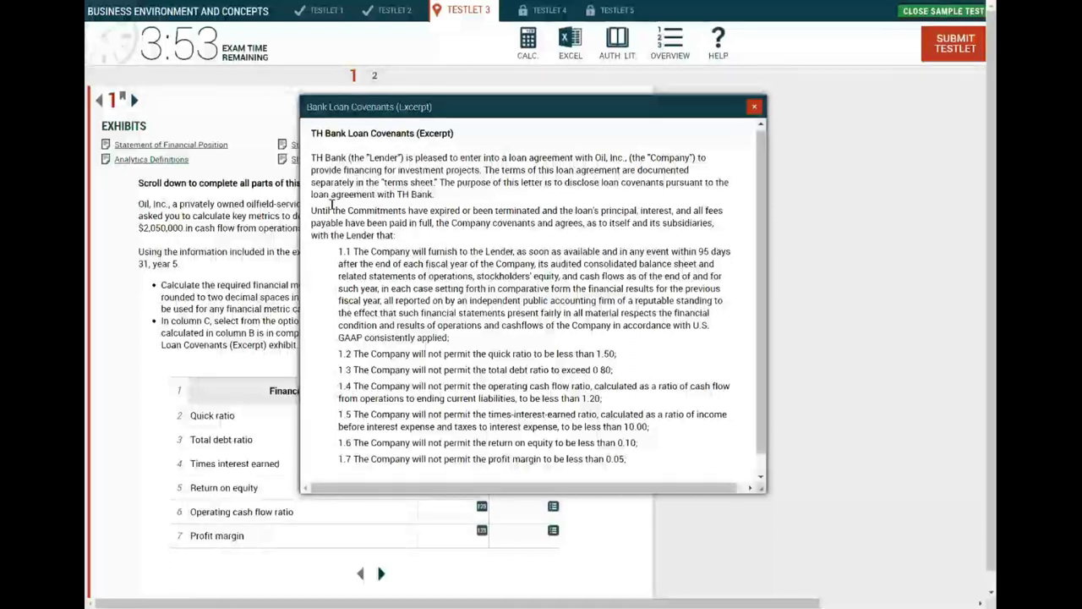
{"action": "mouse_move", "coordinate": [335, 262]}
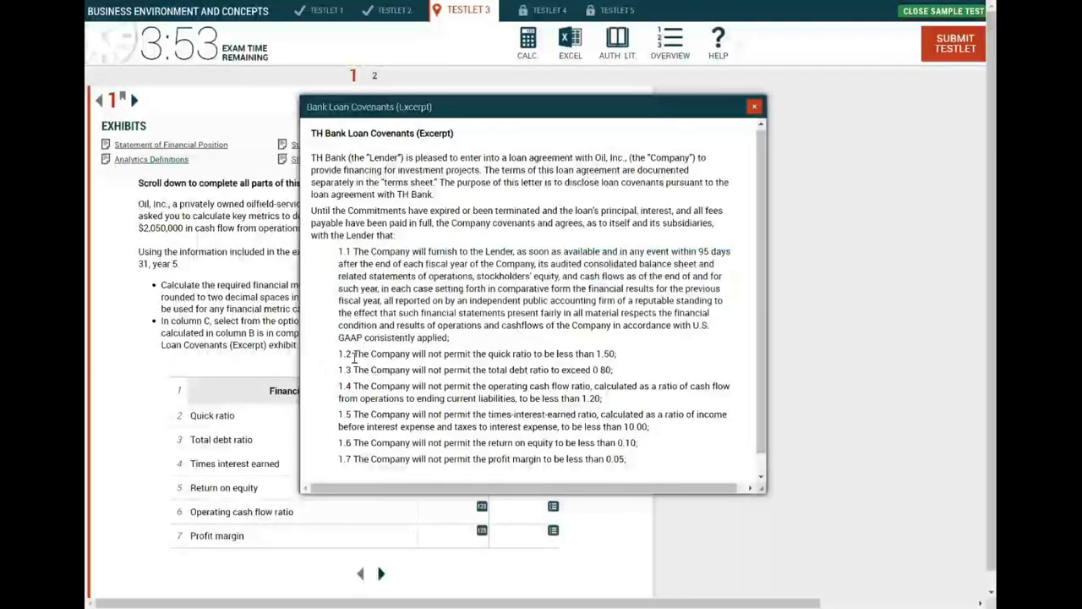
{"action": "double_click", "coordinate": [341, 353]}
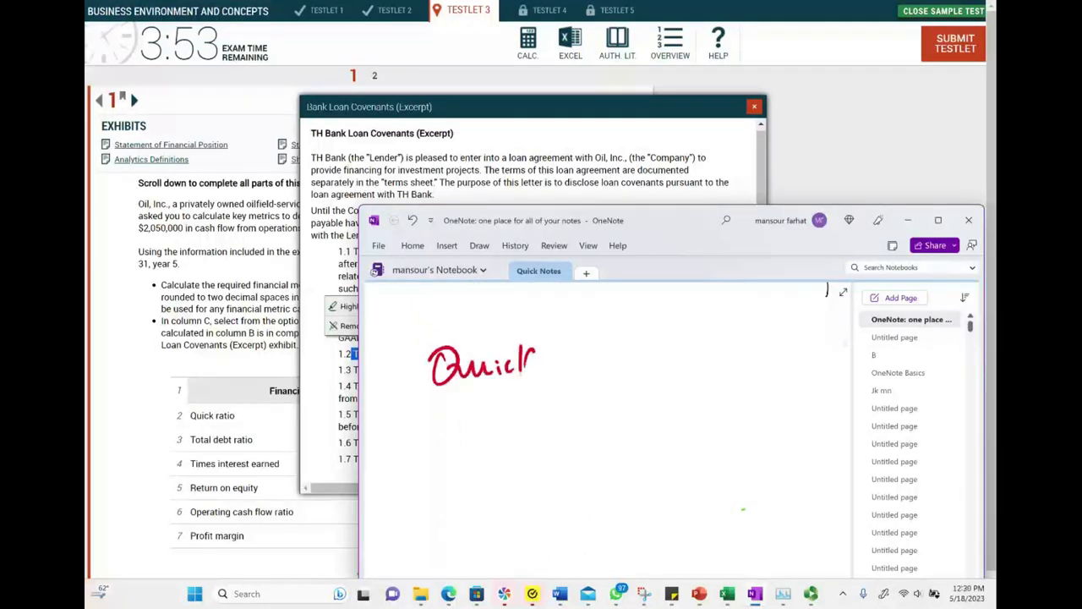
Step: Handwrite 'Quick ratio 1.5' and 'Debt ratio' notes on the OneNote page with the pen
{"action": "left_click_drag", "start_coordinate": [558, 363], "coordinate": [718, 338]}
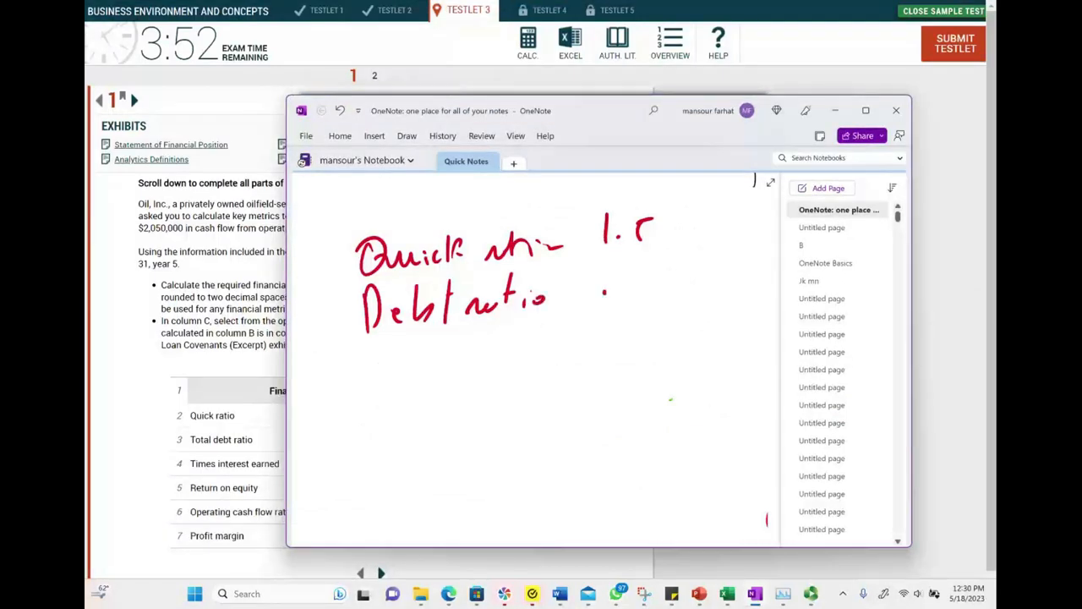
{"action": "left_click_drag", "start_coordinate": [625, 287], "coordinate": [643, 296]}
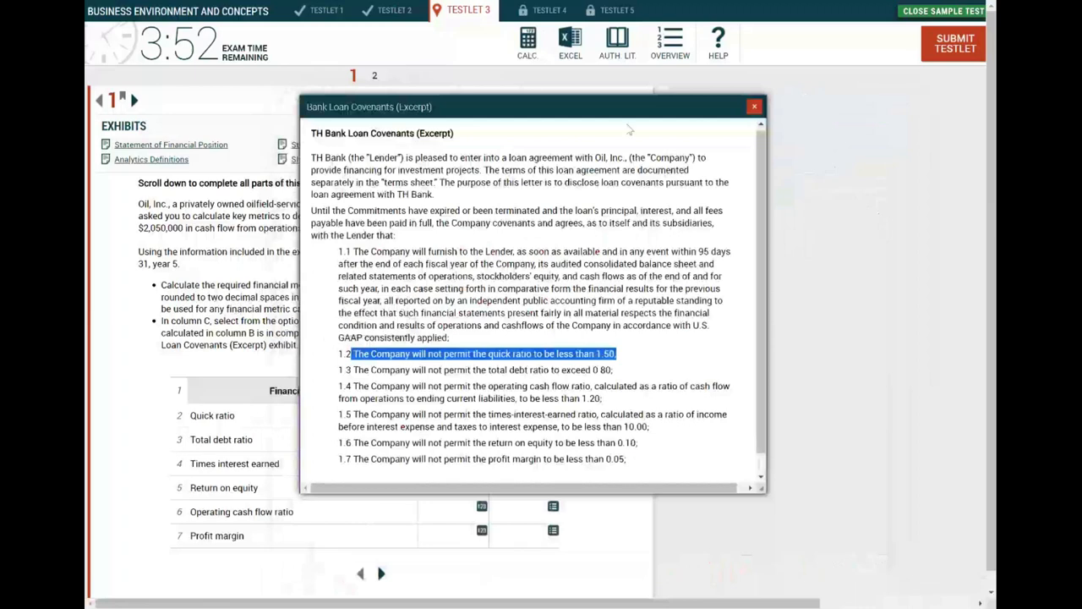
Step: Close the covenants excerpt and scroll the Analytics Definitions exhibit down to the ratio formulas
{"action": "left_click", "coordinate": [754, 105]}
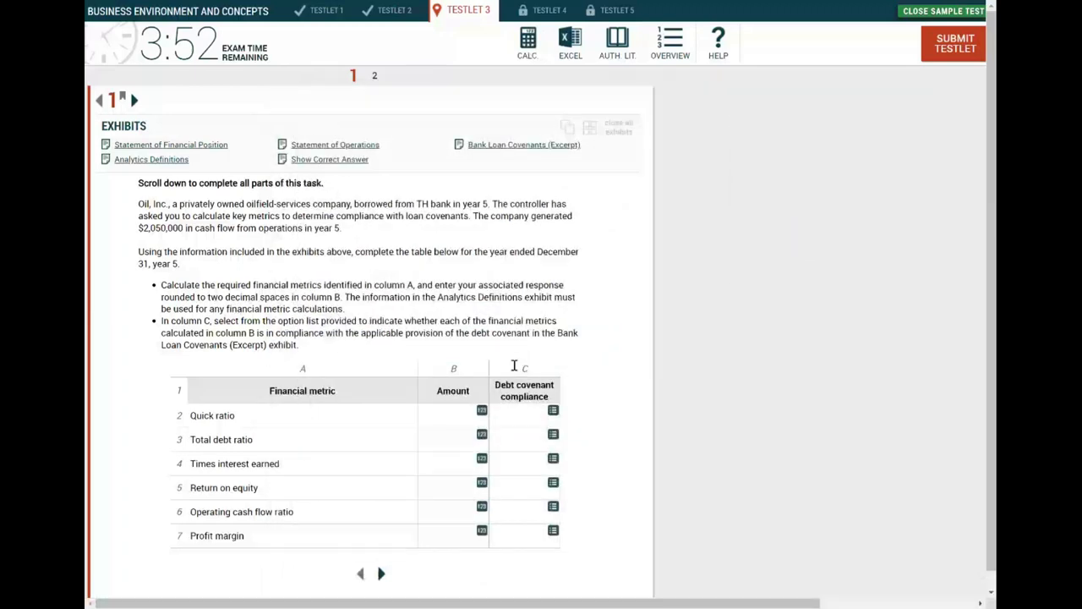
{"action": "mouse_move", "coordinate": [485, 373]}
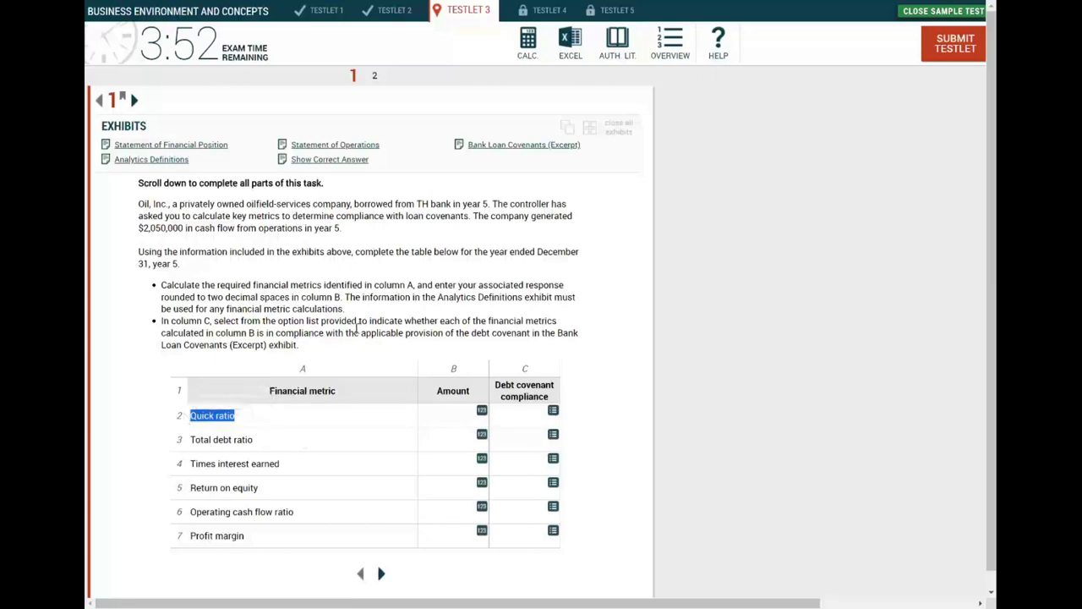
{"action": "left_click", "coordinate": [150, 159]}
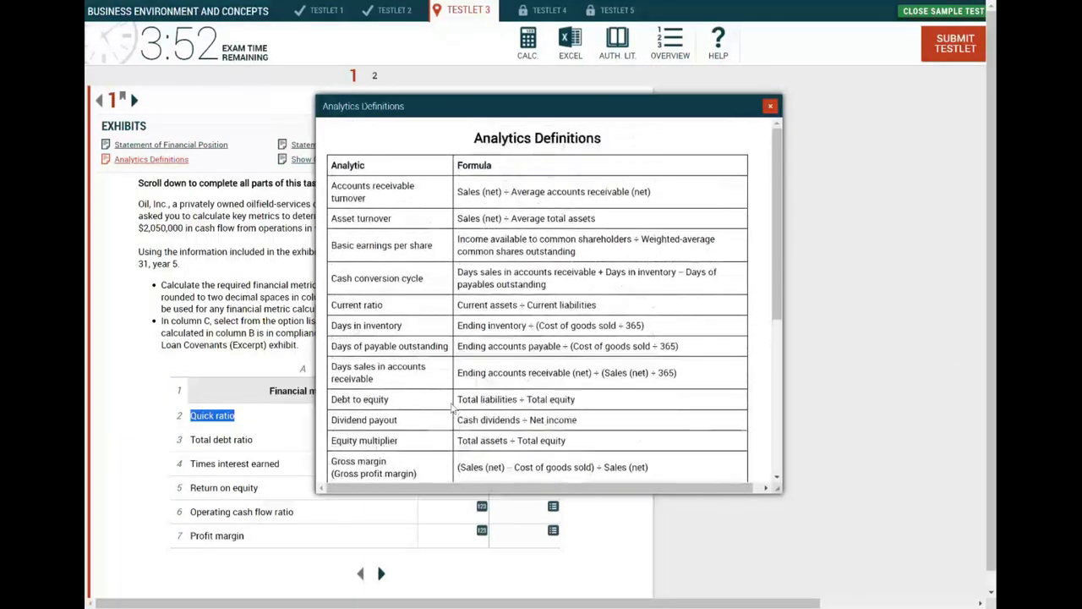
{"action": "scroll", "scroll_direction": "down", "scroll_amount": 3}
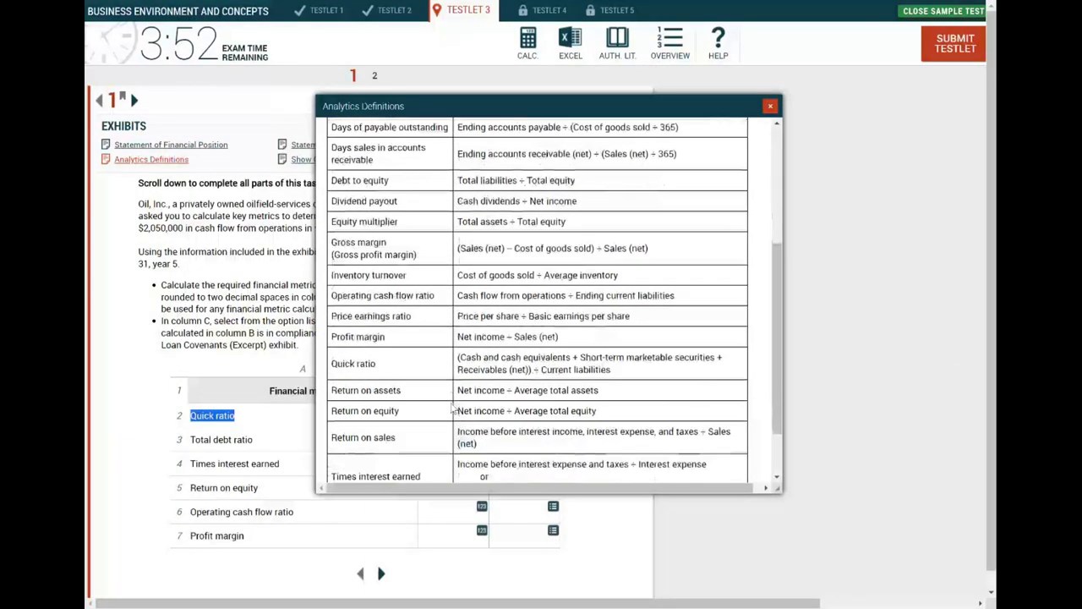
{"action": "scroll", "scroll_direction": "down", "scroll_amount": 3}
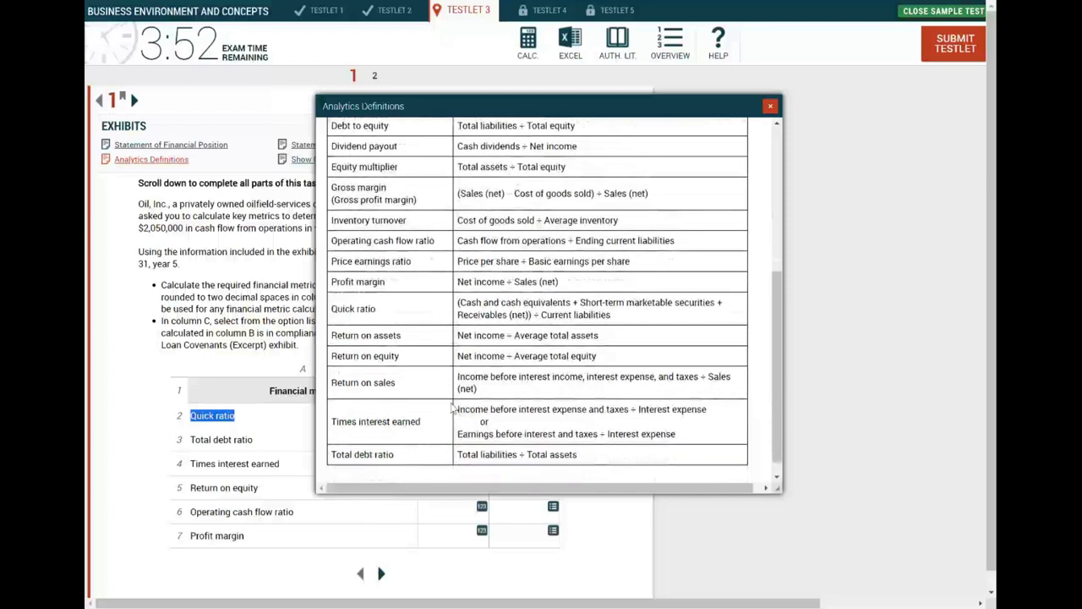
{"action": "scroll", "scroll_direction": "down", "scroll_amount": 3}
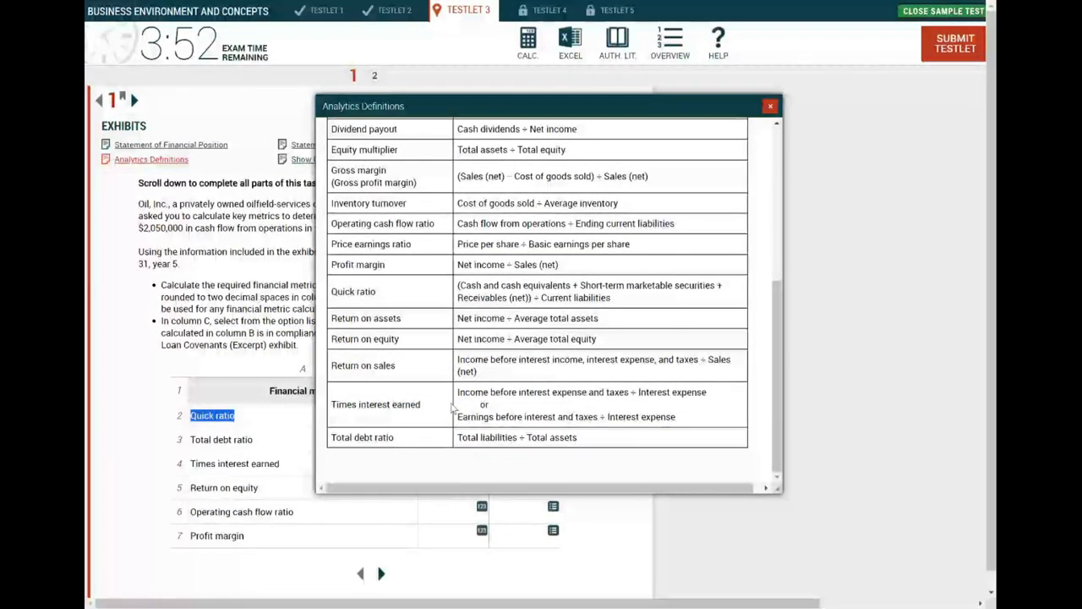
{"action": "double_click", "coordinate": [514, 284]}
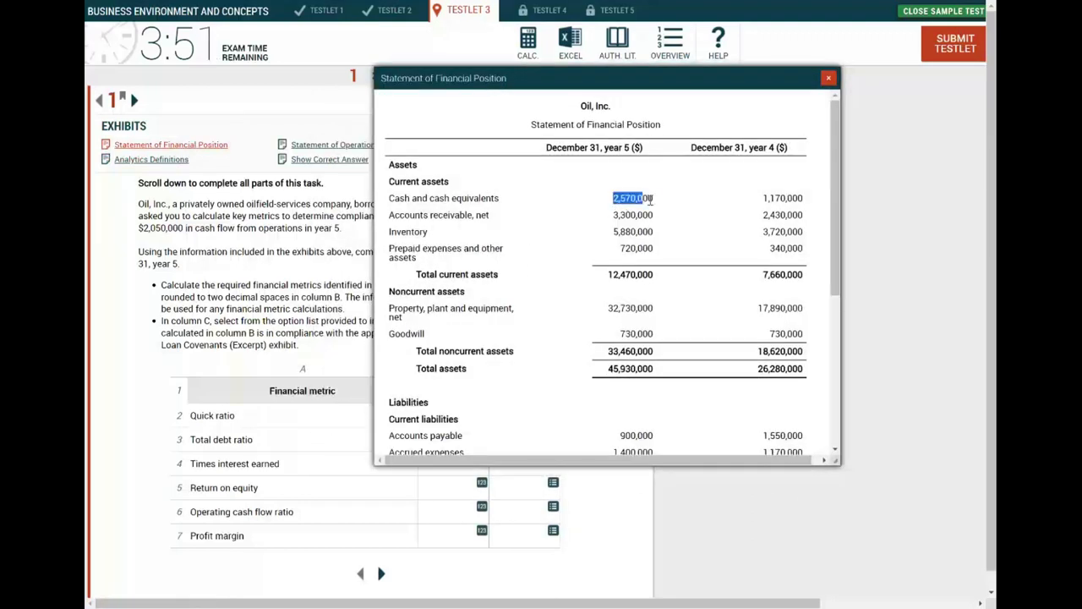
Step: Review the statement's liabilities, pick out total current liabilities, and bring up the CALC calculator beside it
{"action": "right_click", "coordinate": [632, 213]}
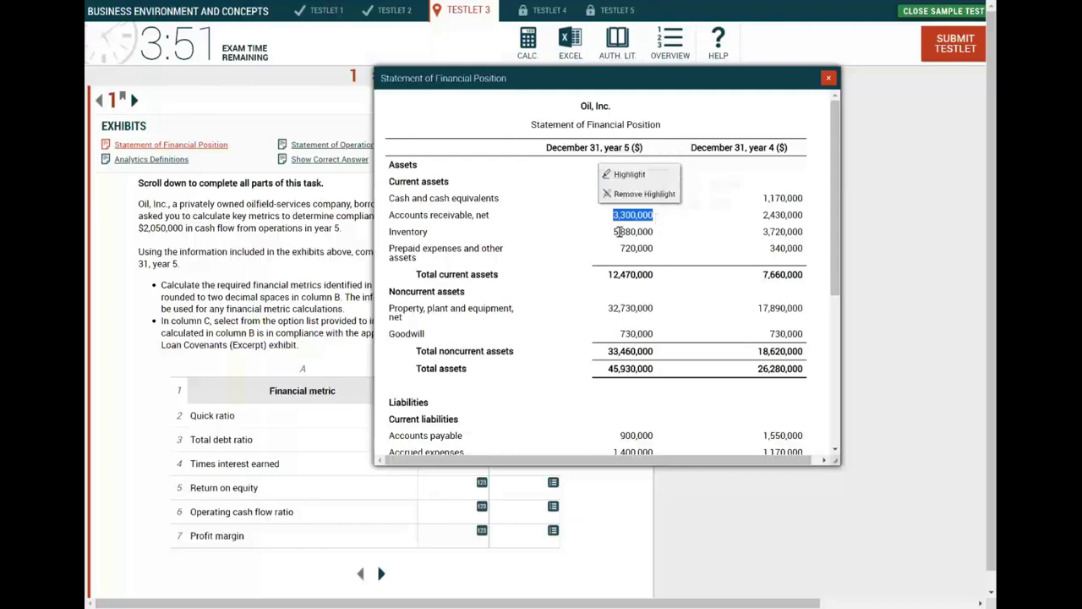
{"action": "left_click", "coordinate": [585, 308]}
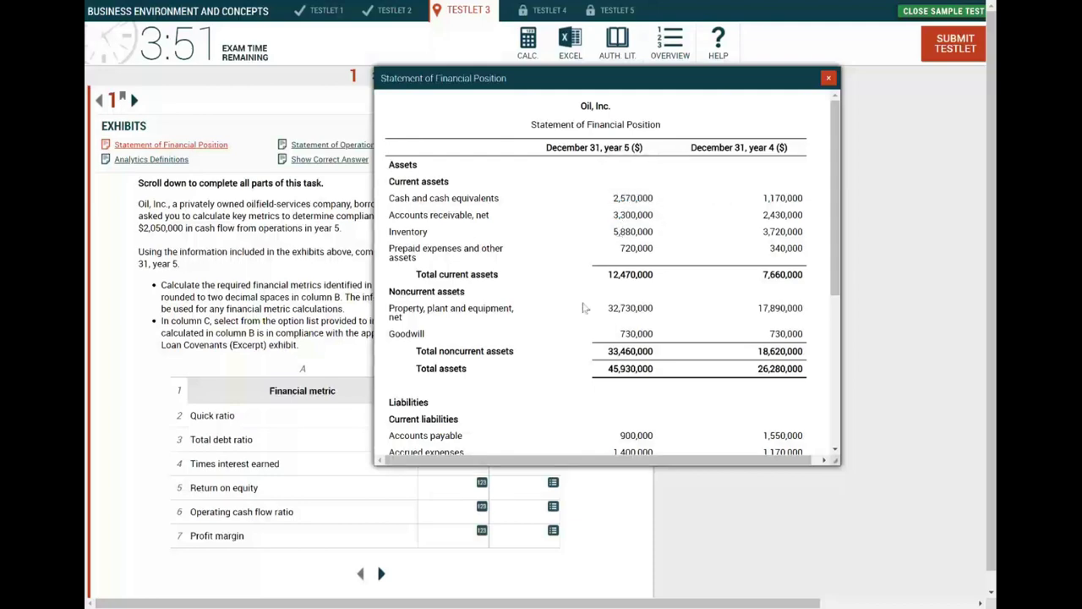
{"action": "scroll", "scroll_direction": "down", "scroll_amount": 3}
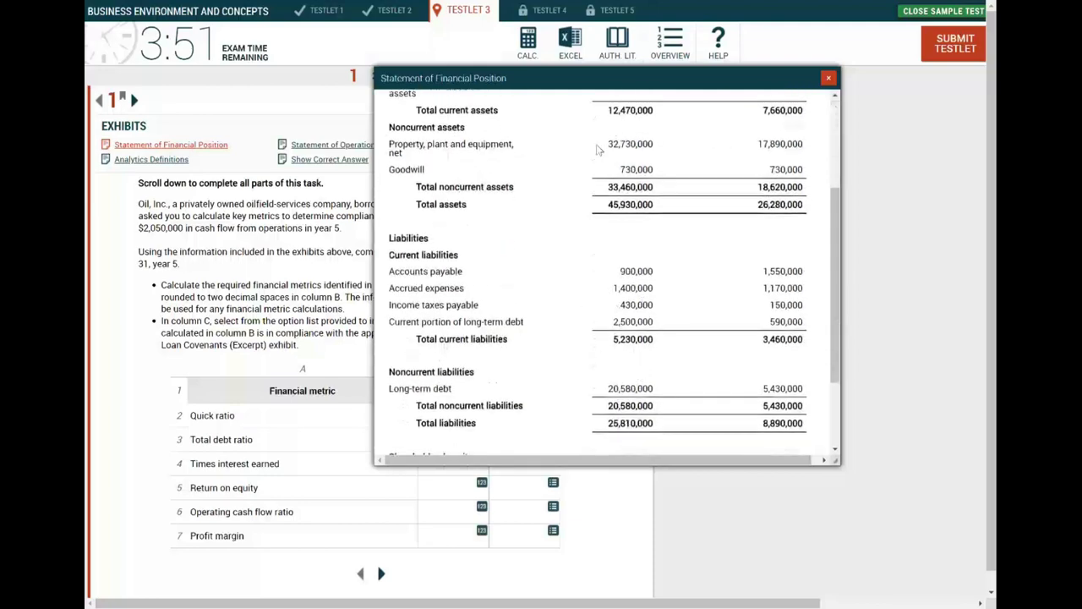
{"action": "left_click_drag", "start_coordinate": [600, 78], "coordinate": [406, 104]}
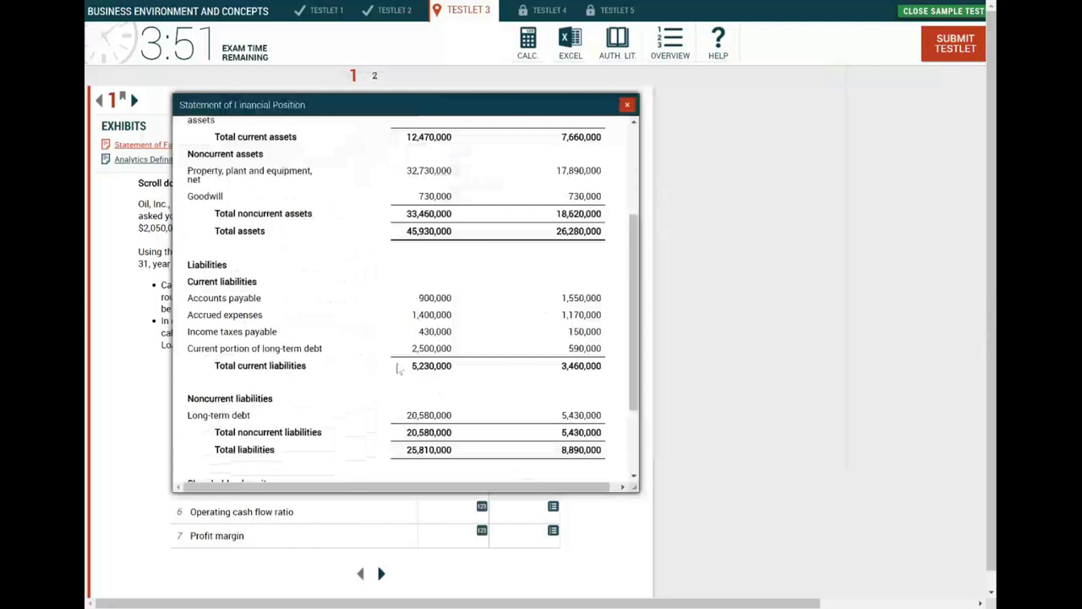
{"action": "double_click", "coordinate": [431, 365]}
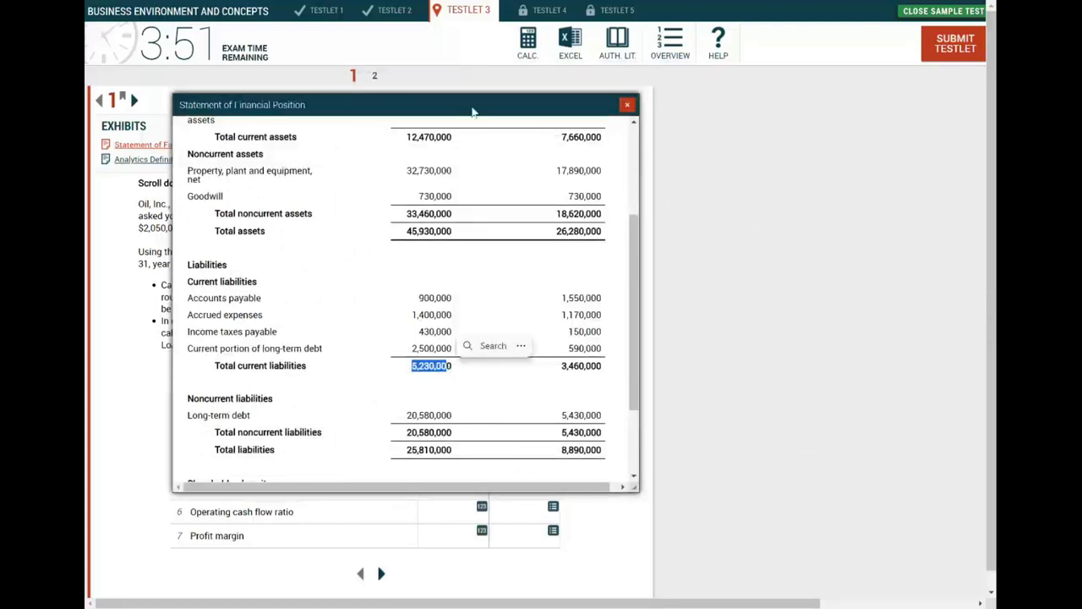
{"action": "left_click", "coordinate": [527, 42]}
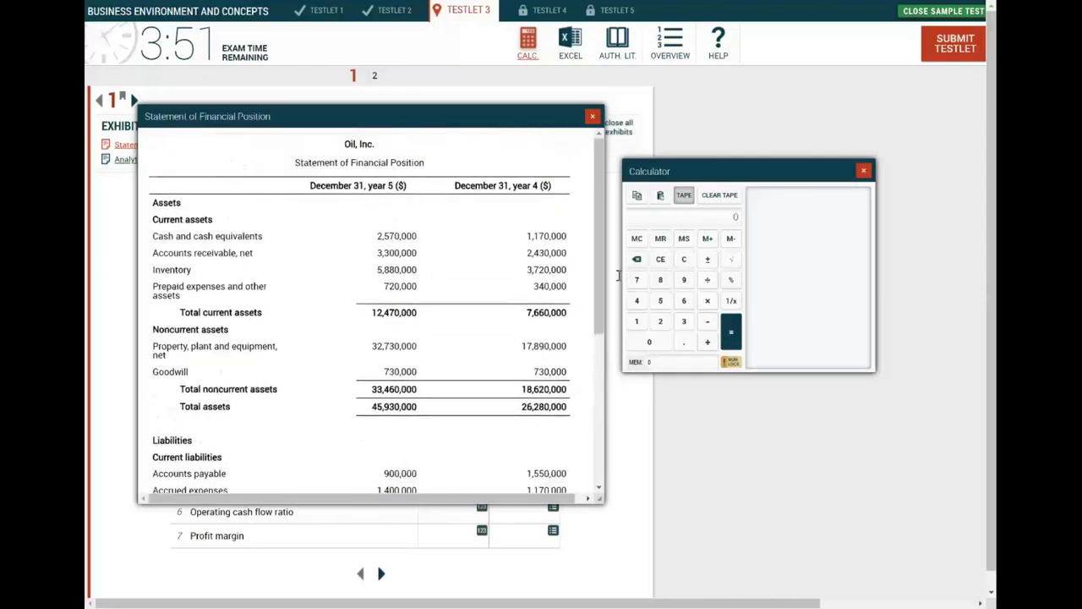
Step: Compute quick assets 2,570,000 + 3,300,000 = 5,870,000 and start dividing by total current liabilities
{"action": "left_click", "coordinate": [635, 280]}
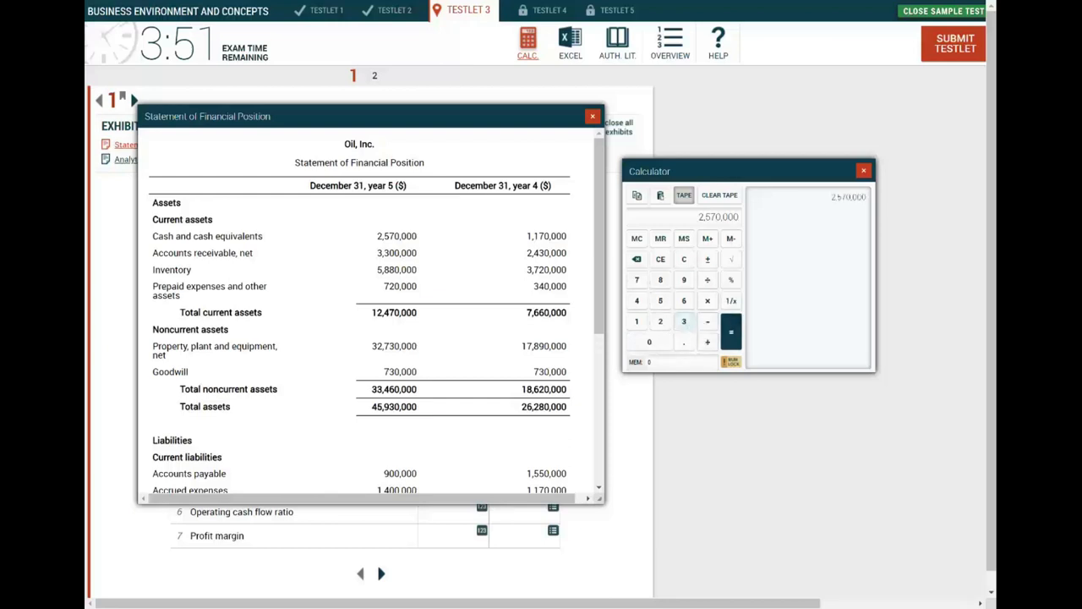
{"action": "left_click", "coordinate": [683, 321]}
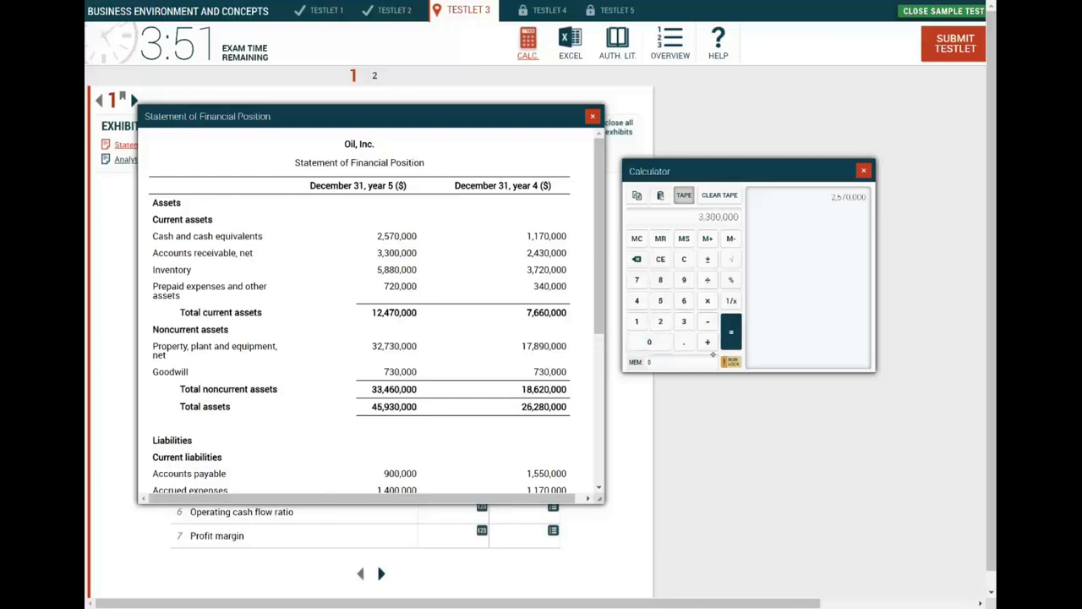
{"action": "left_click", "coordinate": [730, 330]}
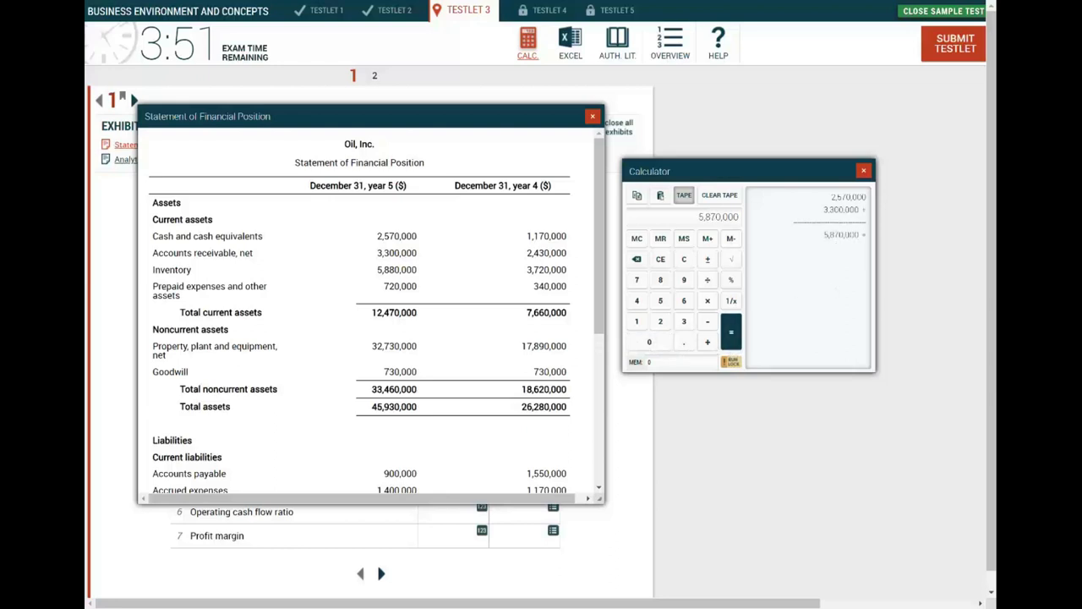
{"action": "scroll", "scroll_direction": "down", "scroll_amount": 3}
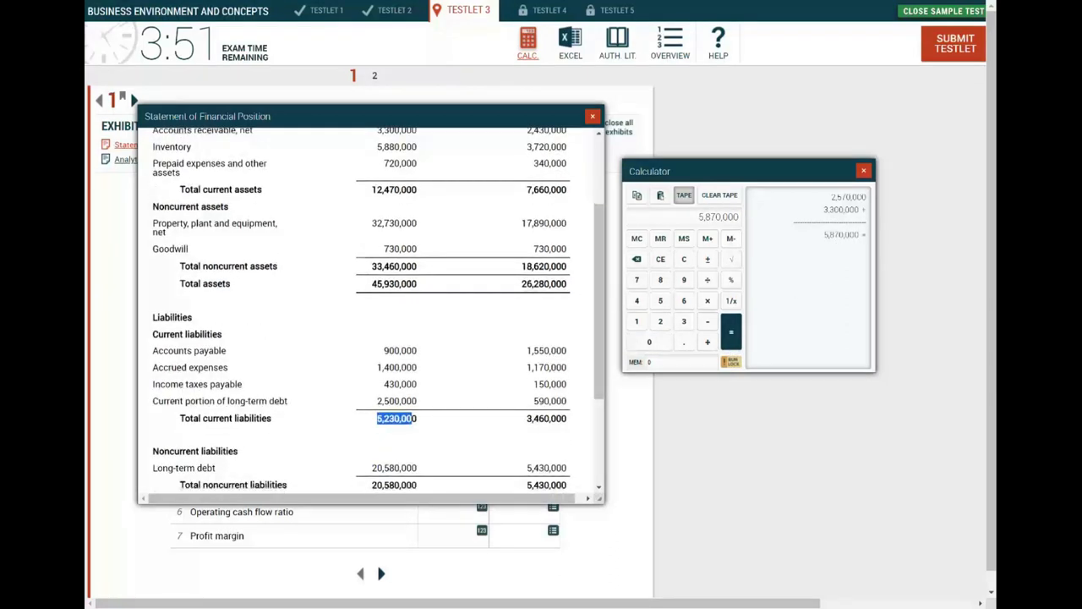
{"action": "left_click", "coordinate": [660, 321]}
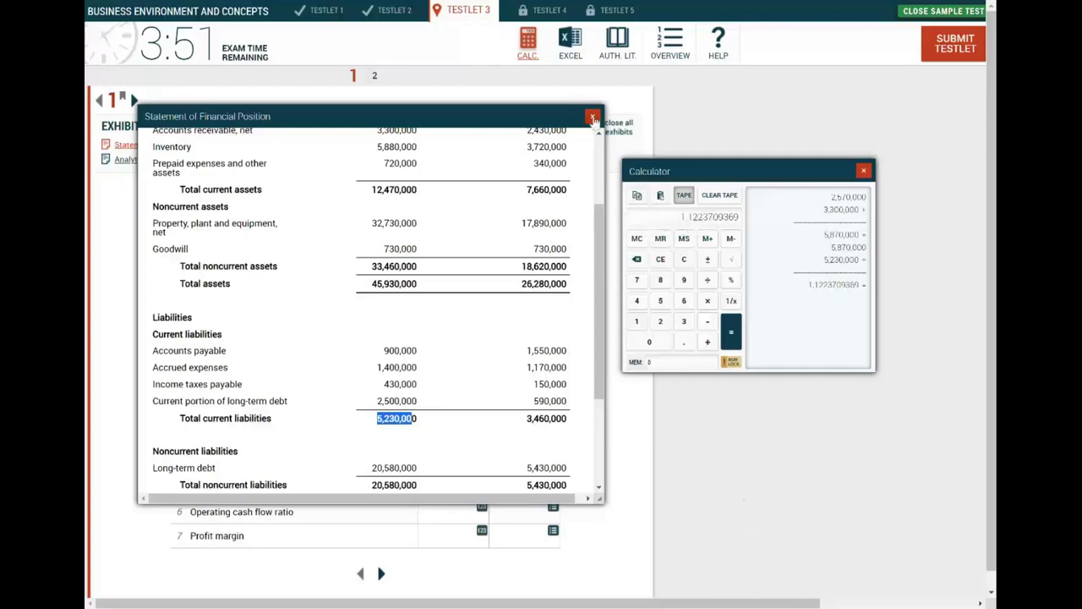
Step: Close the statement, enter 1.12 as the quick ratio amount, and set its covenant compliance to No
{"action": "left_click", "coordinate": [592, 117]}
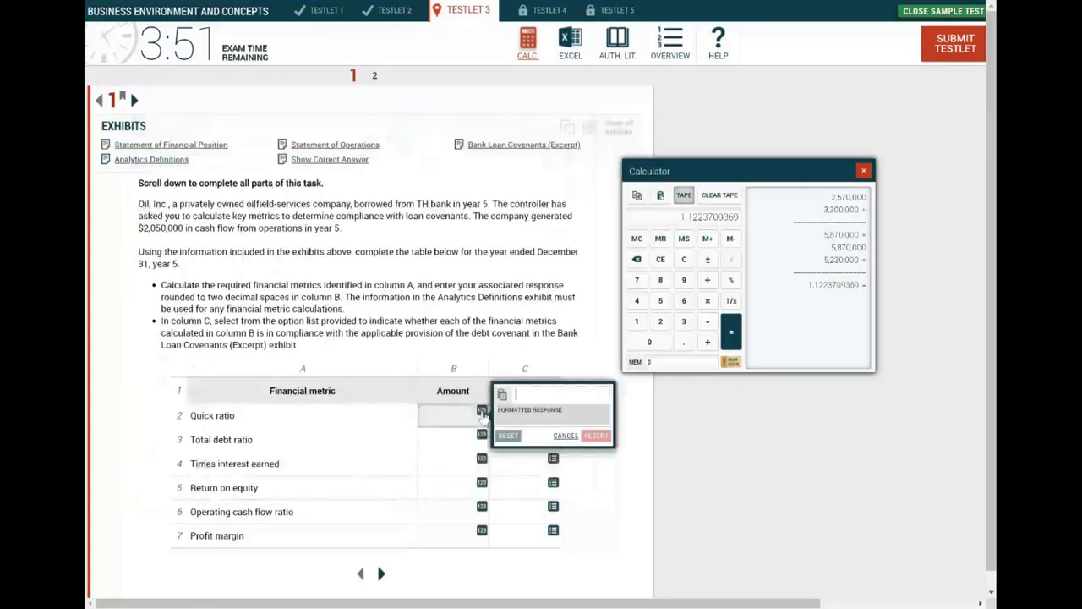
{"action": "type", "text": "1.12"}
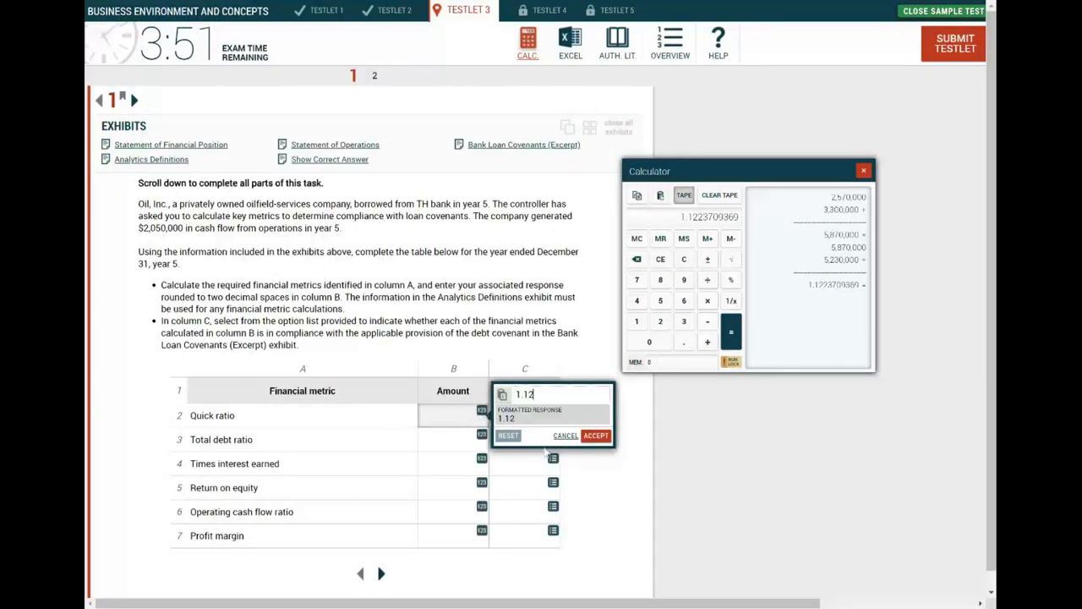
{"action": "left_click", "coordinate": [595, 435]}
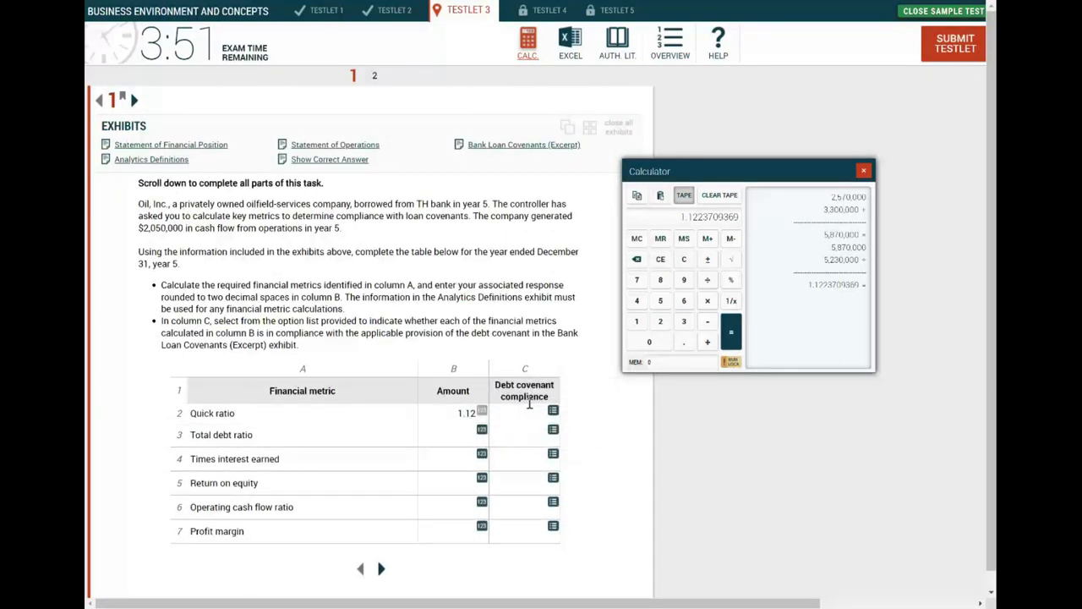
{"action": "left_click", "coordinate": [553, 411]}
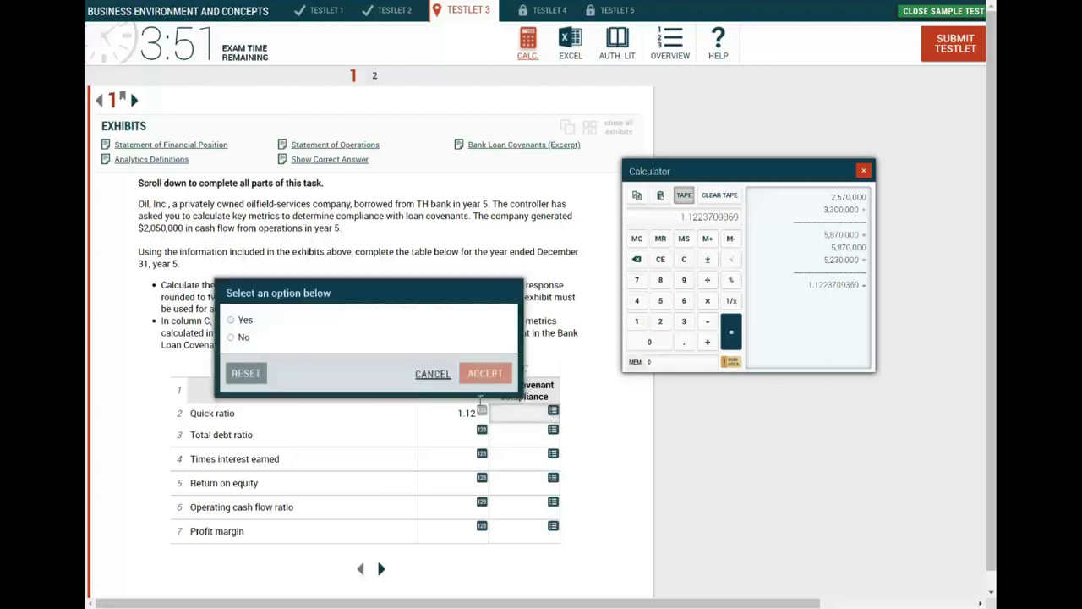
{"action": "left_click", "coordinate": [230, 337]}
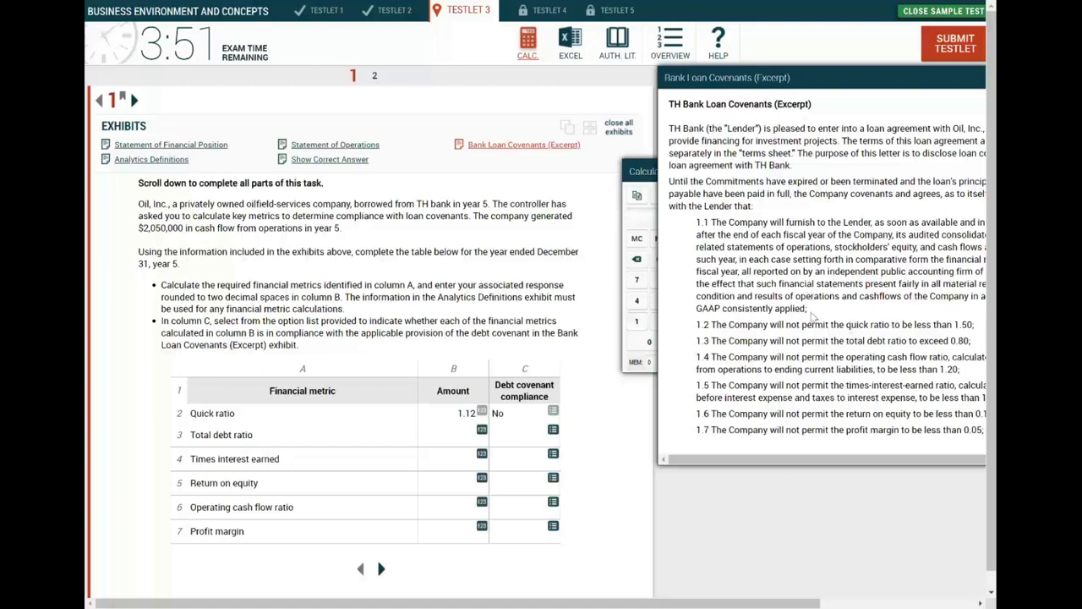
Step: Read the 0.80 total debt ratio limit in the covenants excerpt, close it, and reopen the Statement of Financial Position
{"action": "double_click", "coordinate": [786, 325]}
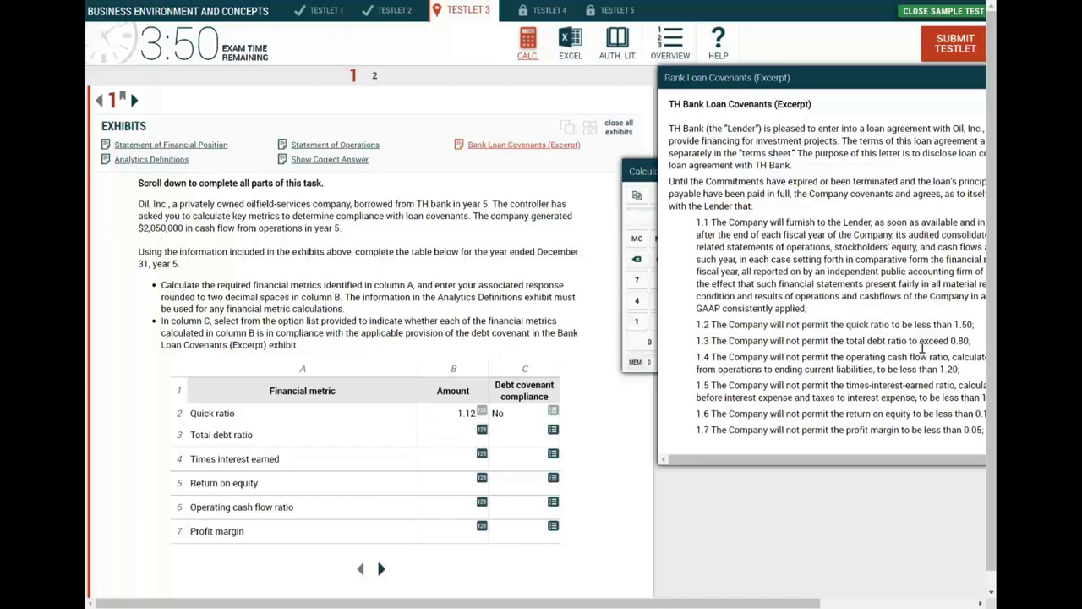
{"action": "double_click", "coordinate": [960, 340]}
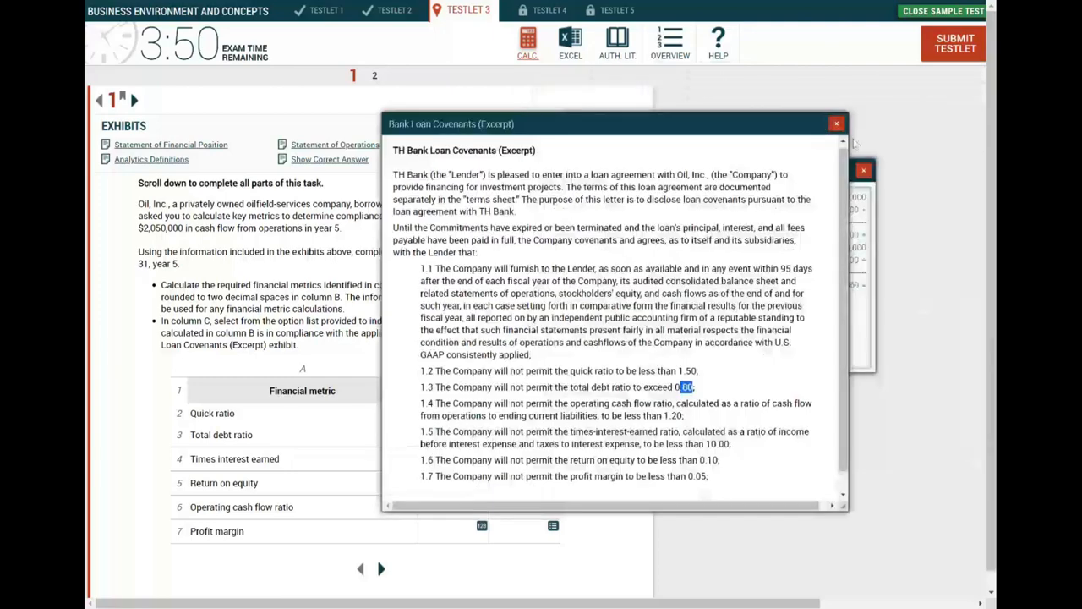
{"action": "left_click", "coordinate": [835, 123]}
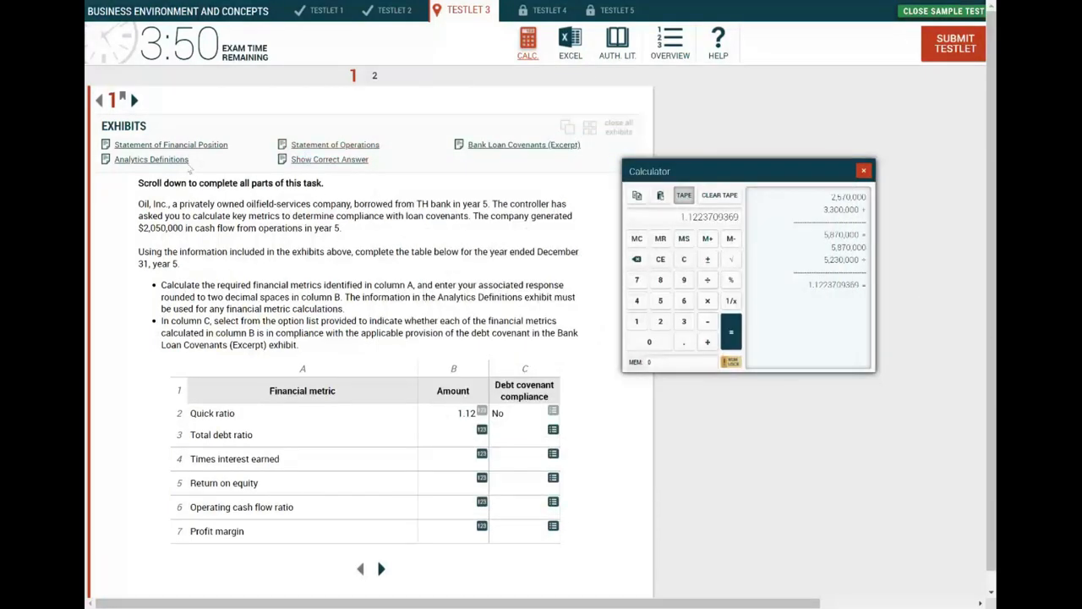
{"action": "left_click", "coordinate": [151, 159]}
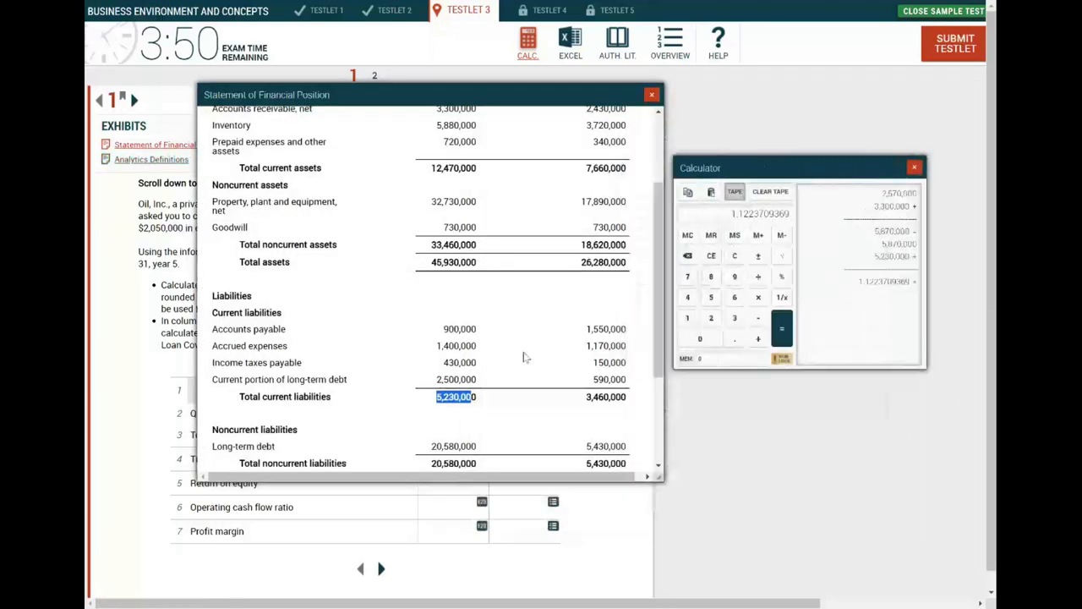
Step: Compute 25,810,000 ÷ 45,930,000 ≈ 0.5619 total debt ratio in the calculator and close the statement
{"action": "scroll", "scroll_direction": "down", "scroll_amount": 3}
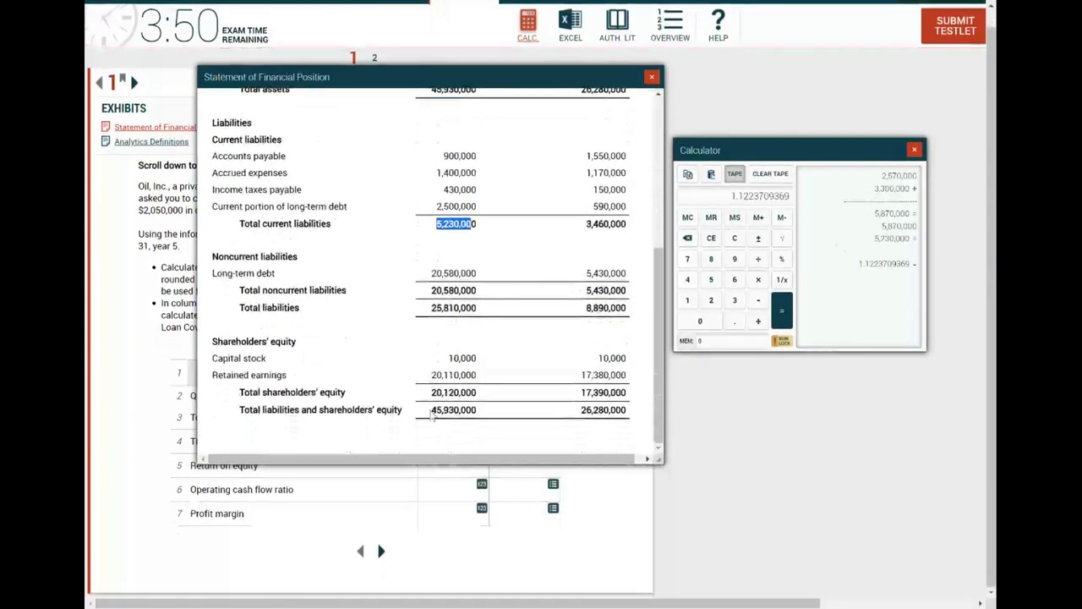
{"action": "double_click", "coordinate": [453, 409]}
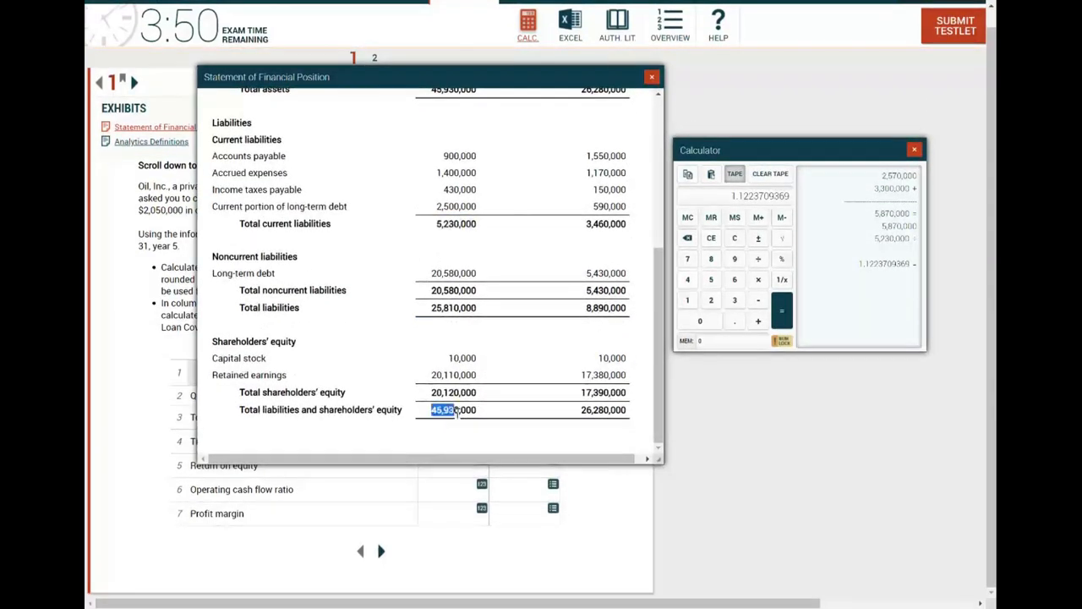
{"action": "right_click", "coordinate": [453, 409]}
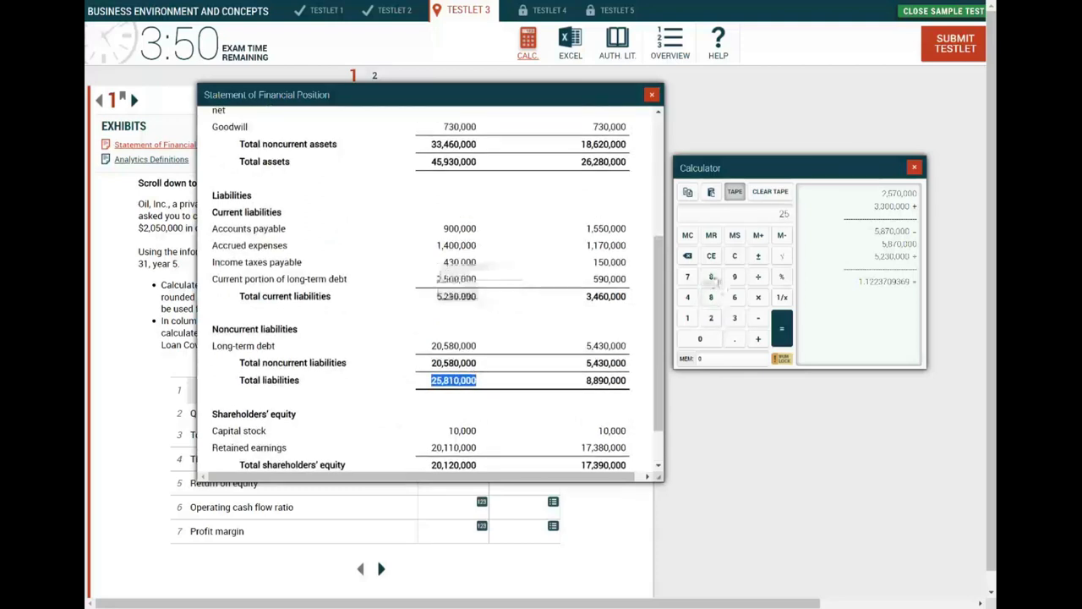
{"action": "left_click", "coordinate": [699, 339]}
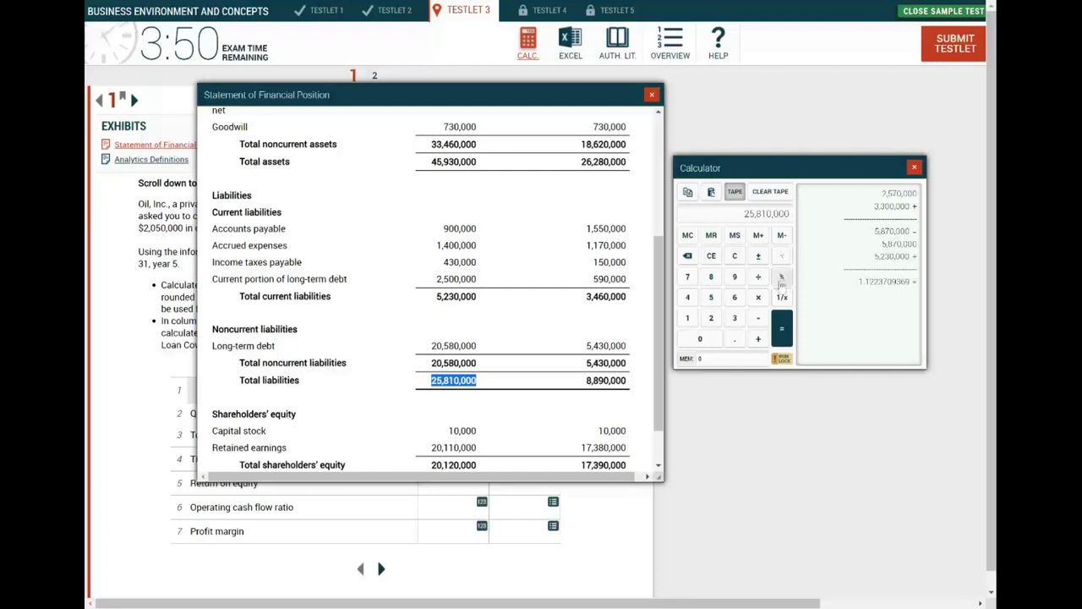
{"action": "left_click", "coordinate": [687, 298]}
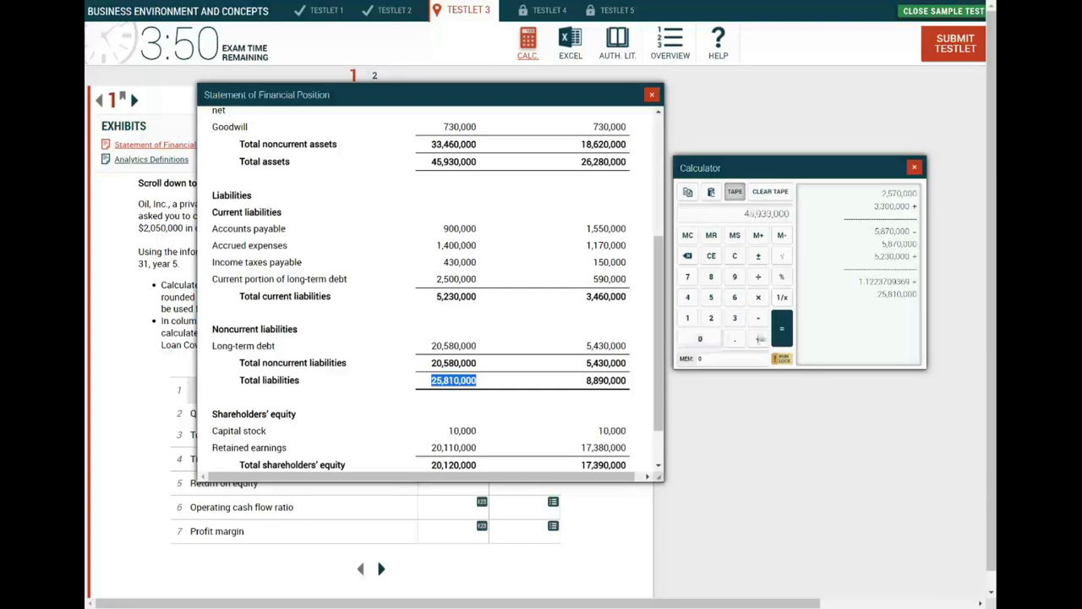
{"action": "left_click", "coordinate": [757, 345]}
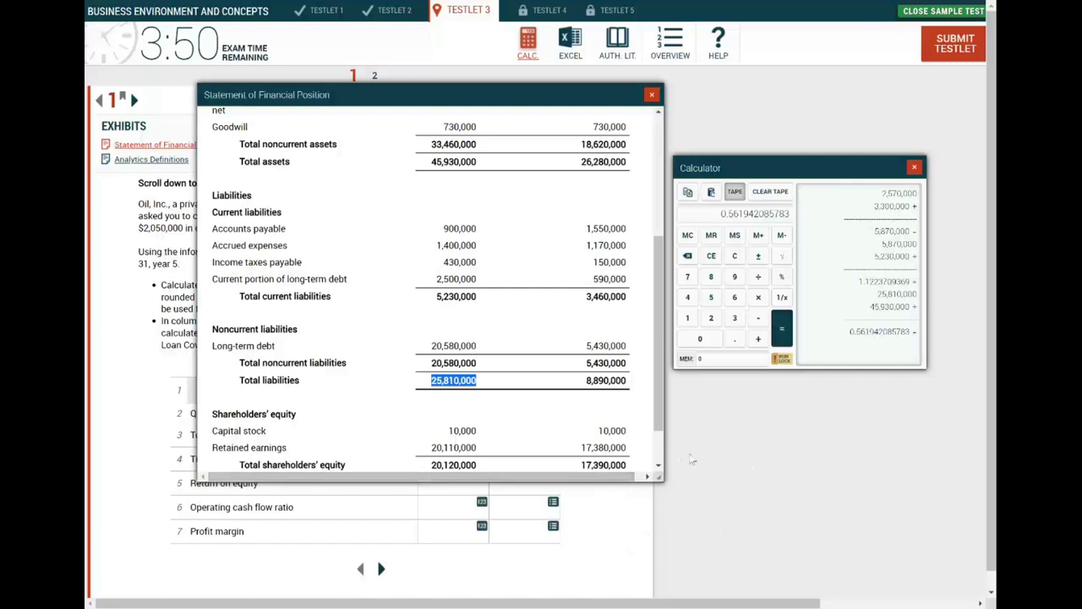
{"action": "left_click", "coordinate": [650, 95]}
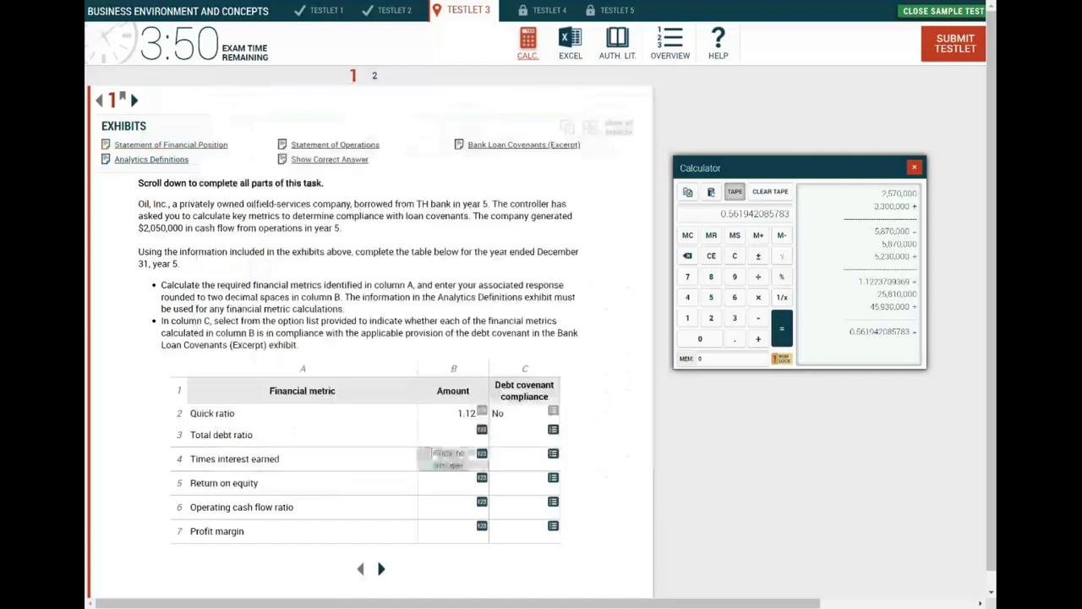
Step: Enter 0.56 as the total debt ratio amount and set its covenant compliance to Yes
{"action": "left_click", "coordinate": [482, 429]}
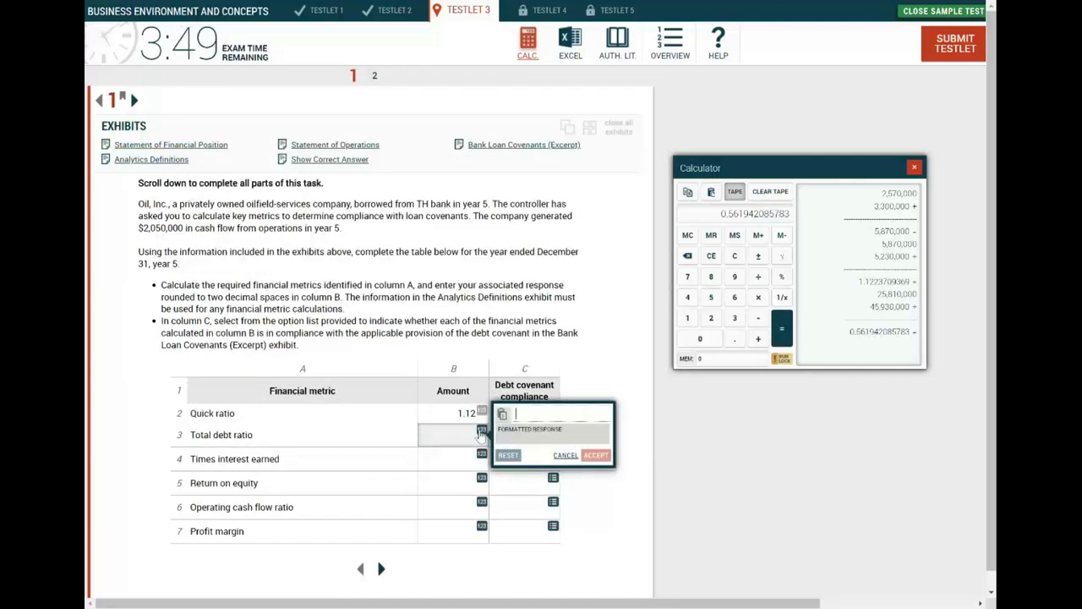
{"action": "type", "text": ".56"}
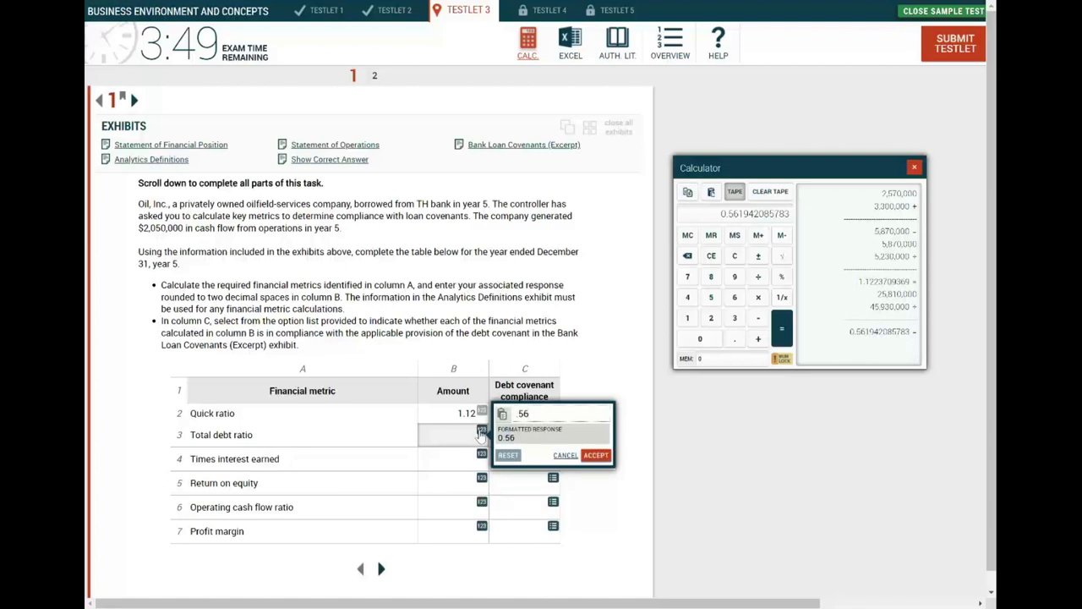
{"action": "left_click", "coordinate": [595, 455]}
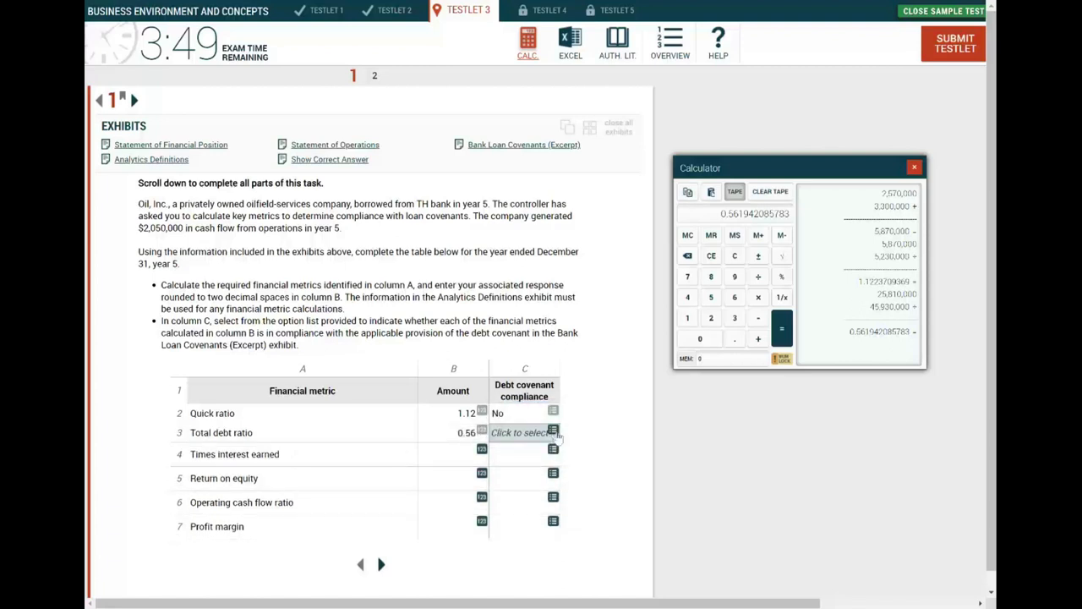
{"action": "left_click", "coordinate": [553, 433]}
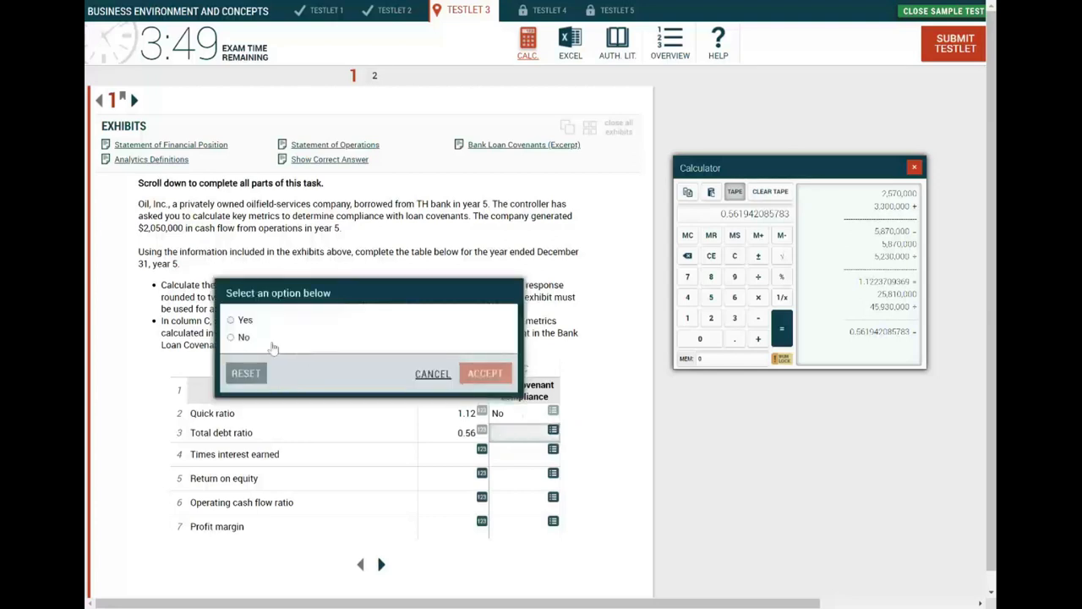
{"action": "left_click", "coordinate": [485, 374]}
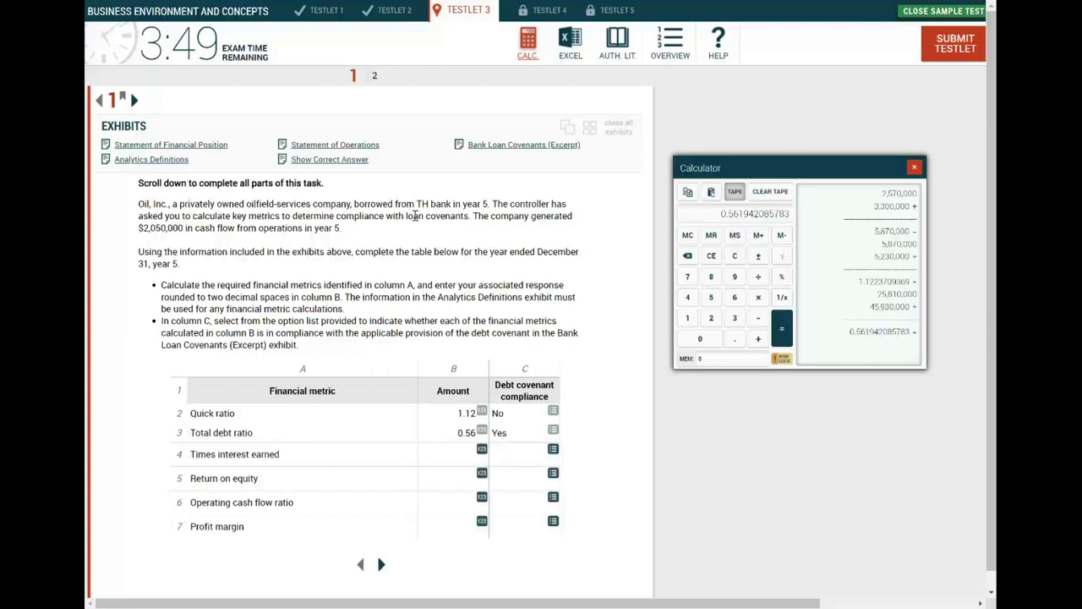
{"action": "mouse_move", "coordinate": [328, 159]}
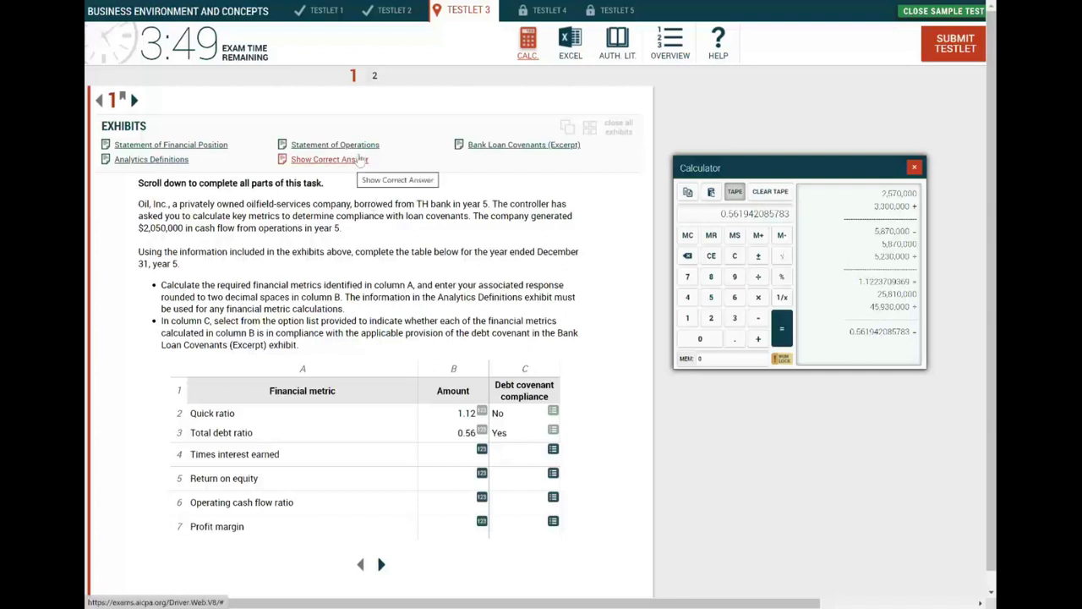
Step: Bring up the Statement of Operations and pick out the year 5 income from operations of 4,320,000
{"action": "left_click", "coordinate": [335, 145]}
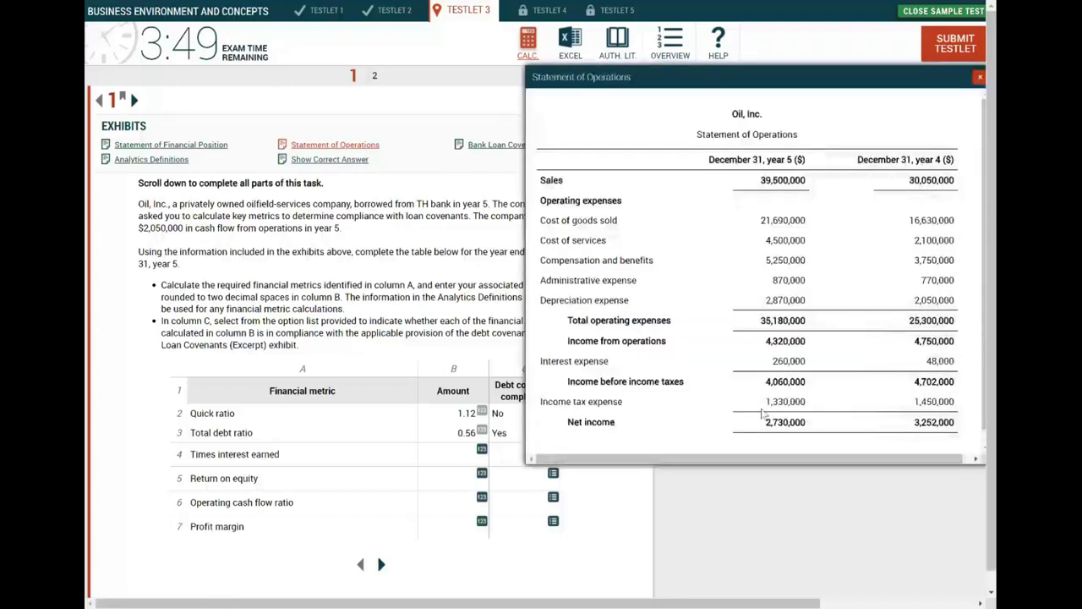
{"action": "double_click", "coordinate": [784, 341]}
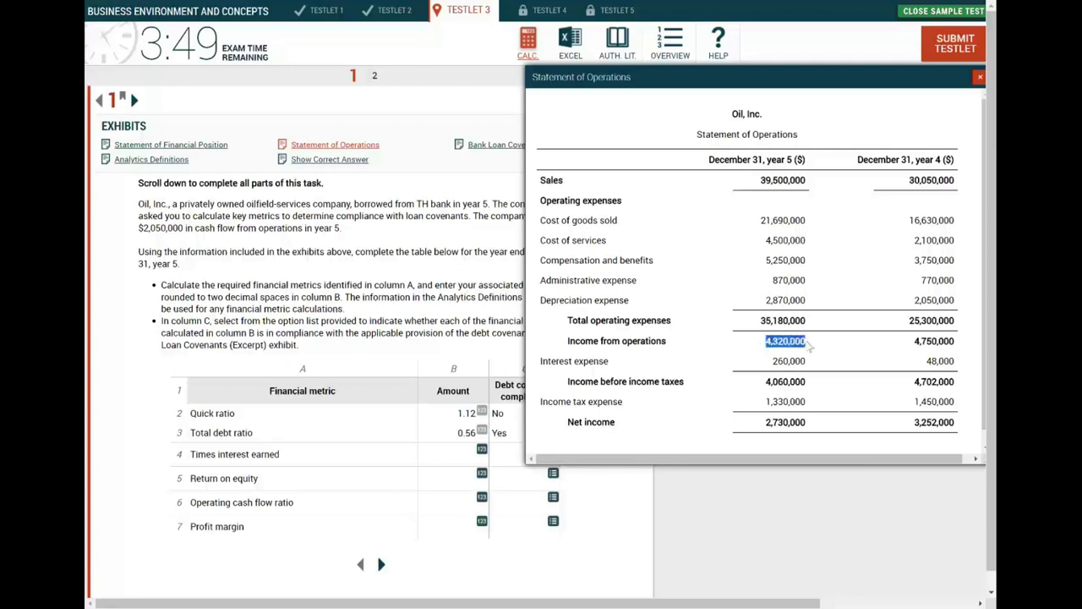
{"action": "right_click", "coordinate": [784, 340]}
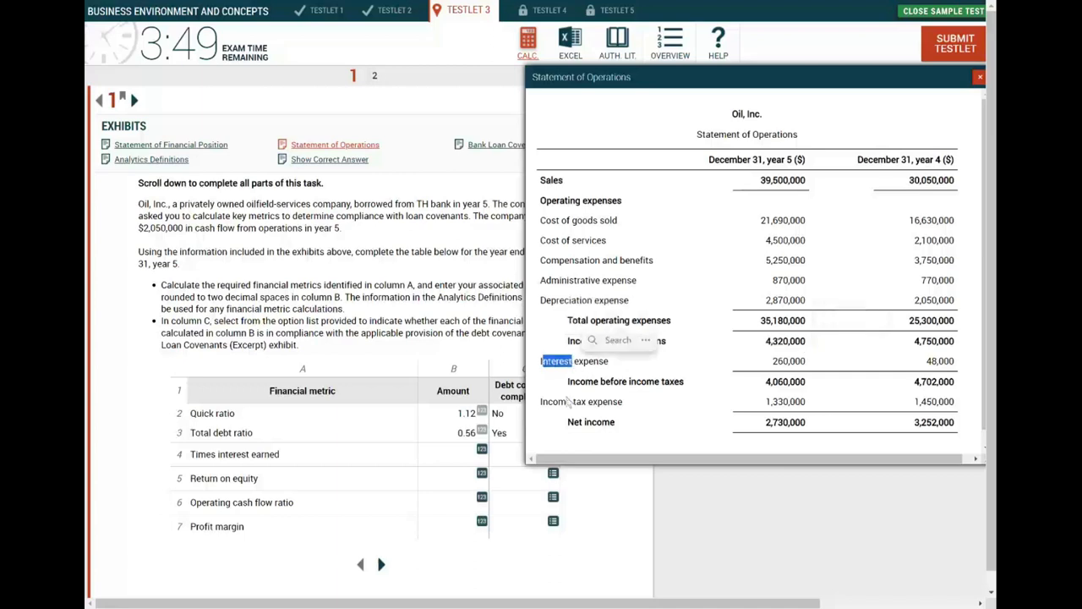
{"action": "left_click", "coordinate": [785, 341]}
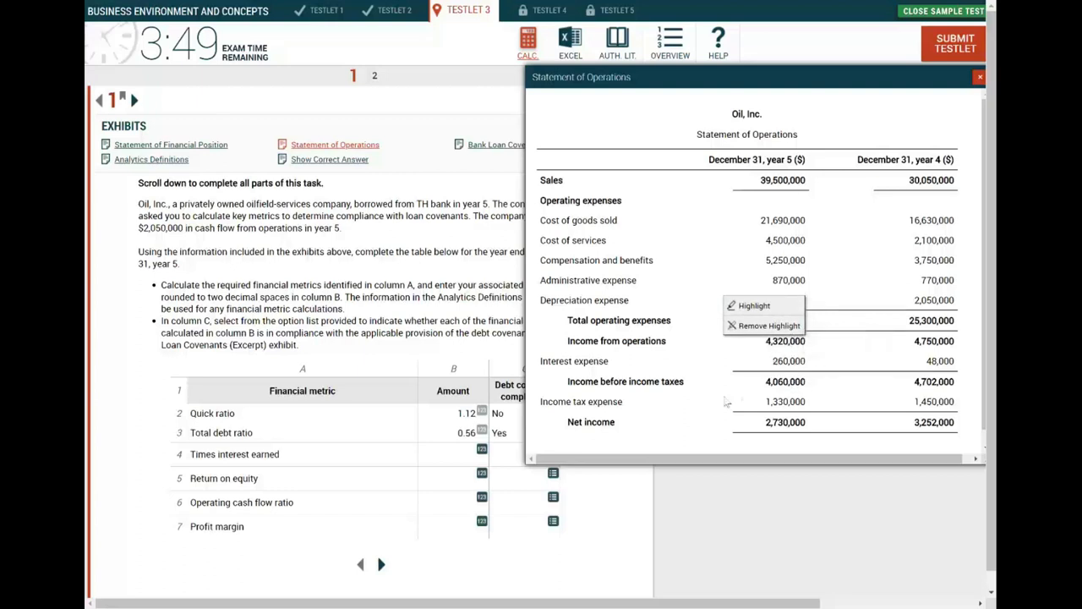
Step: Compute times interest earned 4,320,000 ÷ 260,000 ≈ 16.62 in the calculator
{"action": "left_click", "coordinate": [528, 43]}
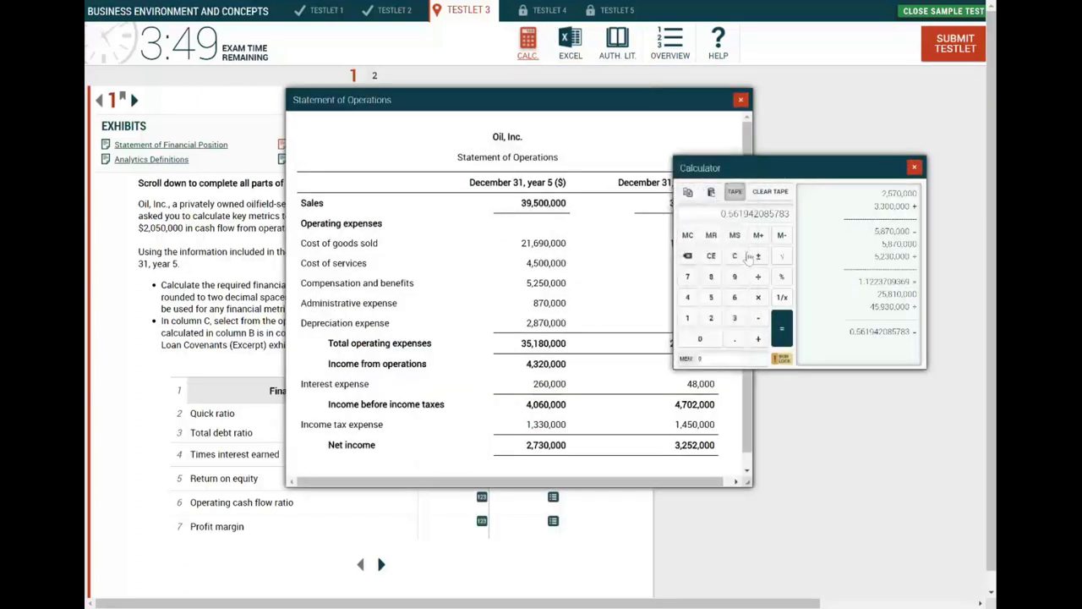
{"action": "left_click", "coordinate": [710, 318]}
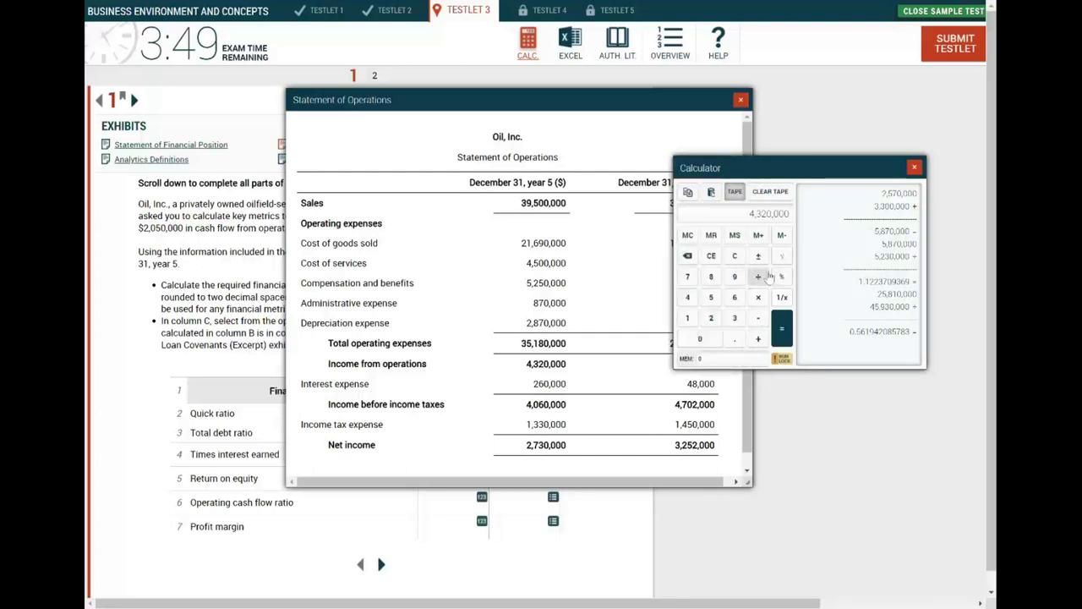
{"action": "left_click", "coordinate": [700, 338]}
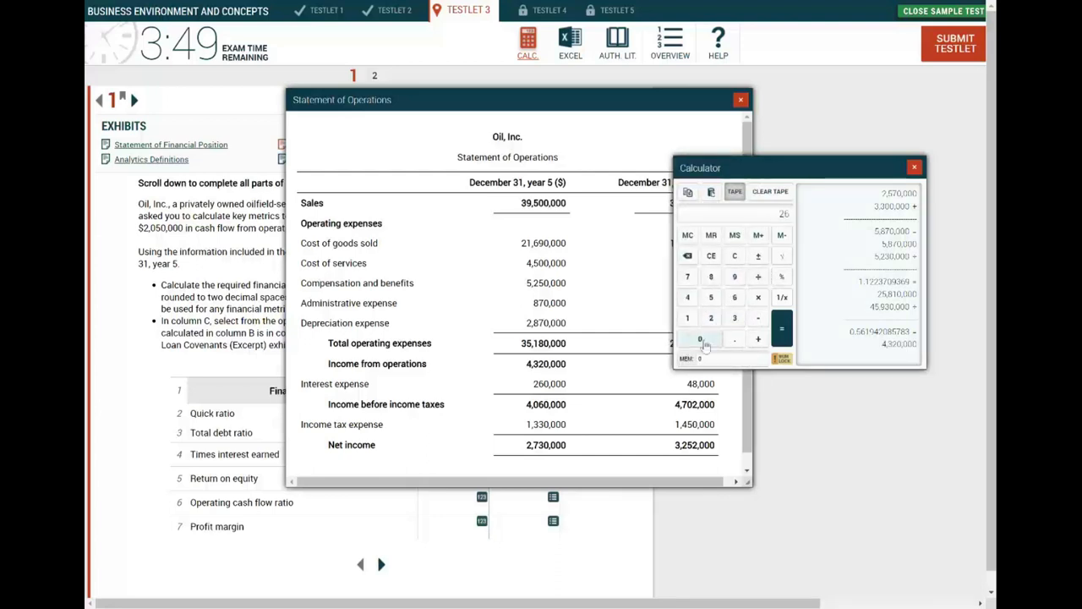
{"action": "left_click", "coordinate": [781, 328]}
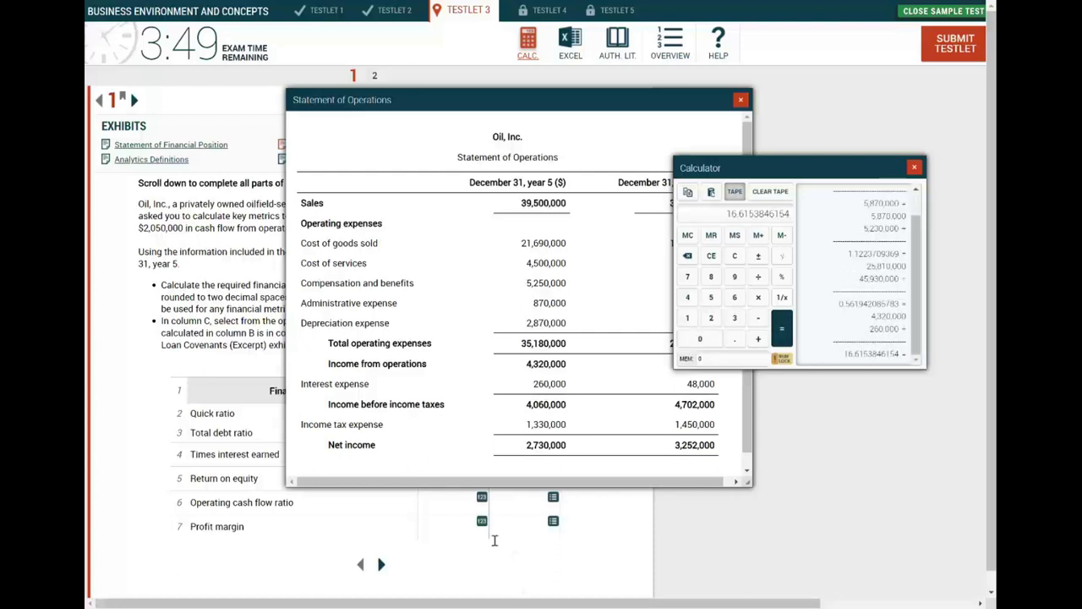
{"action": "mouse_move", "coordinate": [615, 533]}
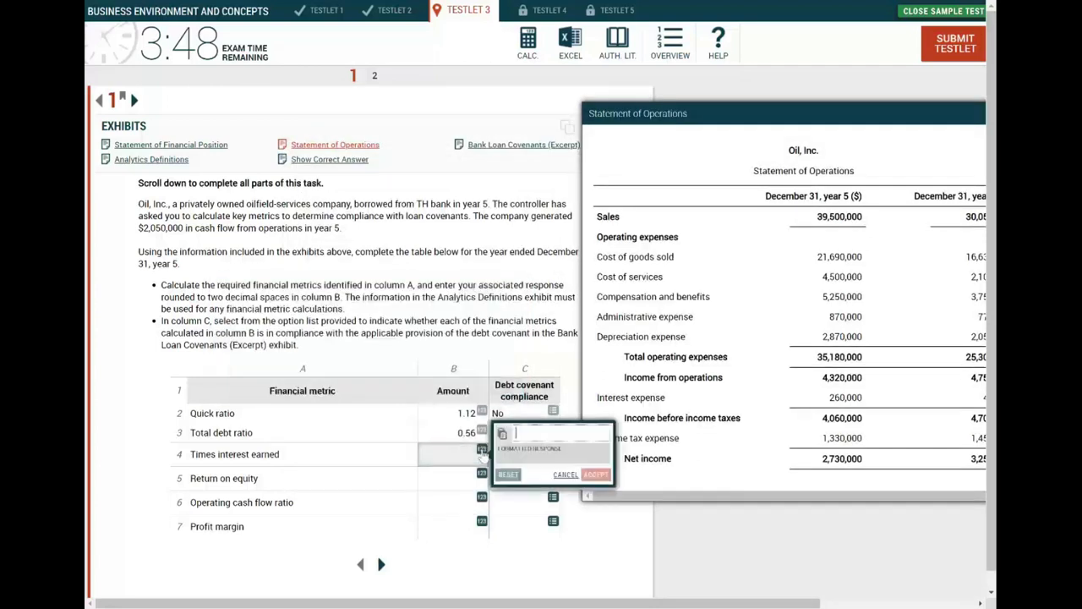
Step: Enter 16.61 as times interest earned and accept the amount
{"action": "type", "text": "16.6"}
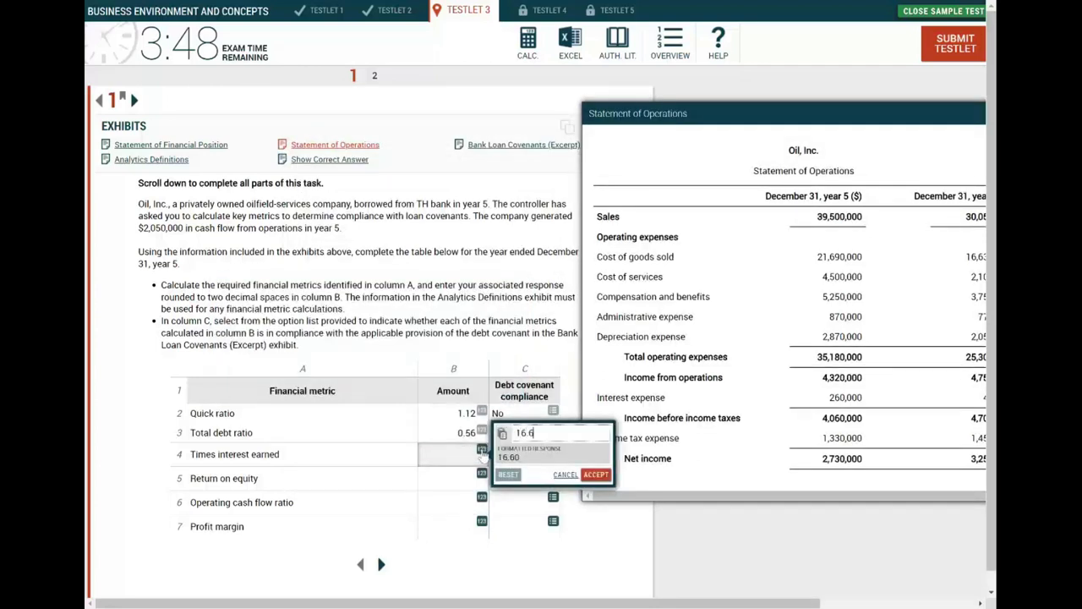
{"action": "type", "text": "1"}
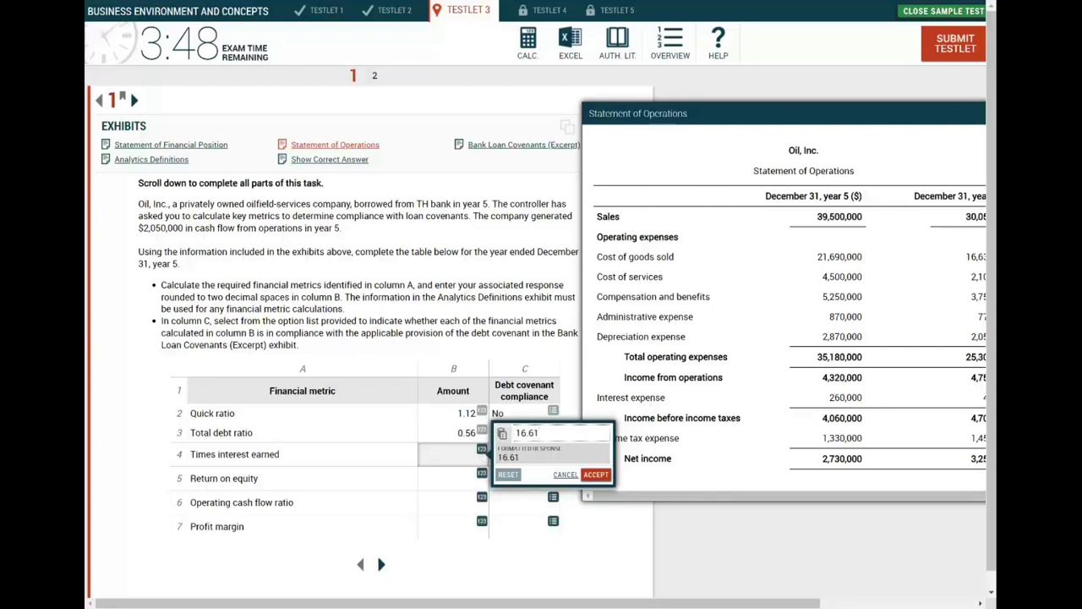
{"action": "left_click", "coordinate": [595, 474]}
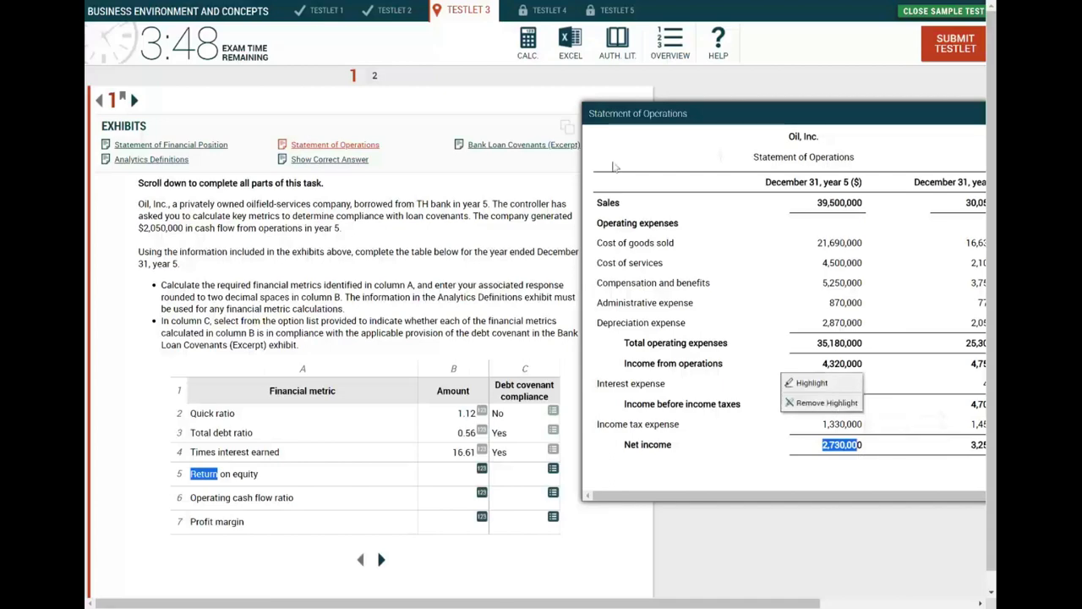
Step: Locate shareholders' equity in the Statement of Financial Position and bring up the calculator
{"action": "left_click", "coordinate": [171, 143]}
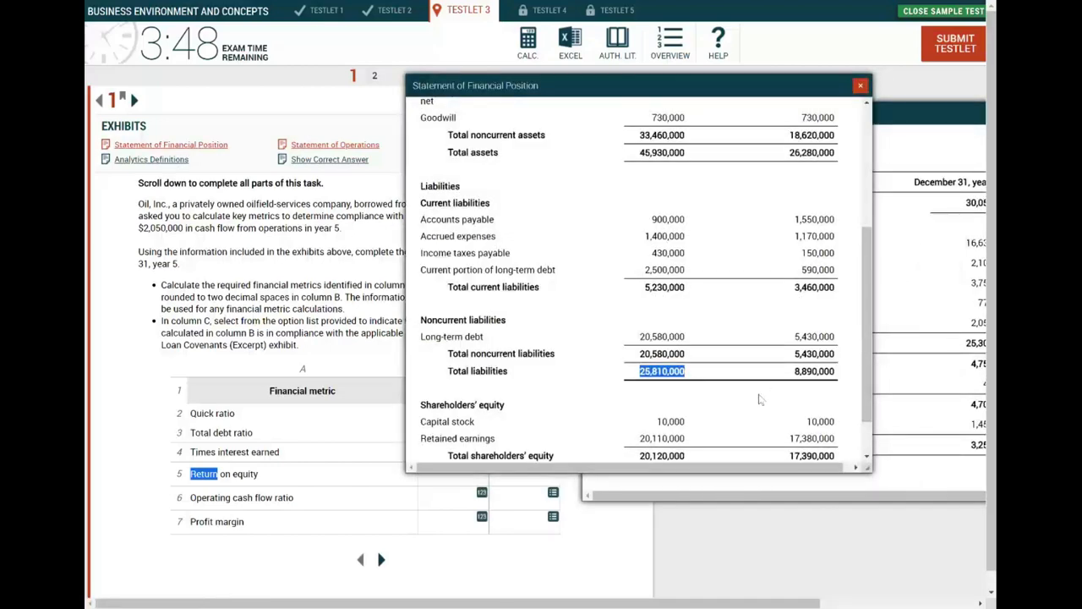
{"action": "scroll", "scroll_direction": "up", "scroll_amount": 3}
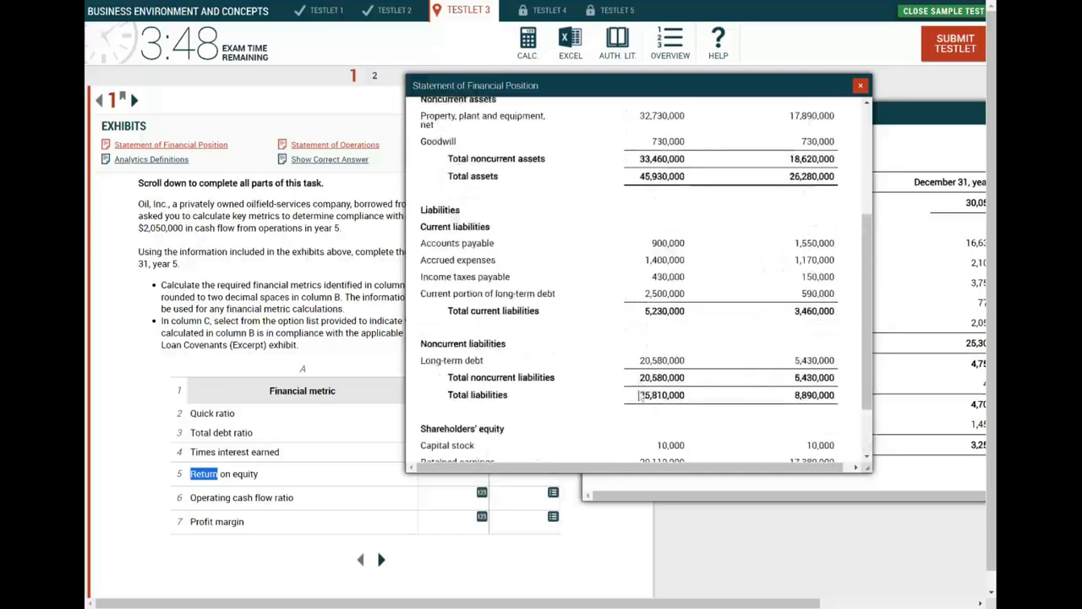
{"action": "scroll", "scroll_direction": "up", "scroll_amount": 3}
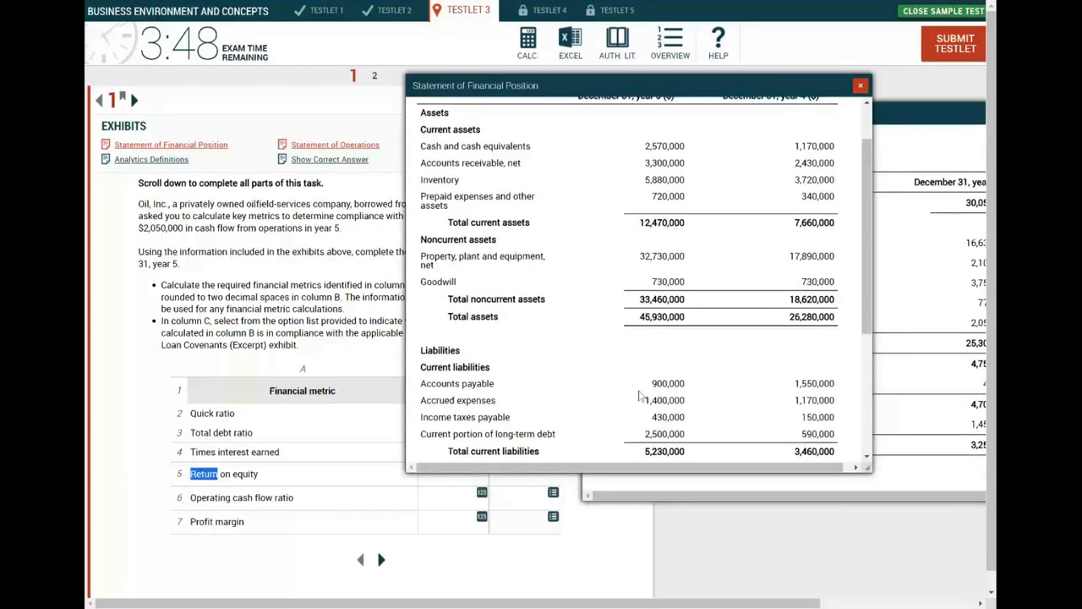
{"action": "scroll", "scroll_direction": "down", "scroll_amount": 3}
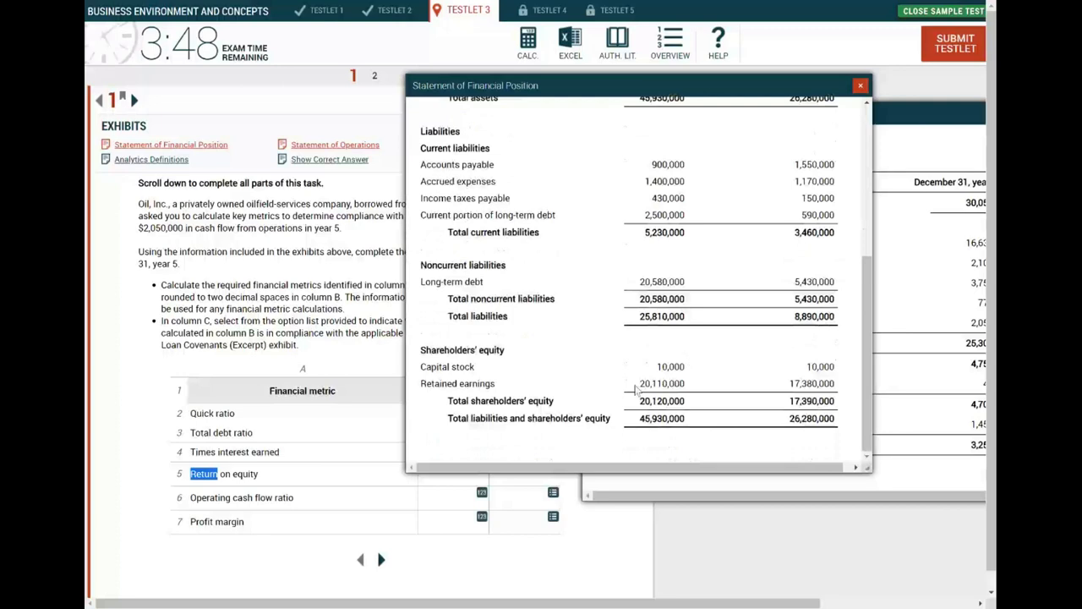
{"action": "scroll", "scroll_direction": "up", "scroll_amount": 3}
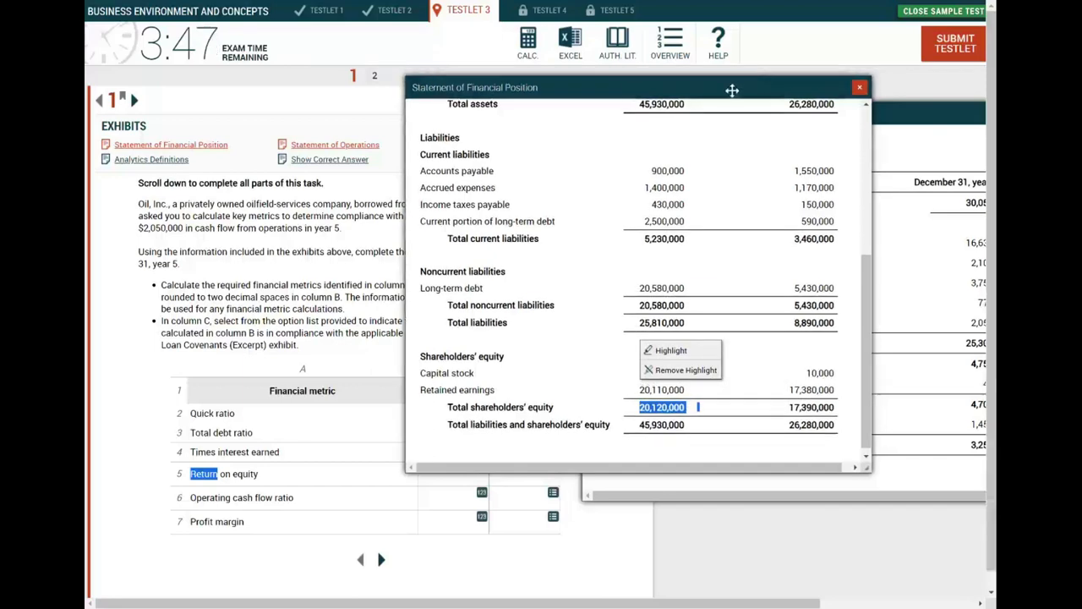
{"action": "left_click", "coordinate": [335, 145]}
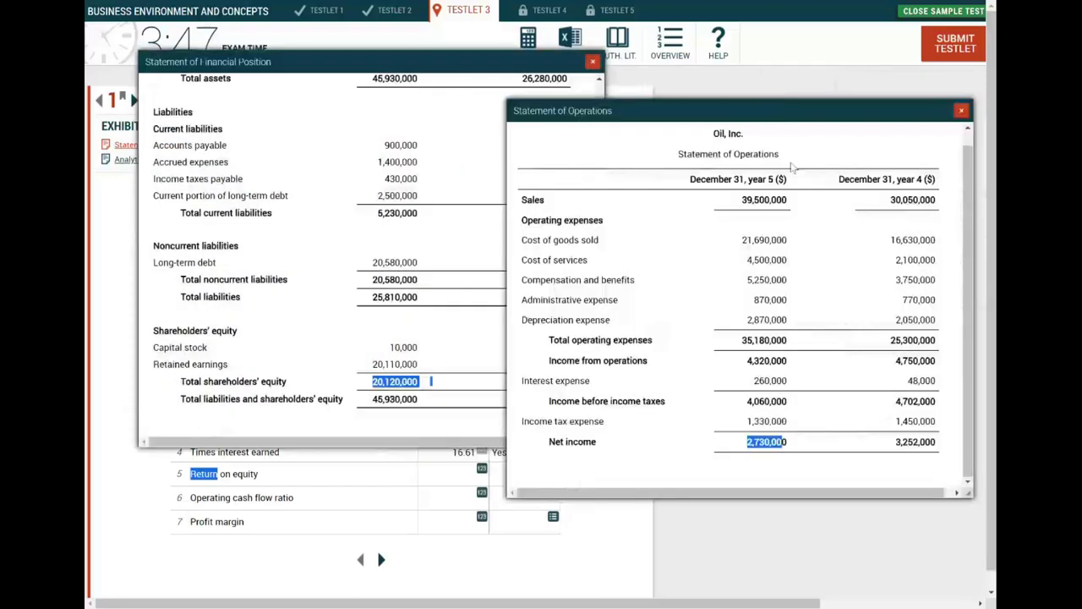
{"action": "left_click", "coordinate": [527, 37]}
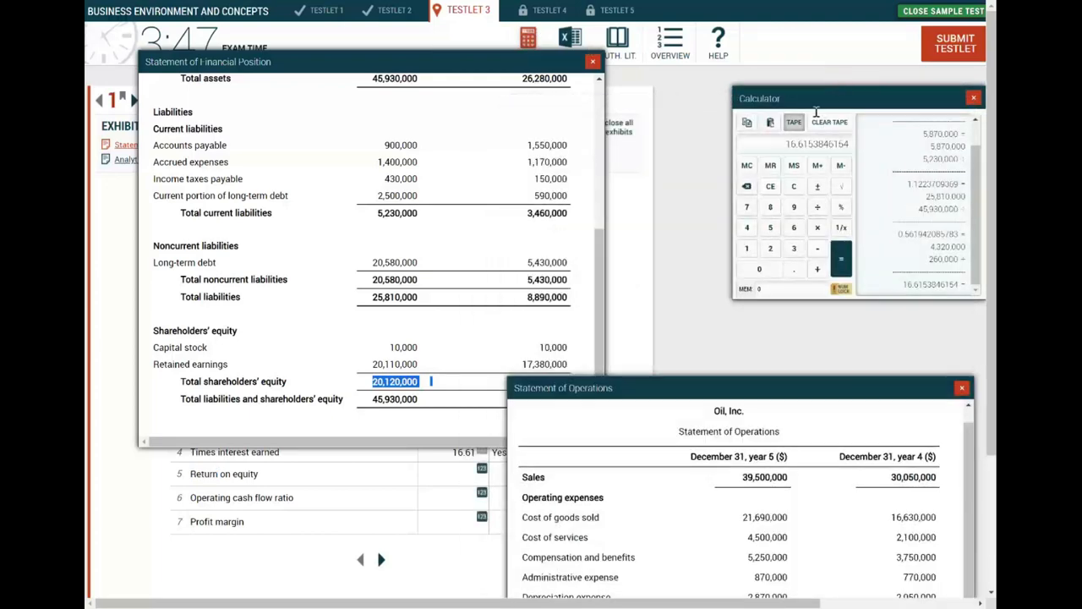
{"action": "scroll", "scroll_direction": "down", "scroll_amount": 3}
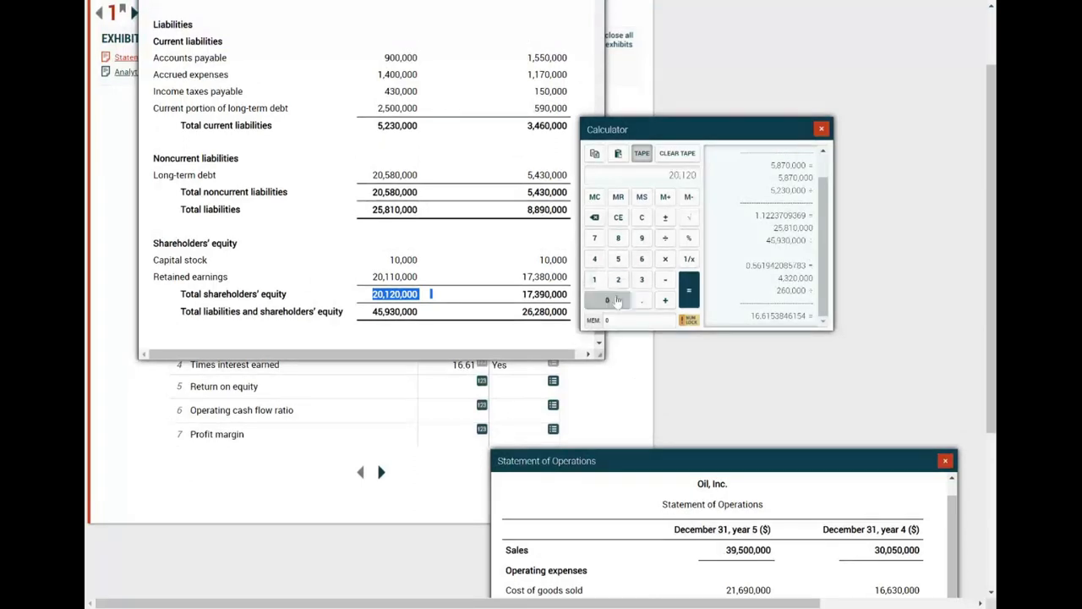
Step: Average year 5 equity 20,120,000 and year 4 equity 17,390,000 to get 18,755,000
{"action": "left_click", "coordinate": [607, 301]}
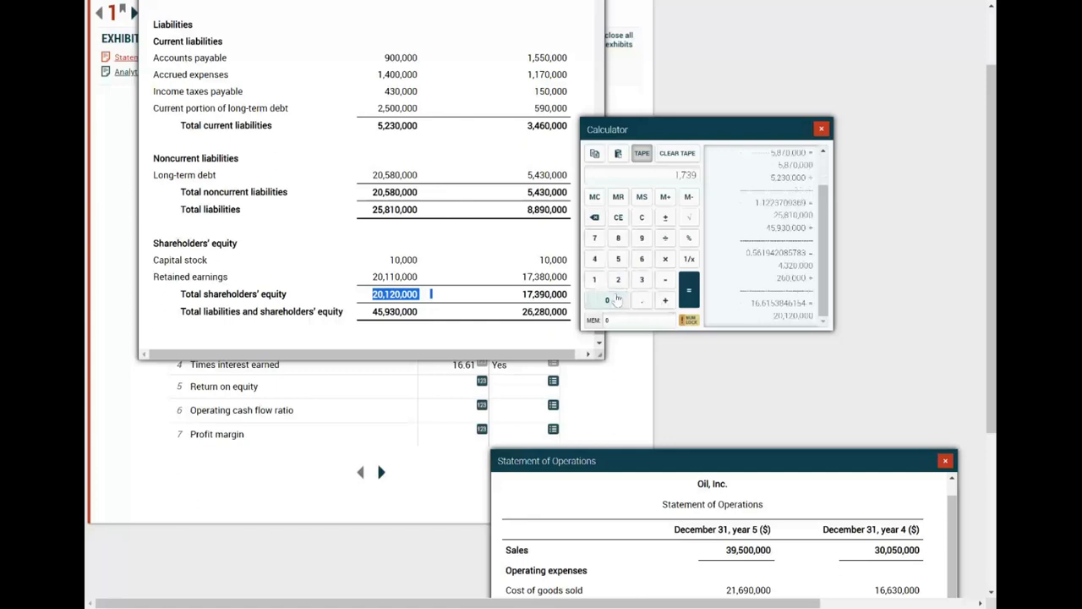
{"action": "left_click", "coordinate": [664, 279]}
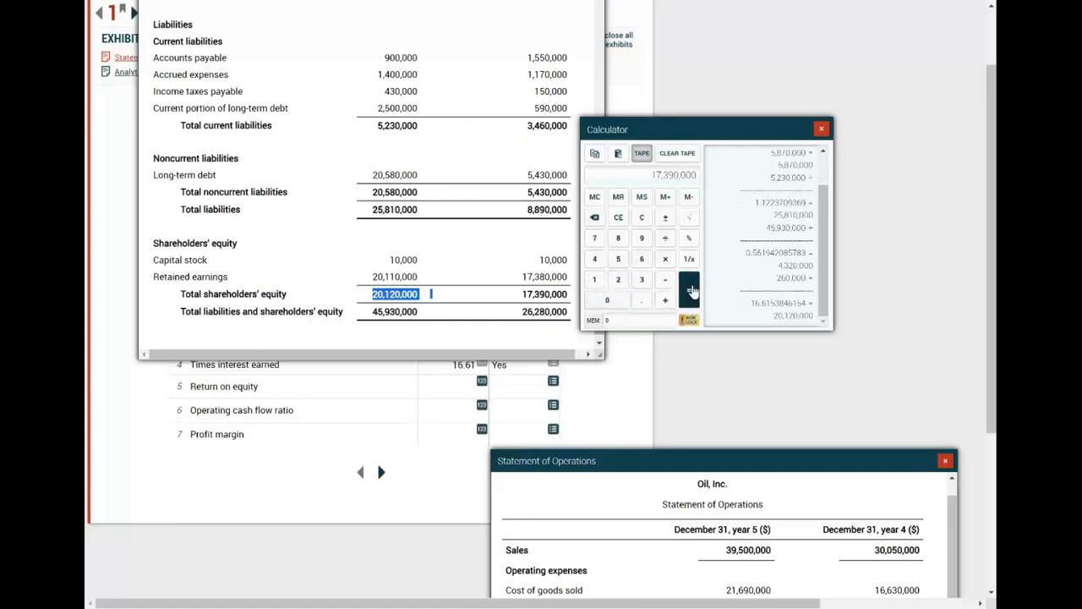
{"action": "left_click", "coordinate": [689, 291]}
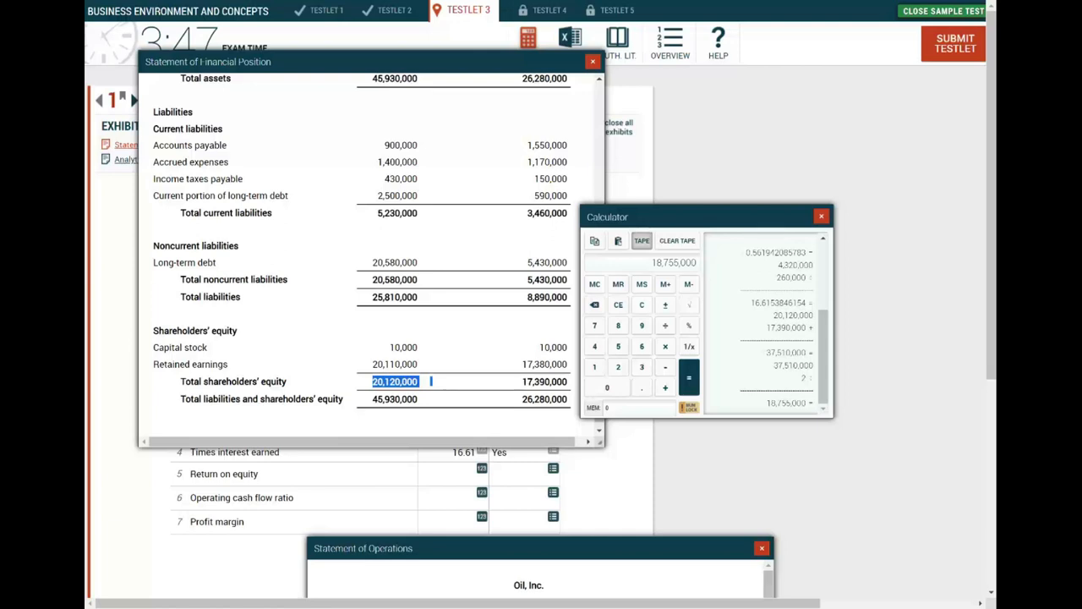
Step: Divide net income 2,730,000 by average equity 18,755,000 for a return on equity near 0.1456
{"action": "left_click", "coordinate": [642, 365]}
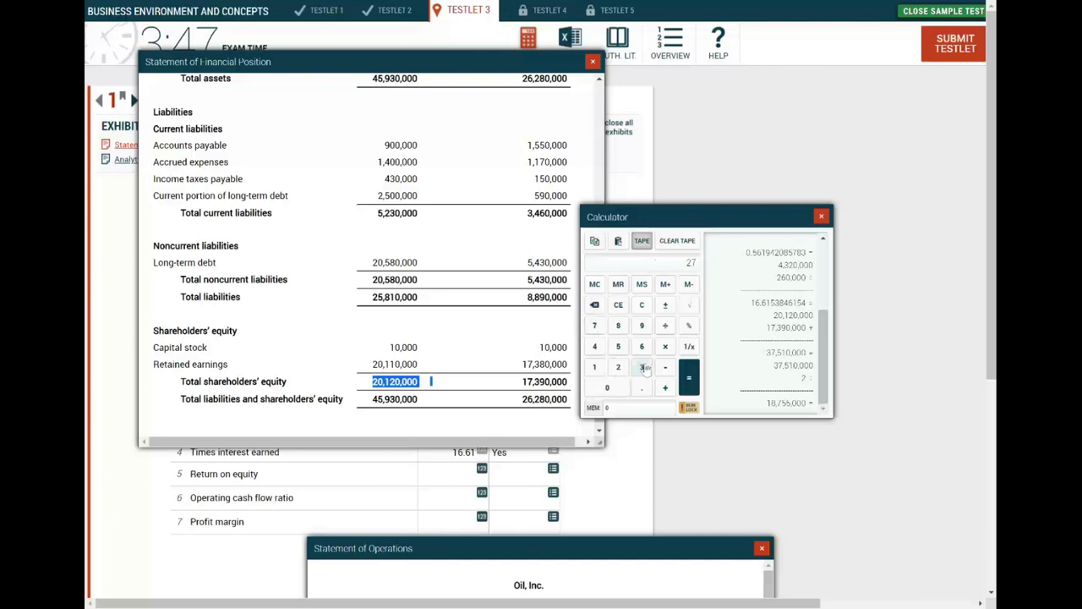
{"action": "left_click", "coordinate": [642, 365]}
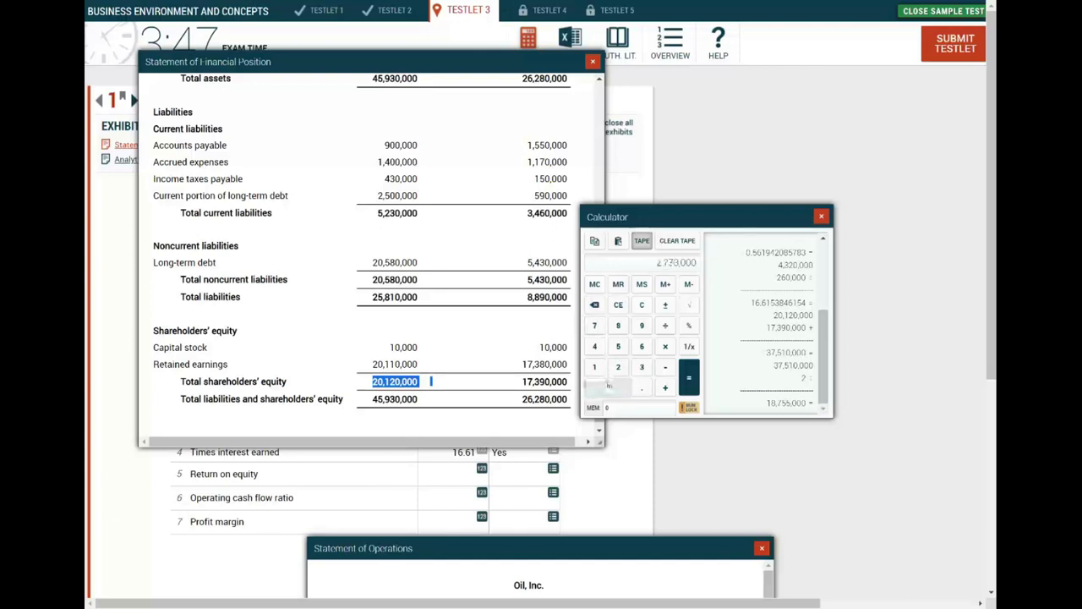
{"action": "left_click", "coordinate": [595, 387]}
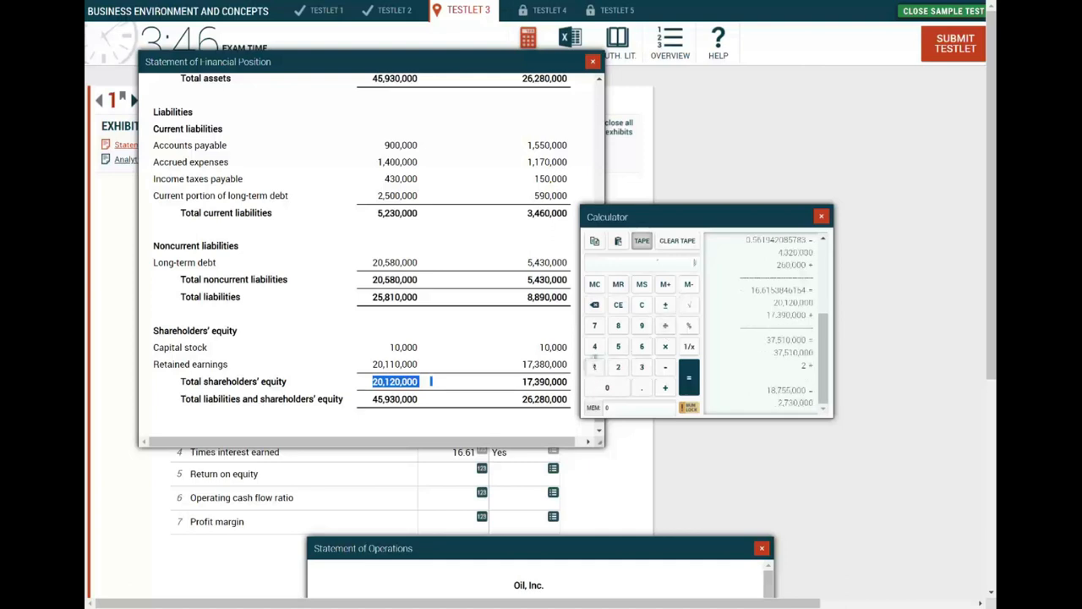
{"action": "left_click", "coordinate": [606, 387]}
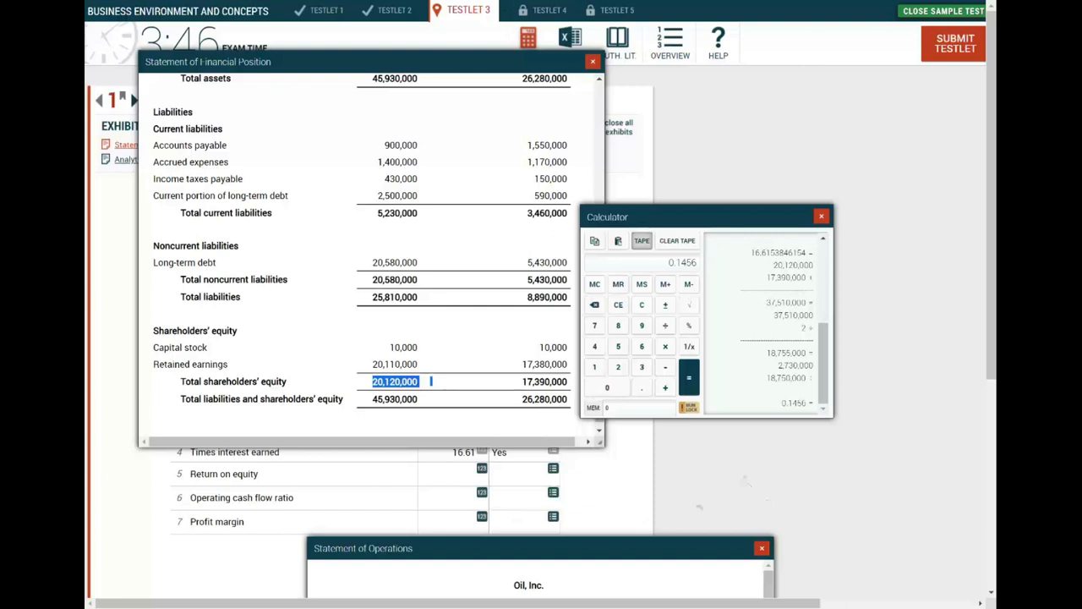
{"action": "mouse_move", "coordinate": [480, 470]}
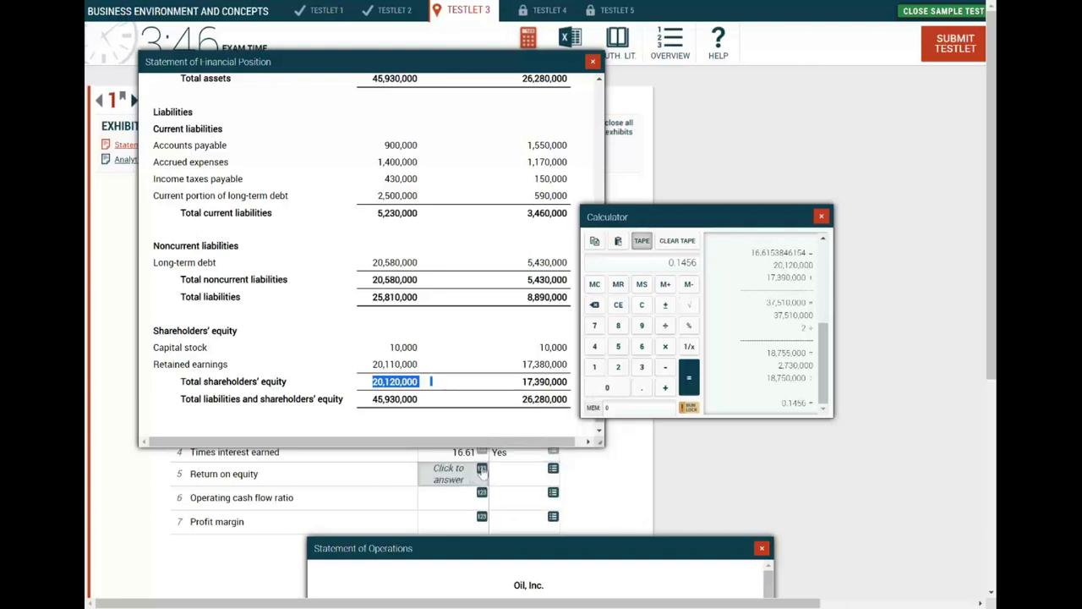
Step: Enter 0.15 as return on equity, mark it Yes, and close the financial position statement
{"action": "left_click", "coordinate": [448, 473]}
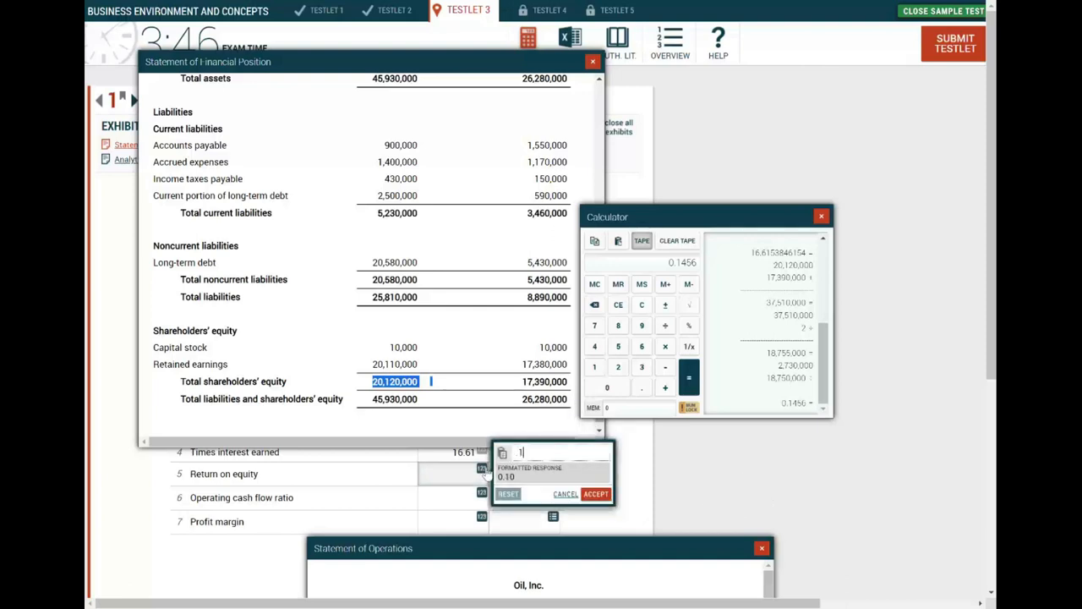
{"action": "type", "text": "5"}
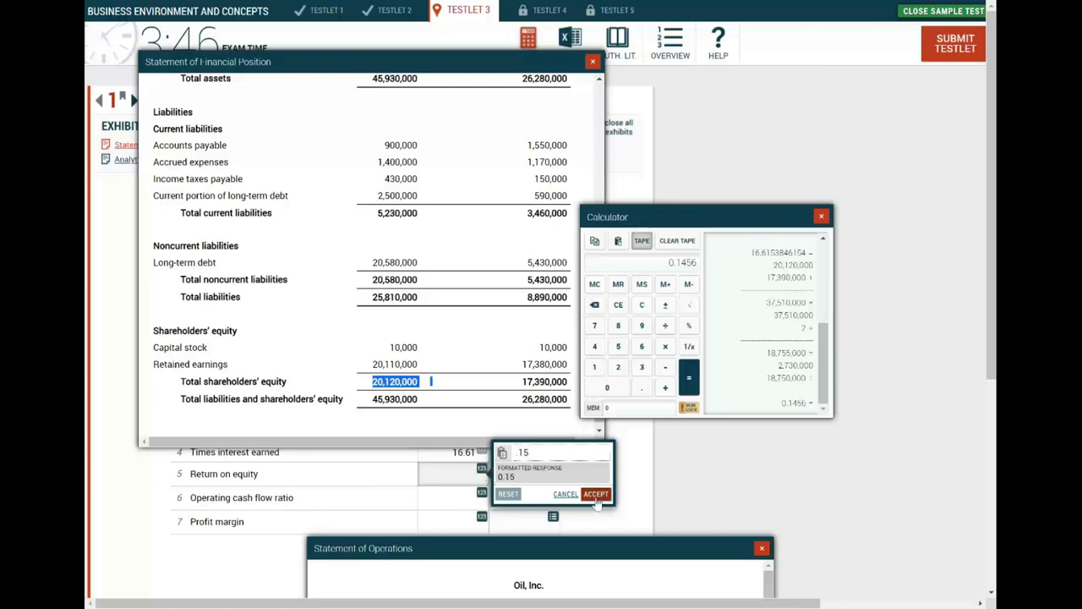
{"action": "left_click", "coordinate": [595, 493]}
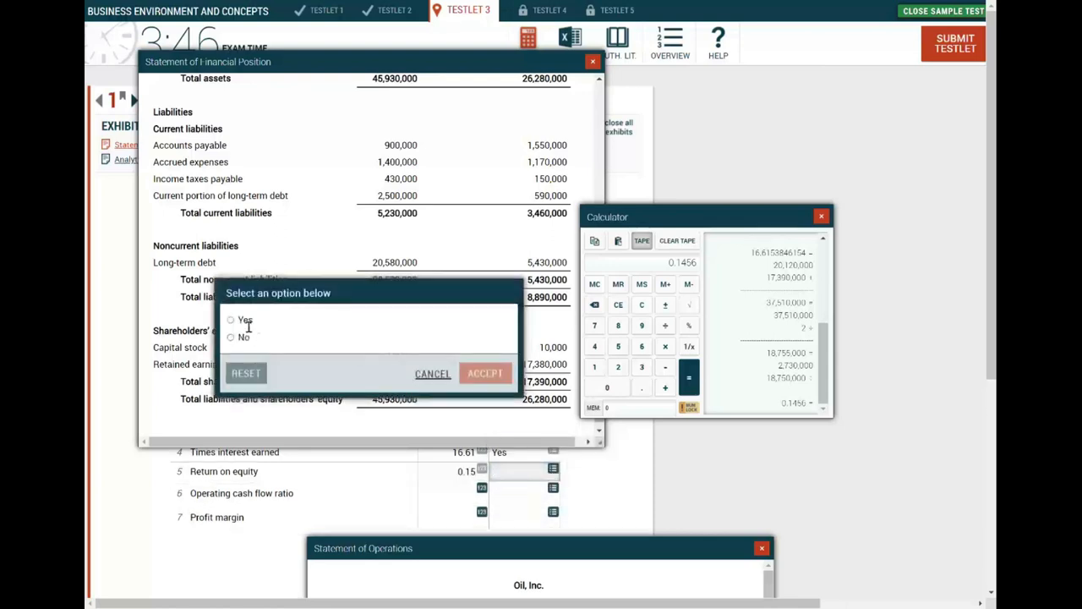
{"action": "left_click", "coordinate": [485, 374]}
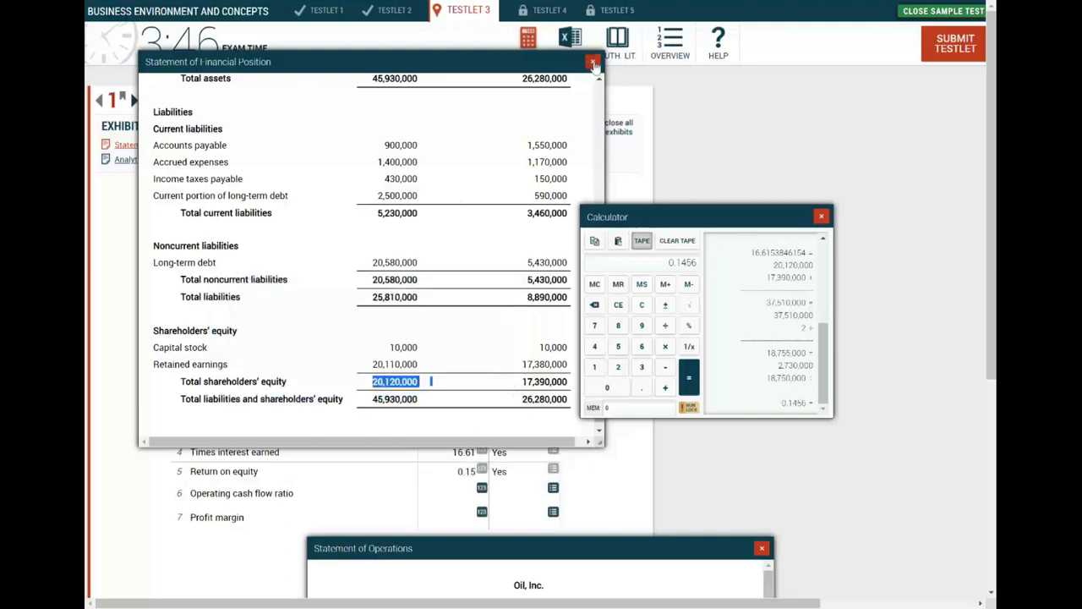
{"action": "left_click", "coordinate": [592, 63]}
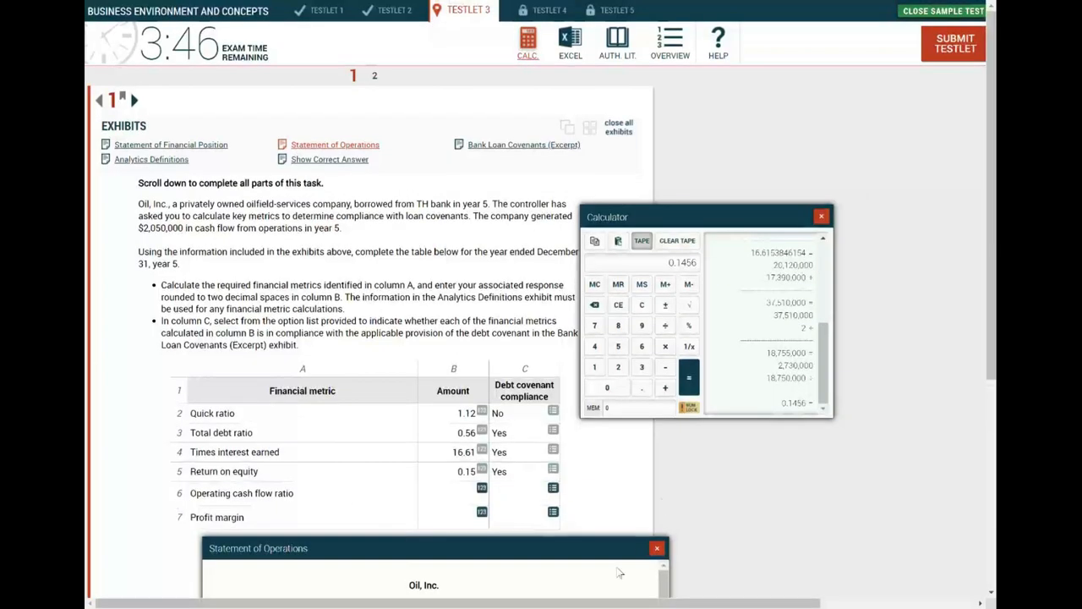
Step: Close the operations statement and compute 2,050,000 ÷ 5,230,000 for an operating cash flow ratio near 0.39
{"action": "left_click", "coordinate": [656, 548]}
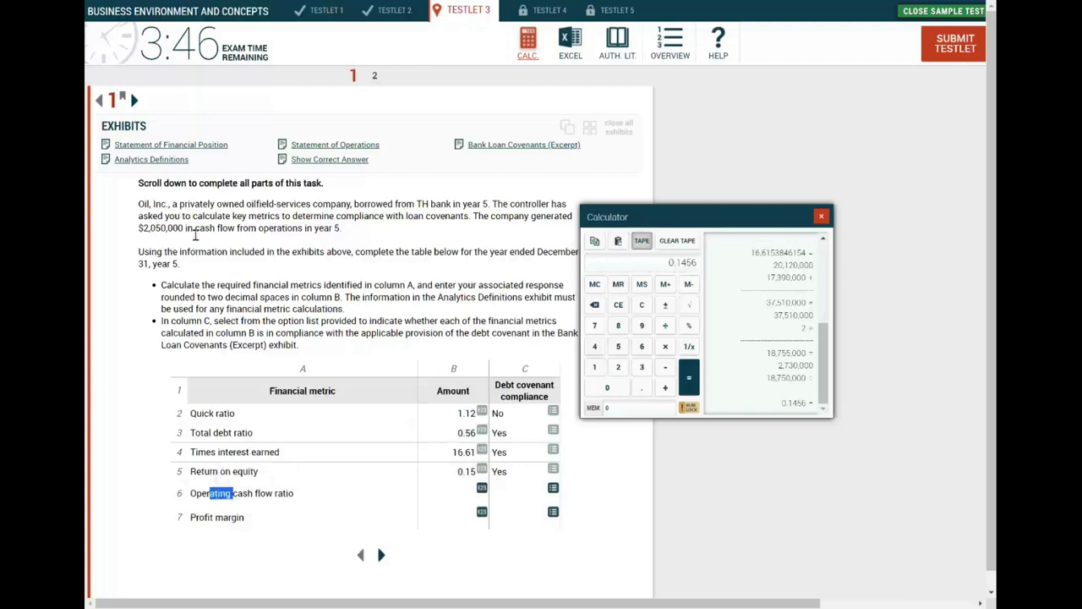
{"action": "double_click", "coordinate": [159, 226]}
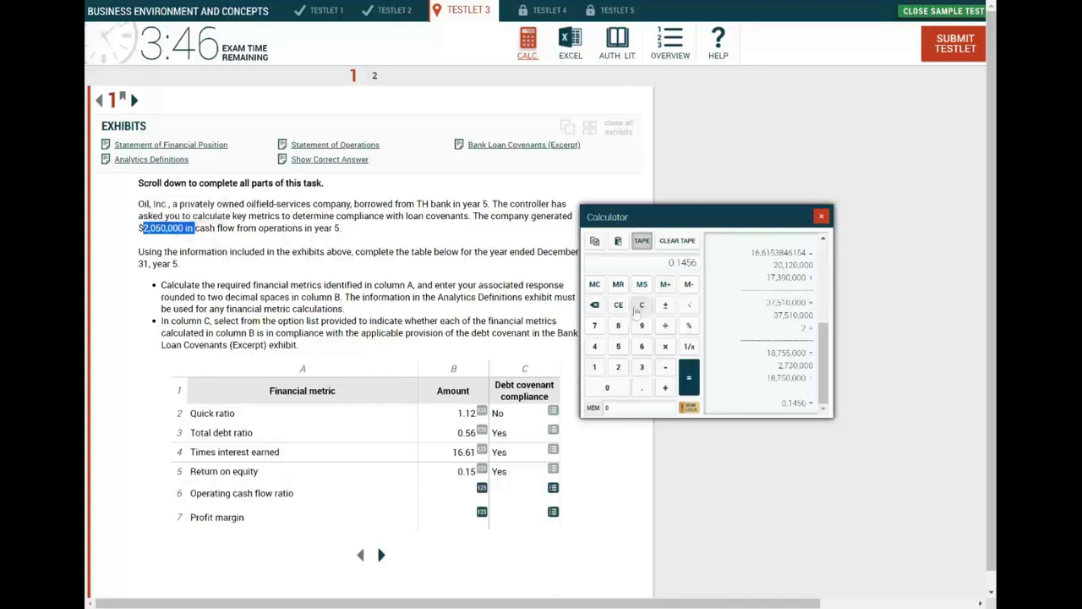
{"action": "left_click", "coordinate": [676, 240]}
{"action": "type", "text": "202,000"}
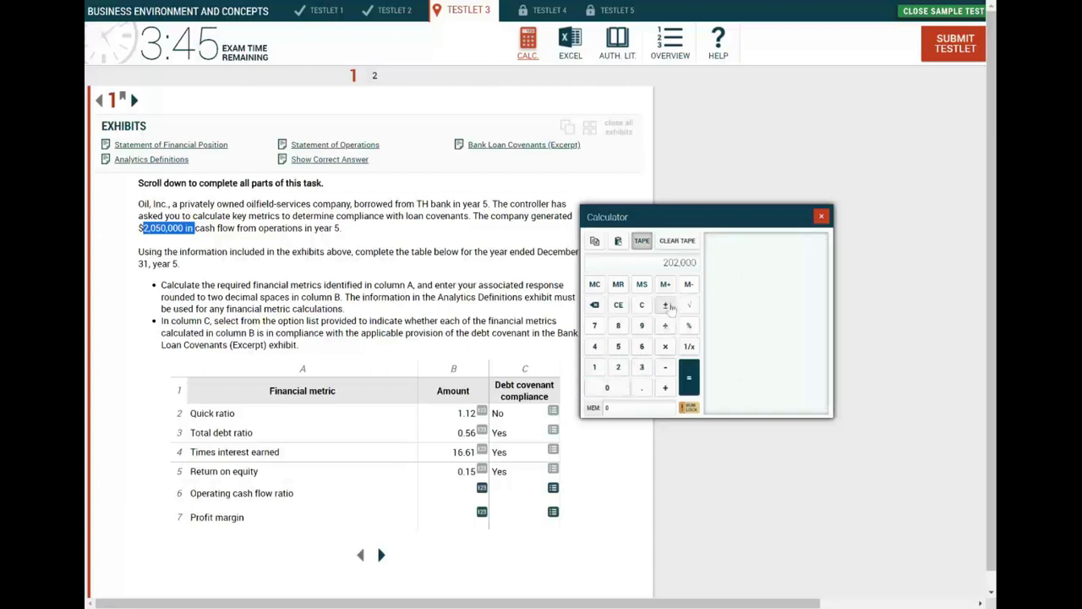
{"action": "left_click", "coordinate": [619, 365]}
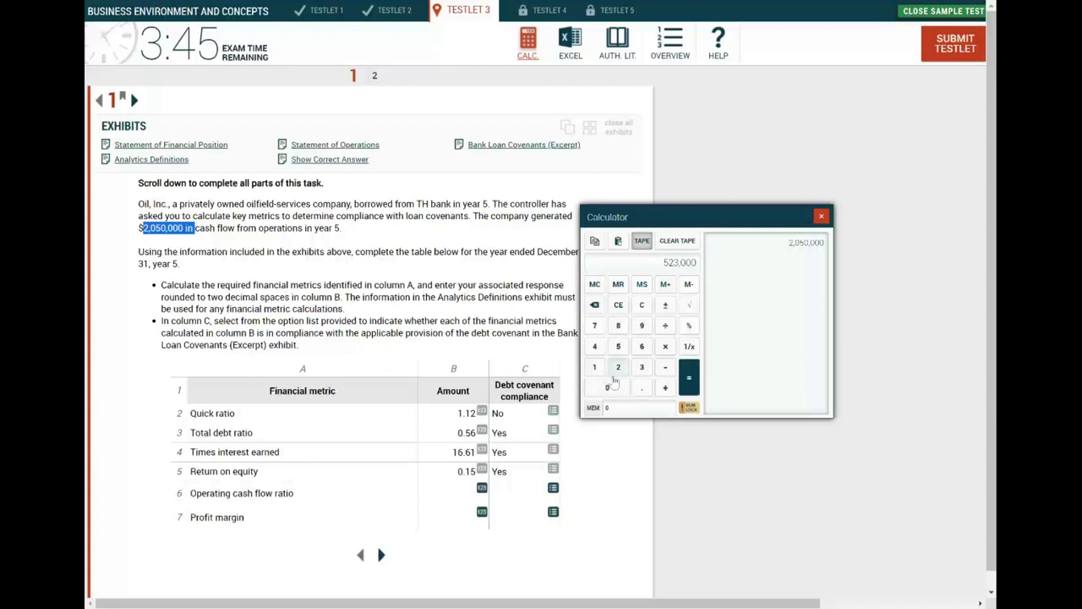
{"action": "left_click", "coordinate": [688, 375]}
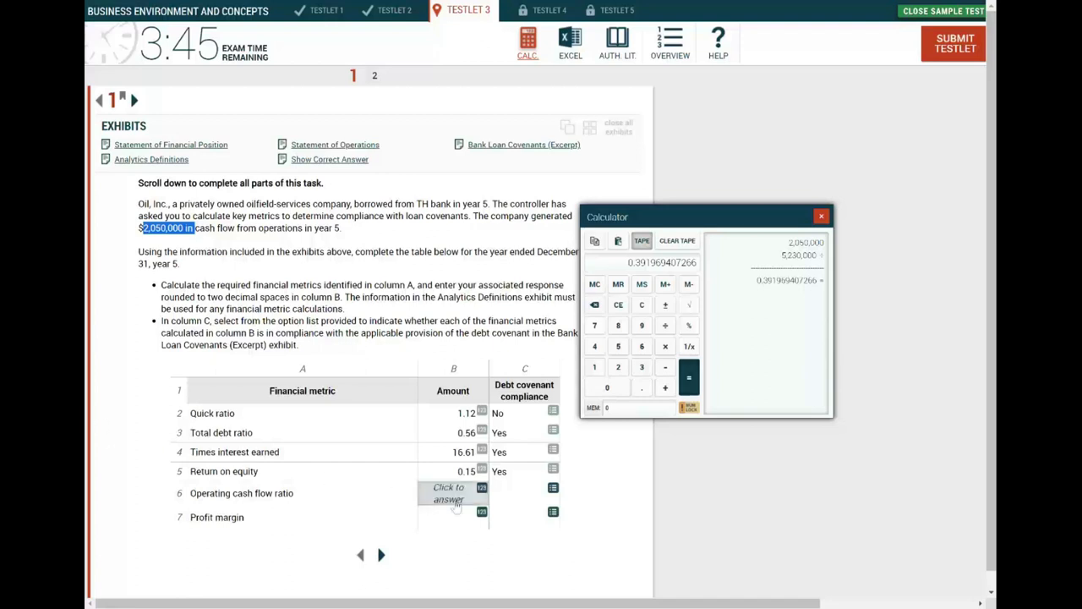
Step: Enter 0.39 as the operating cash flow ratio and mark it No for compliance
{"action": "left_click", "coordinate": [448, 494]}
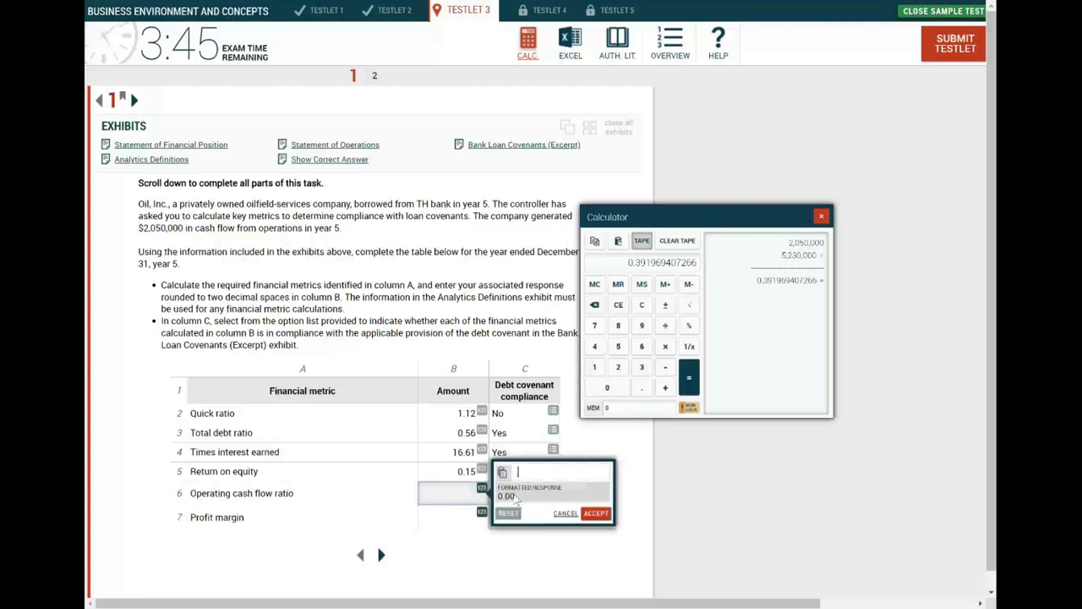
{"action": "type", "text": "39"}
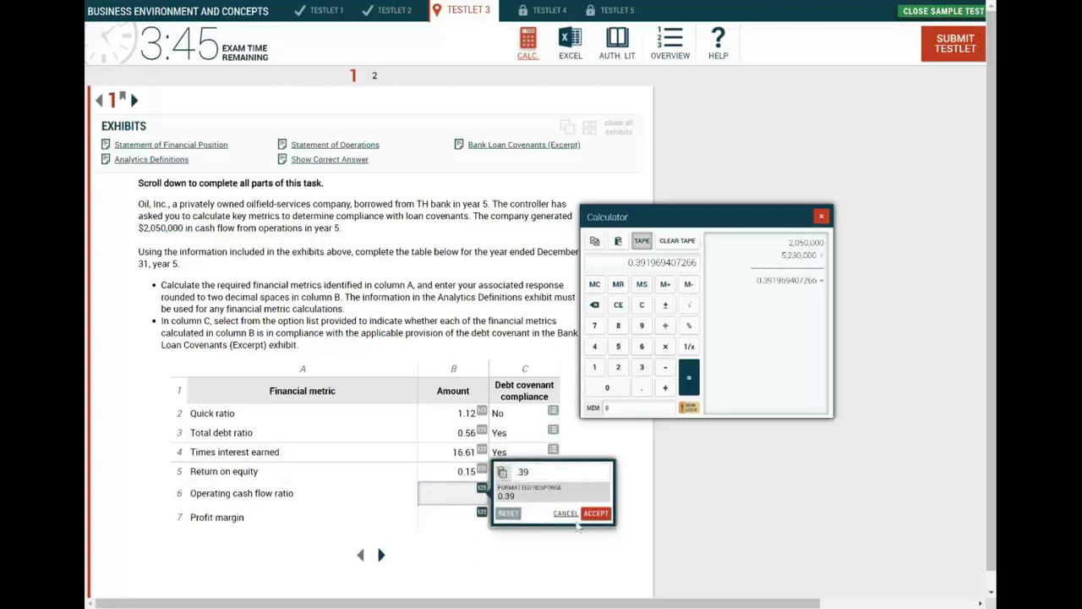
{"action": "left_click", "coordinate": [595, 514]}
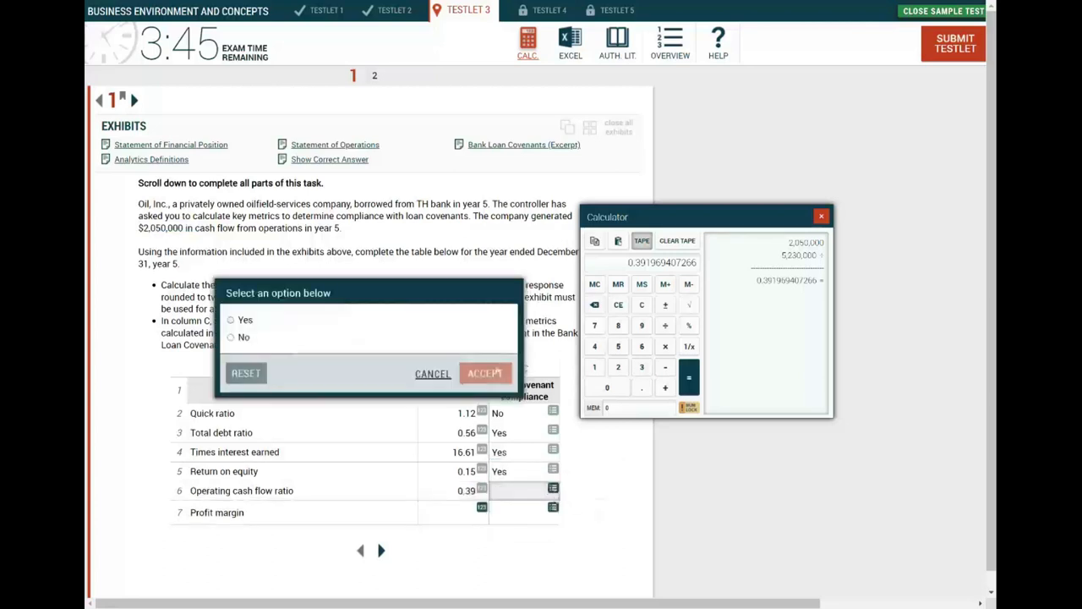
{"action": "left_click", "coordinate": [230, 336]}
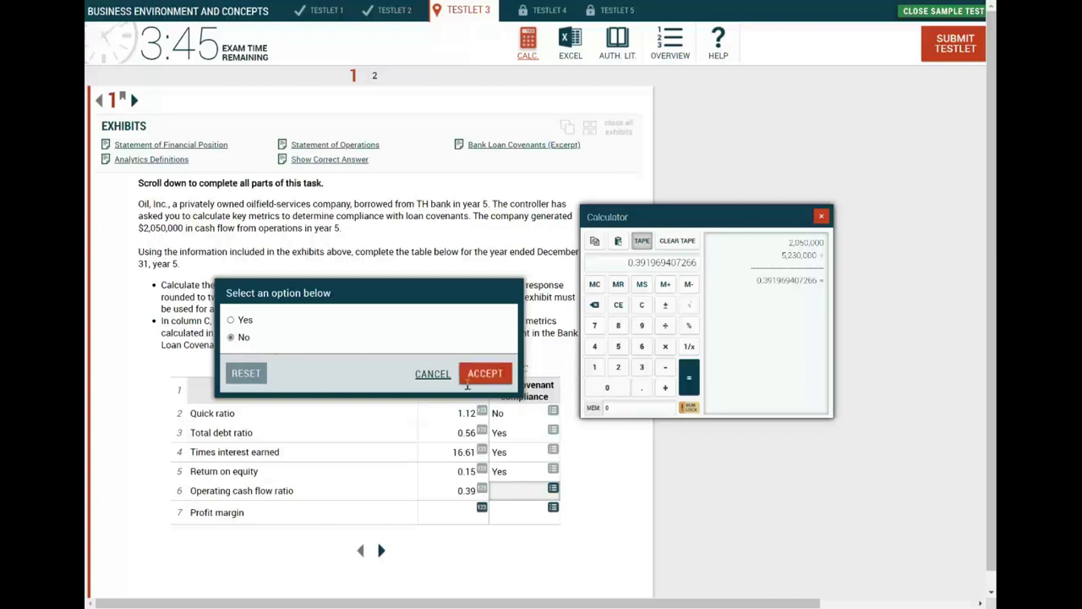
{"action": "left_click", "coordinate": [485, 374]}
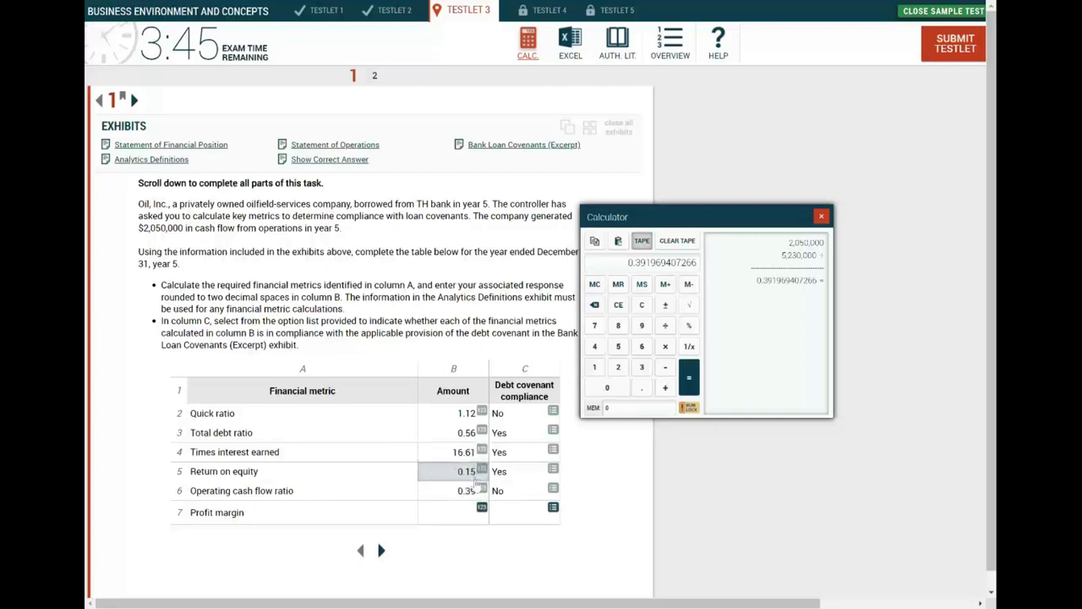
{"action": "left_click", "coordinate": [453, 491]}
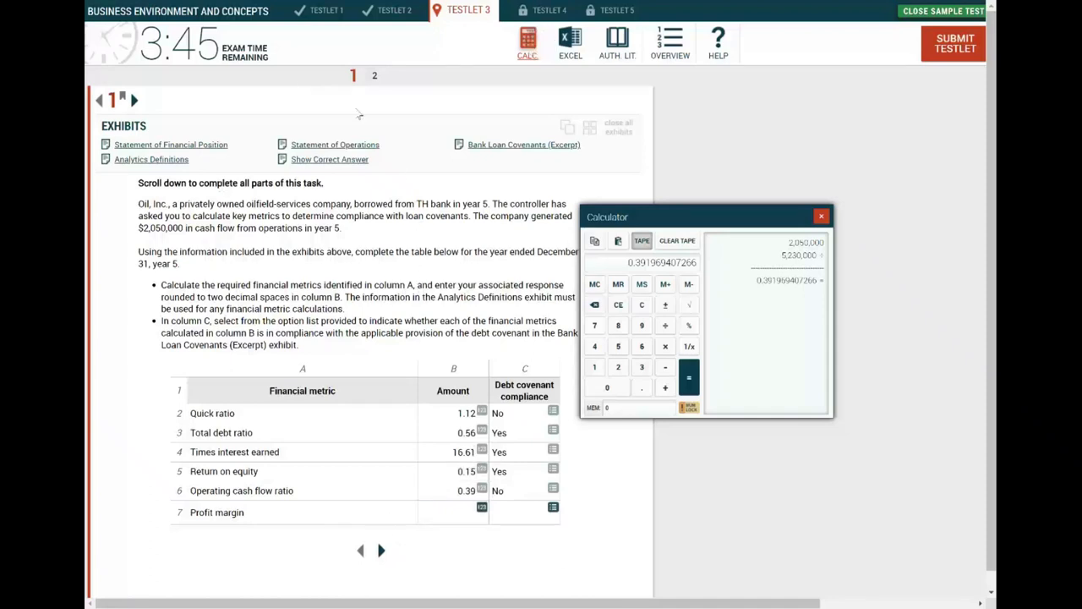
Step: Compute profit margin as 2,730,000 ÷ 39,500,000, about 0.069, from the operations statement
{"action": "left_click", "coordinate": [335, 144]}
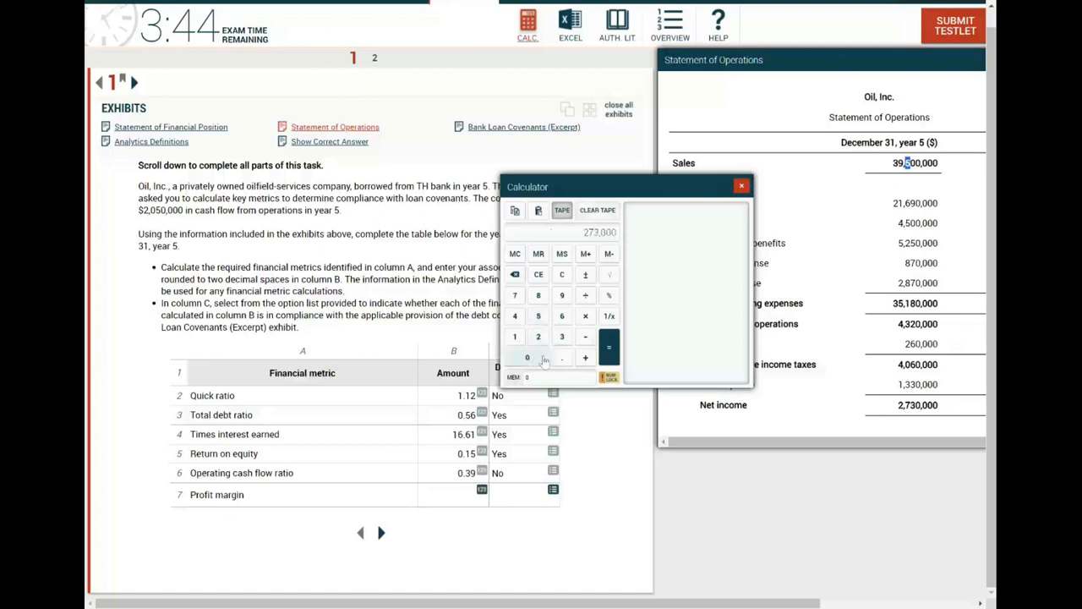
{"action": "left_click", "coordinate": [527, 357]}
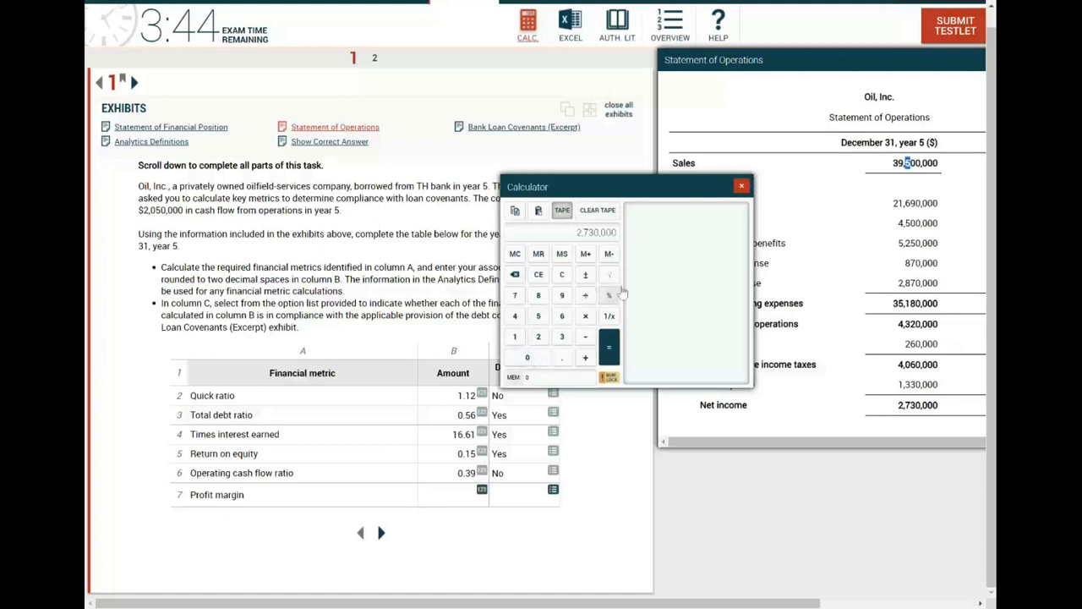
{"action": "left_click", "coordinate": [585, 294]}
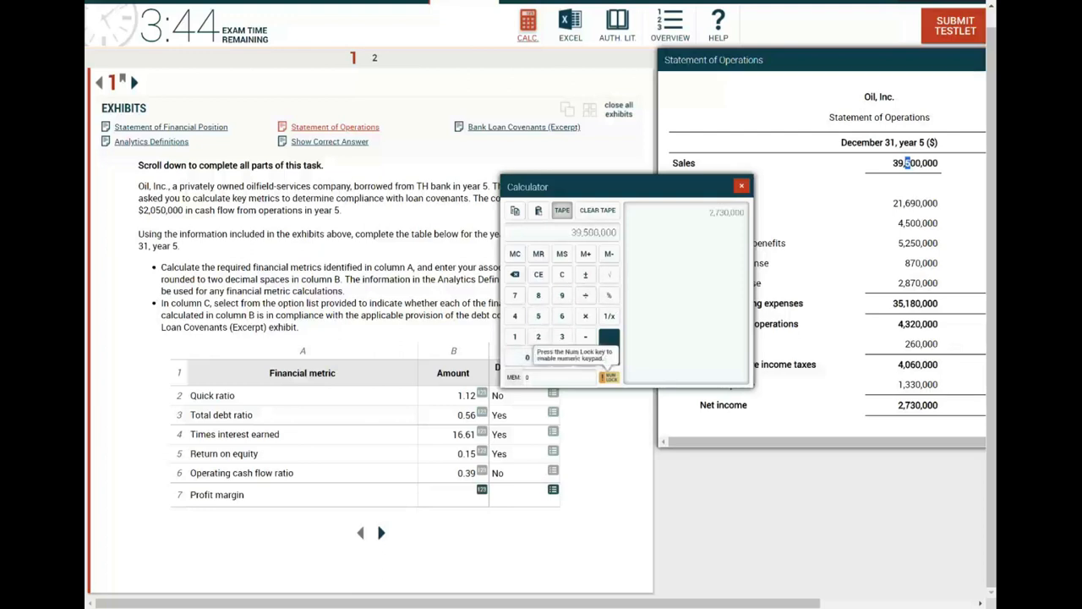
{"action": "left_click", "coordinate": [608, 346]}
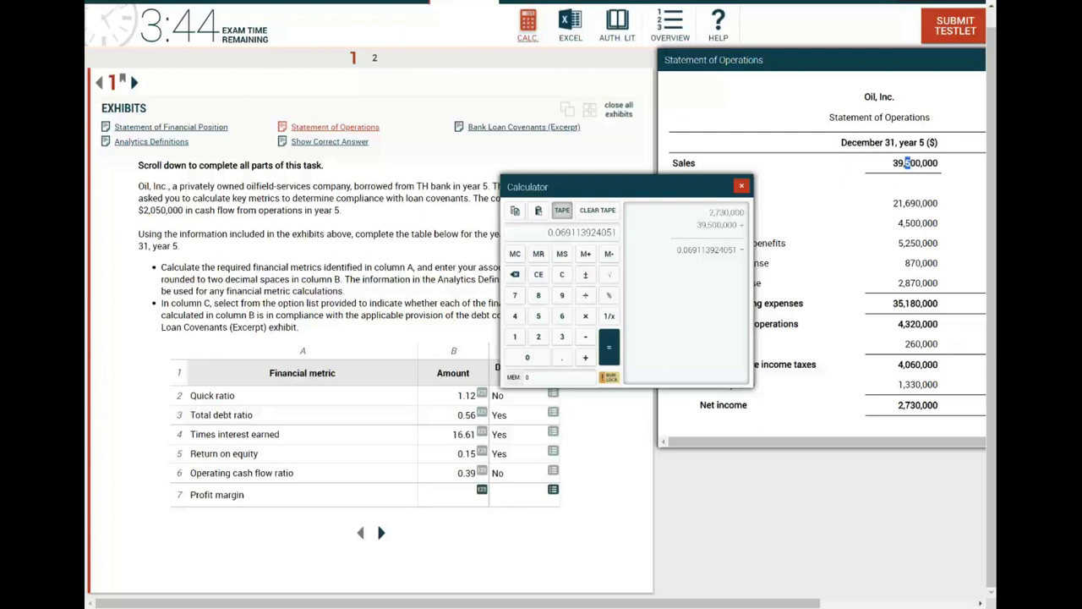
Step: Enter 0.07 as profit margin and mark it Yes for compliance
{"action": "left_click", "coordinate": [481, 490]}
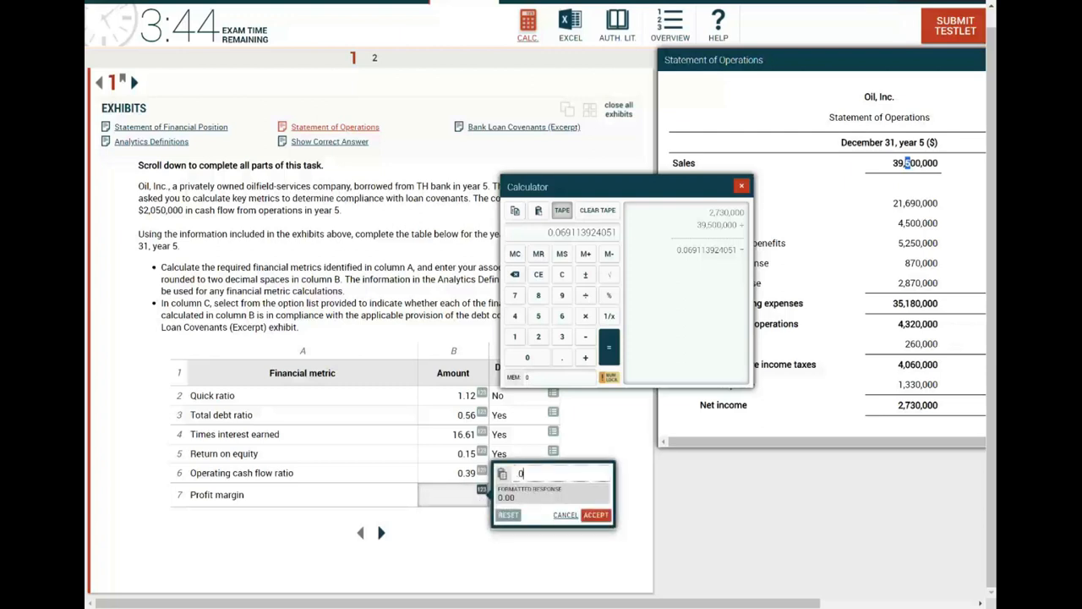
{"action": "type", "text": "7"}
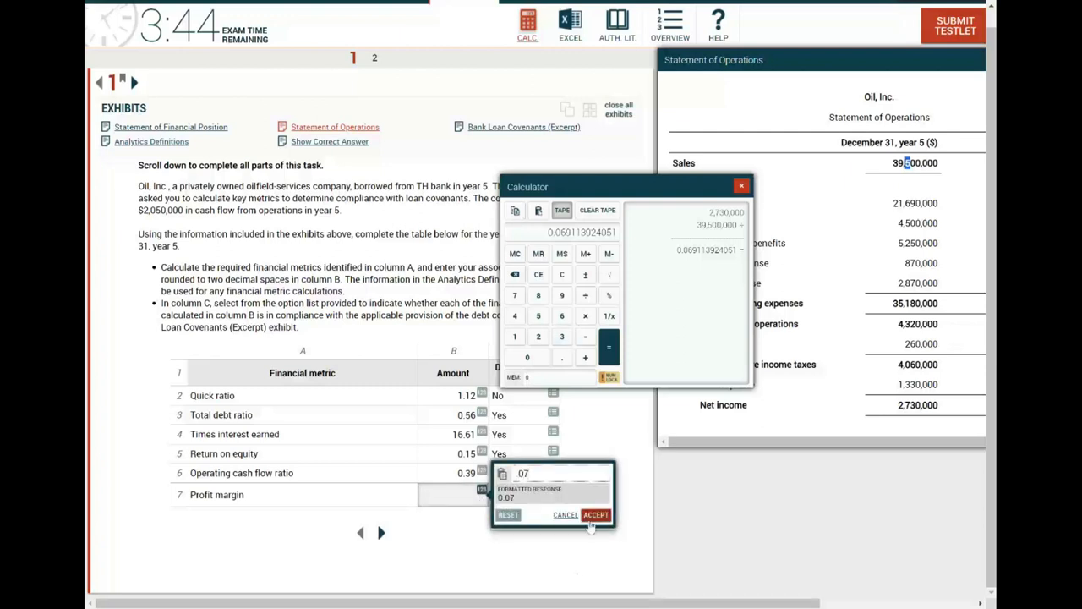
{"action": "left_click", "coordinate": [595, 514]}
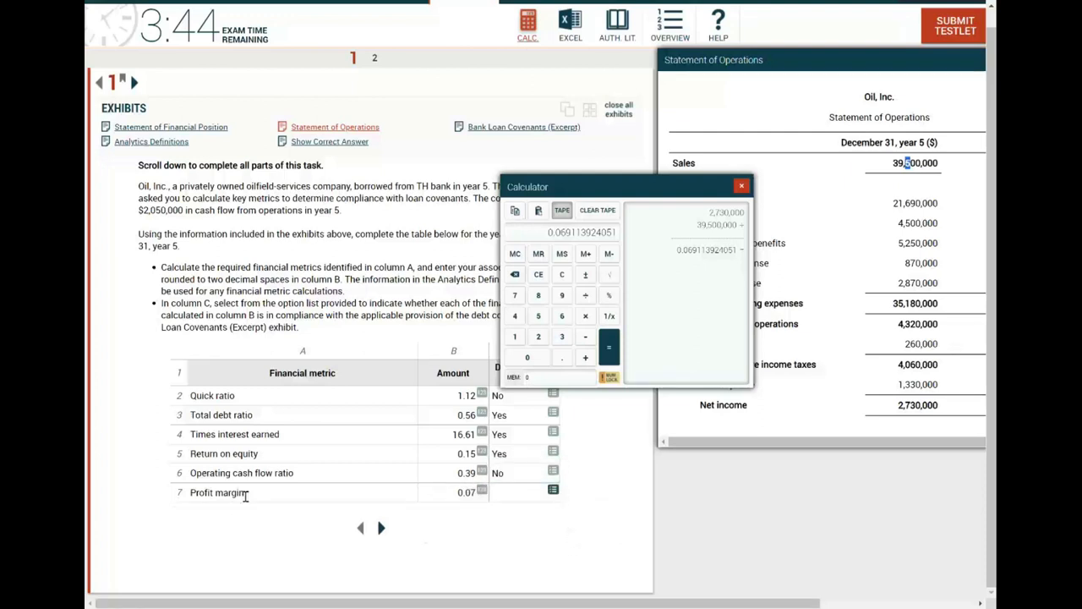
{"action": "left_click", "coordinate": [553, 490]}
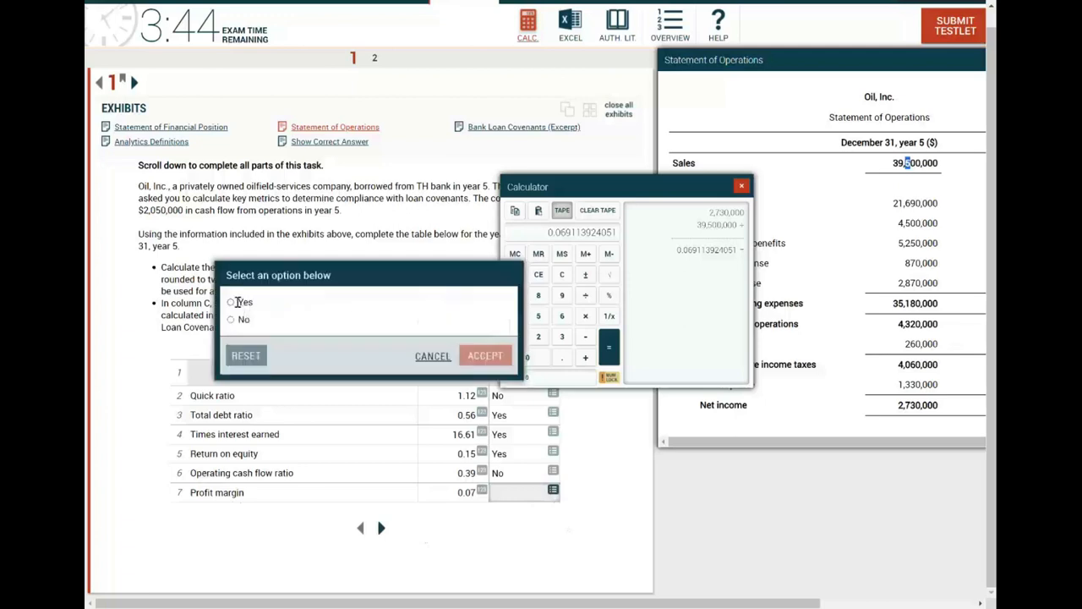
{"action": "left_click", "coordinate": [230, 301]}
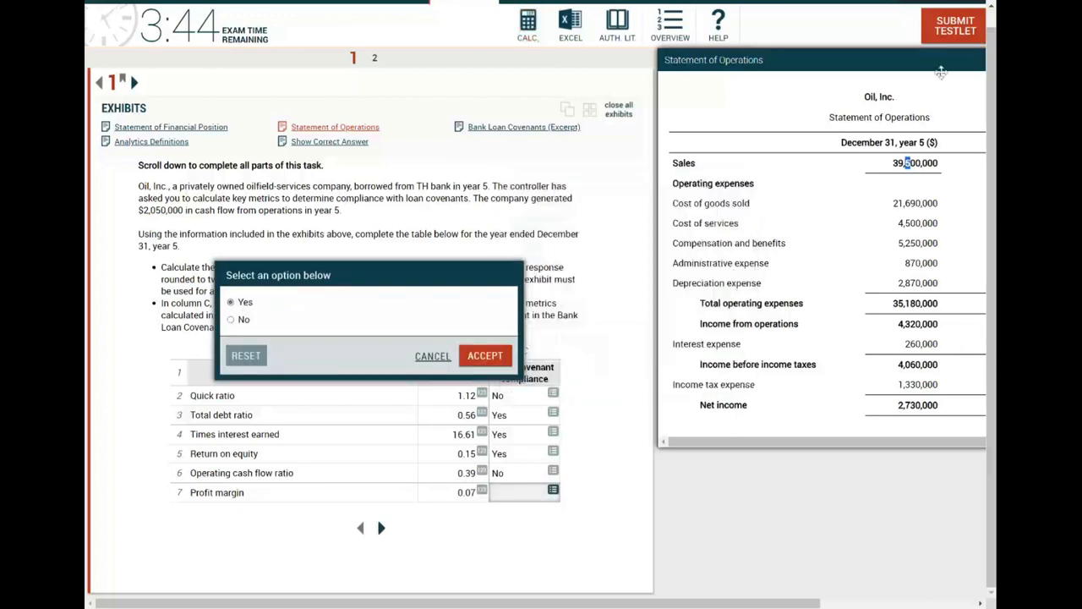
Step: Close the Statement of Operations and dismiss the compliance choice dialog
{"action": "left_click", "coordinate": [940, 70]}
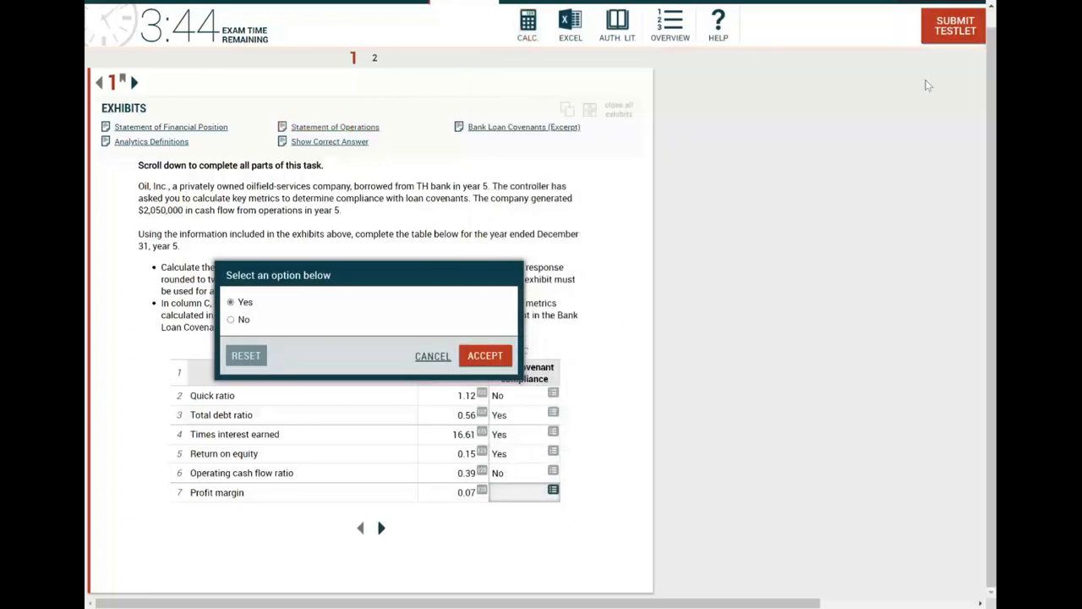
{"action": "left_click", "coordinate": [485, 355]}
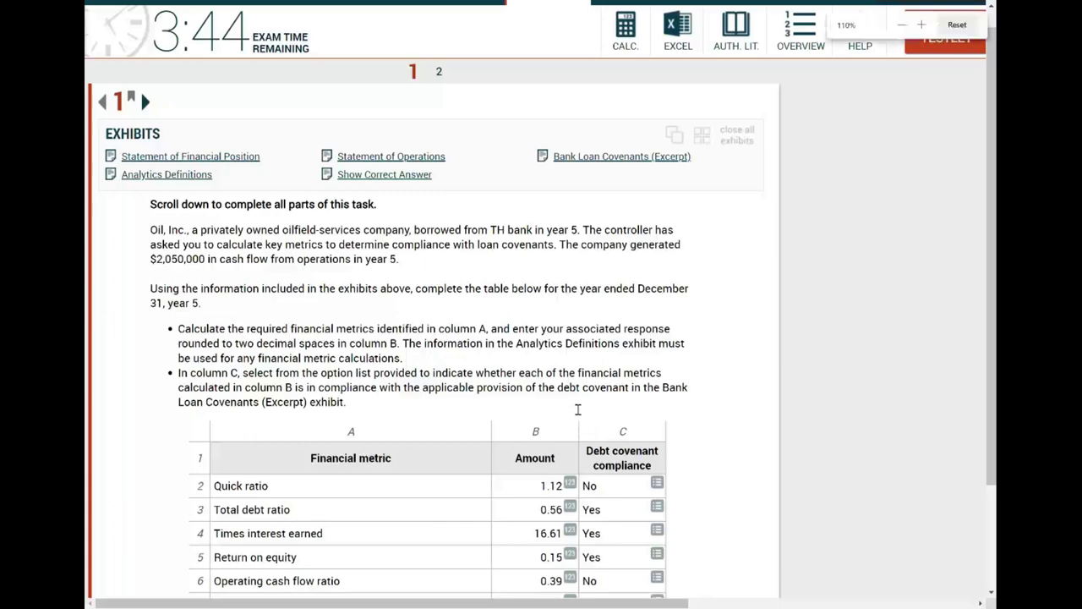
{"action": "scroll", "scroll_direction": "down", "scroll_amount": 3}
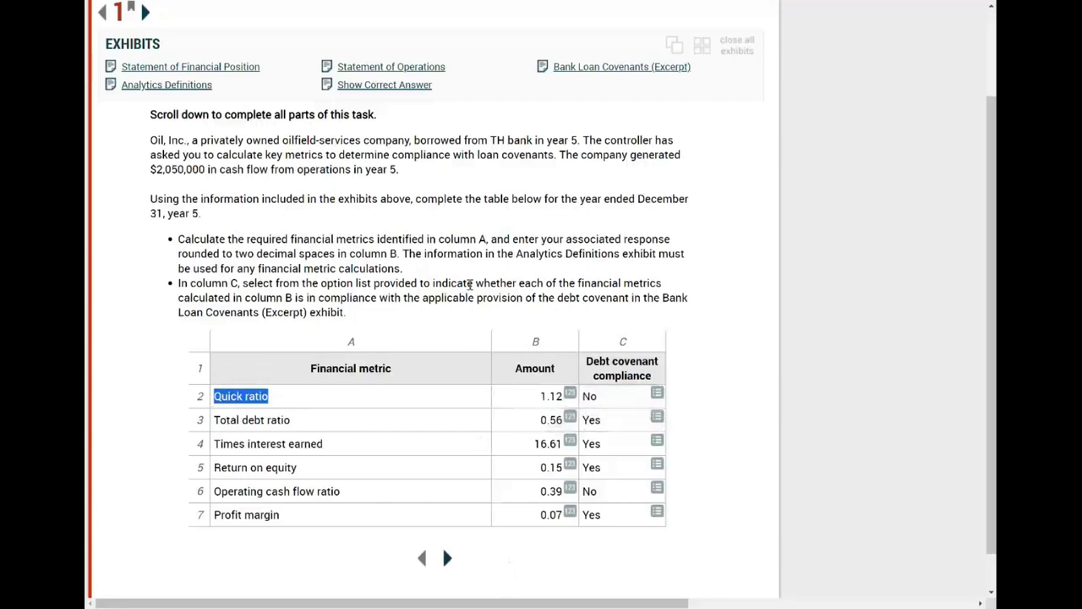
{"action": "mouse_move", "coordinate": [482, 205]}
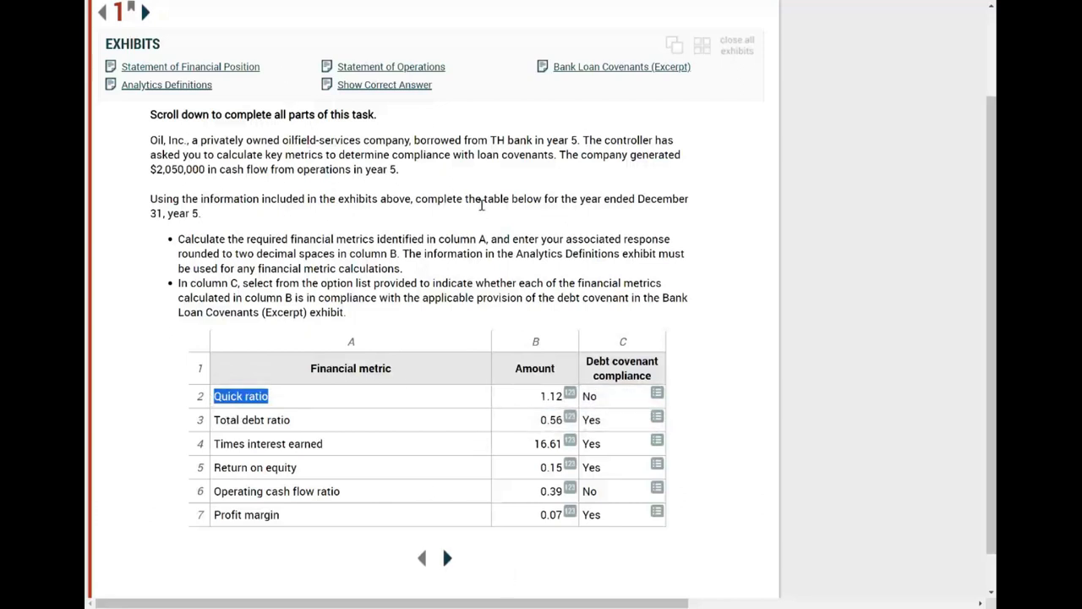
{"action": "mouse_move", "coordinate": [294, 372]}
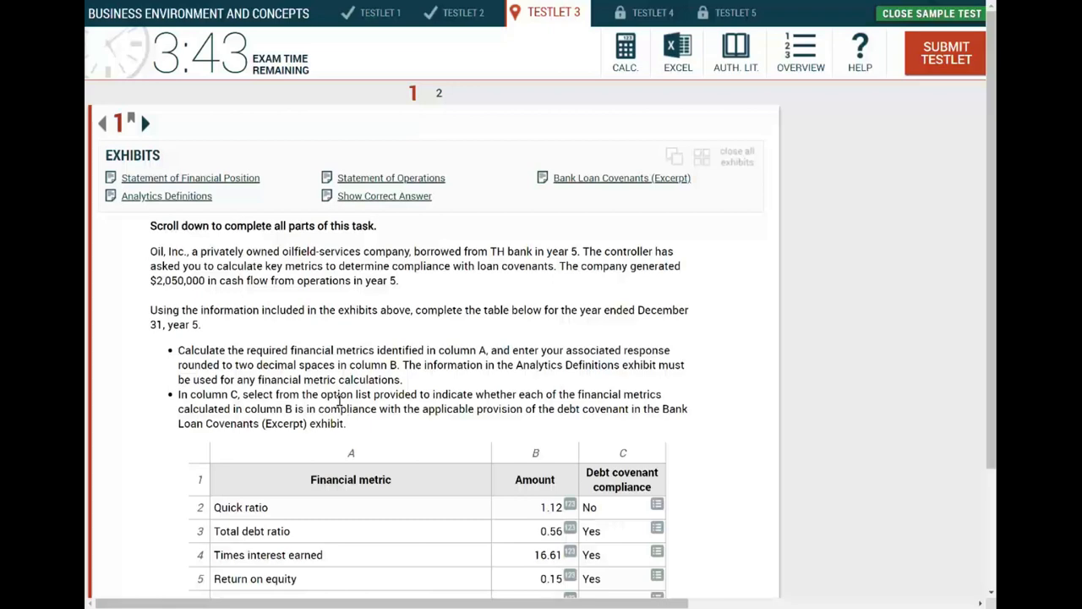
{"action": "scroll", "scroll_direction": "down", "scroll_amount": 3}
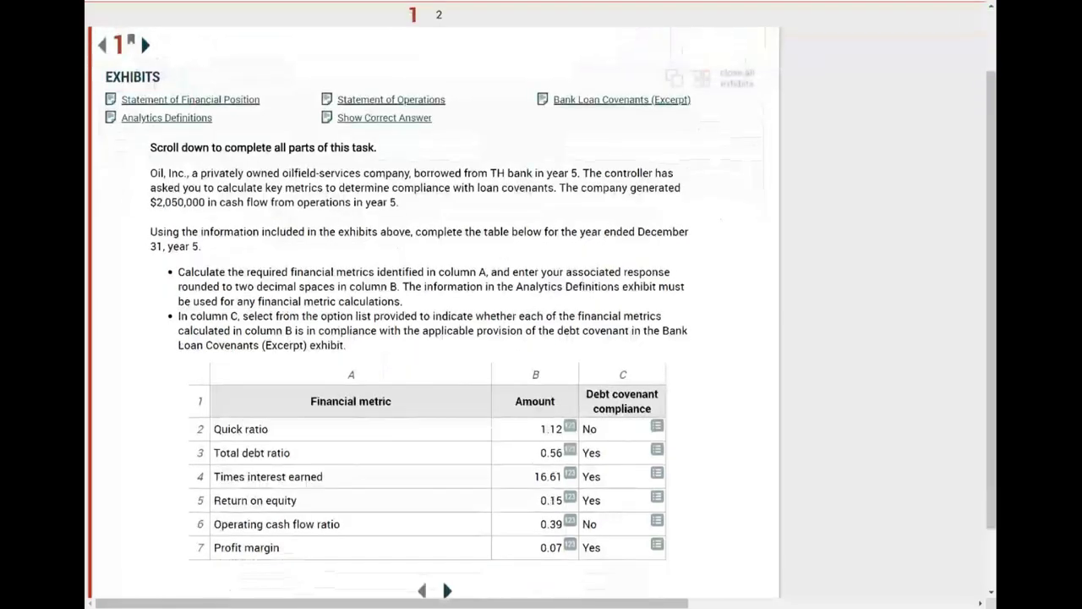